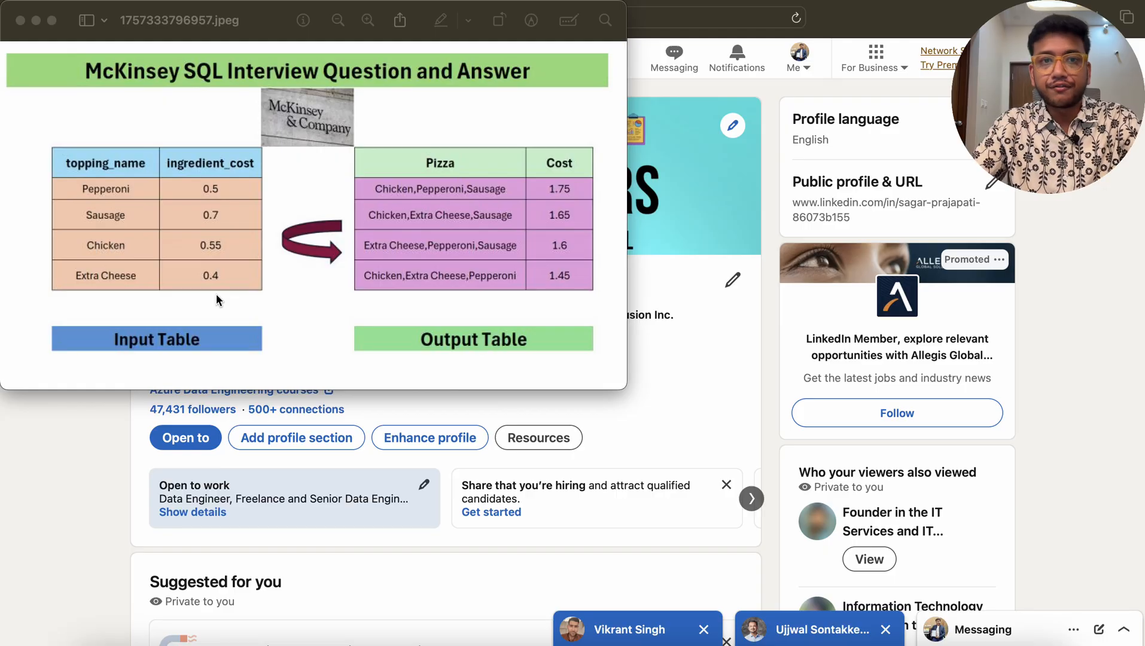
mouse_move(180, 179)
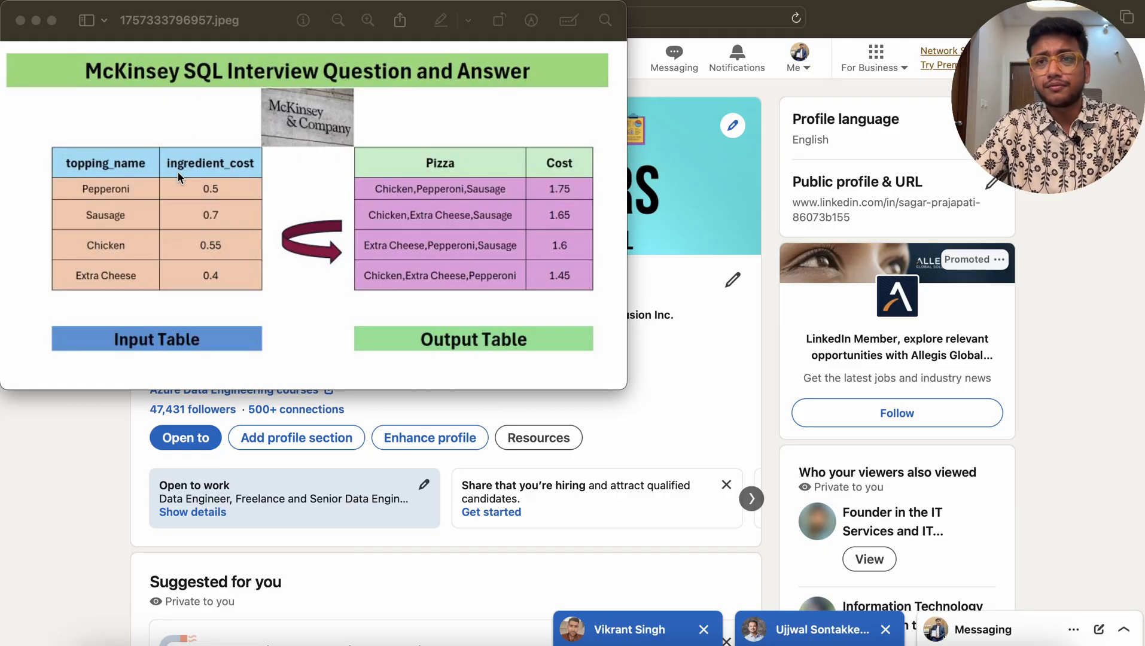
mouse_move(175, 202)
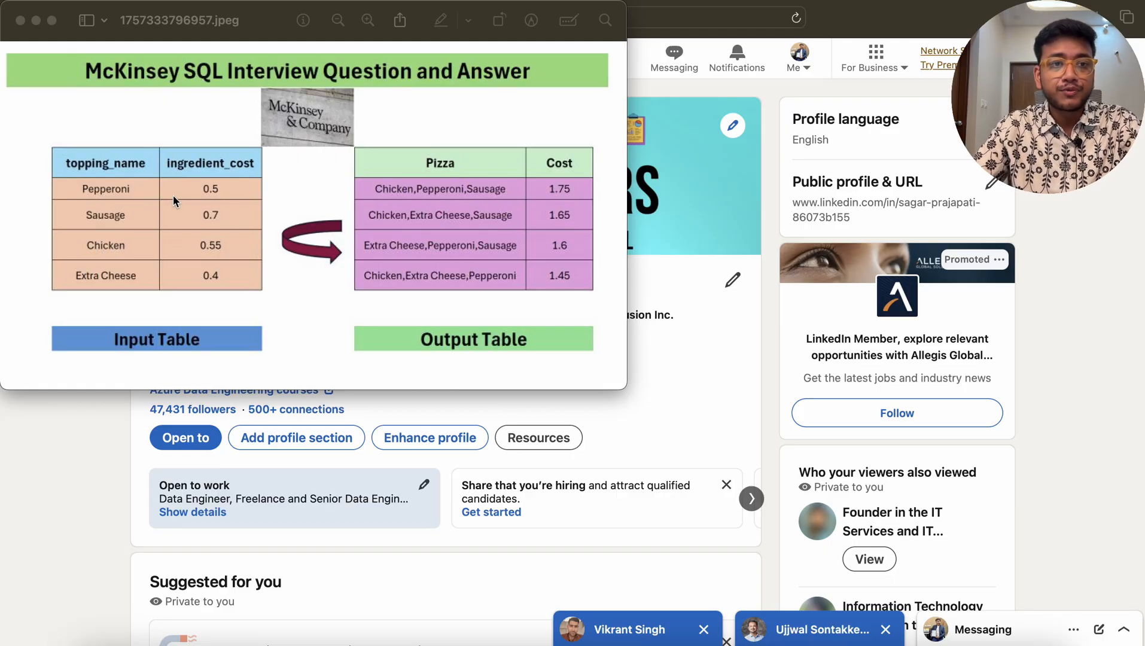
mouse_move(80, 241)
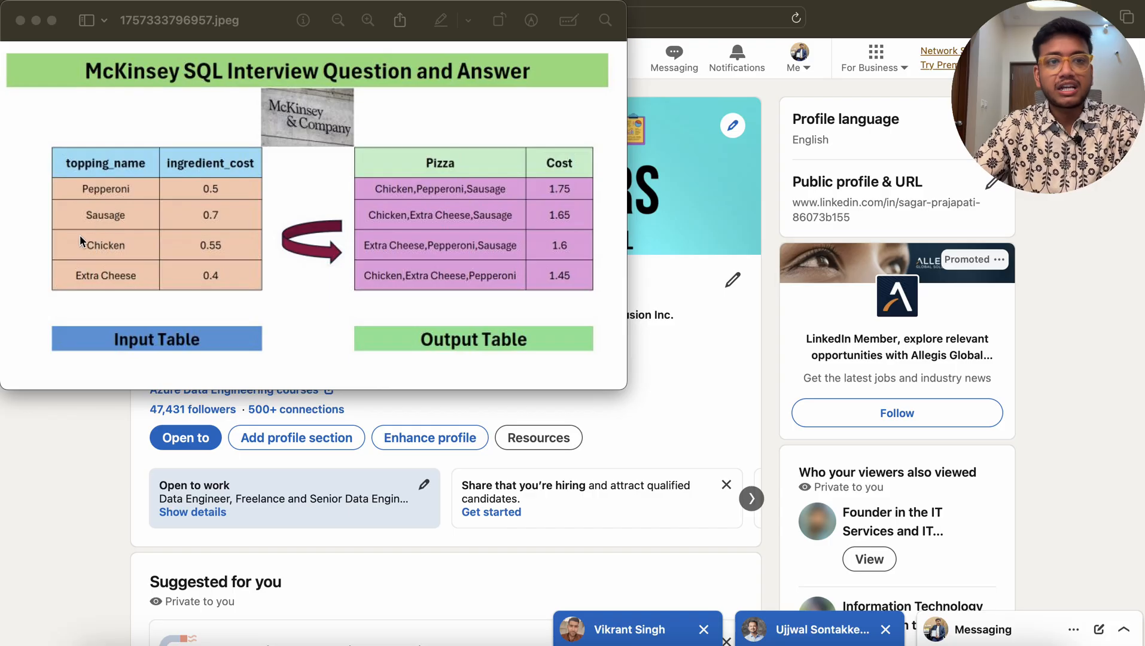
mouse_move(201, 181)
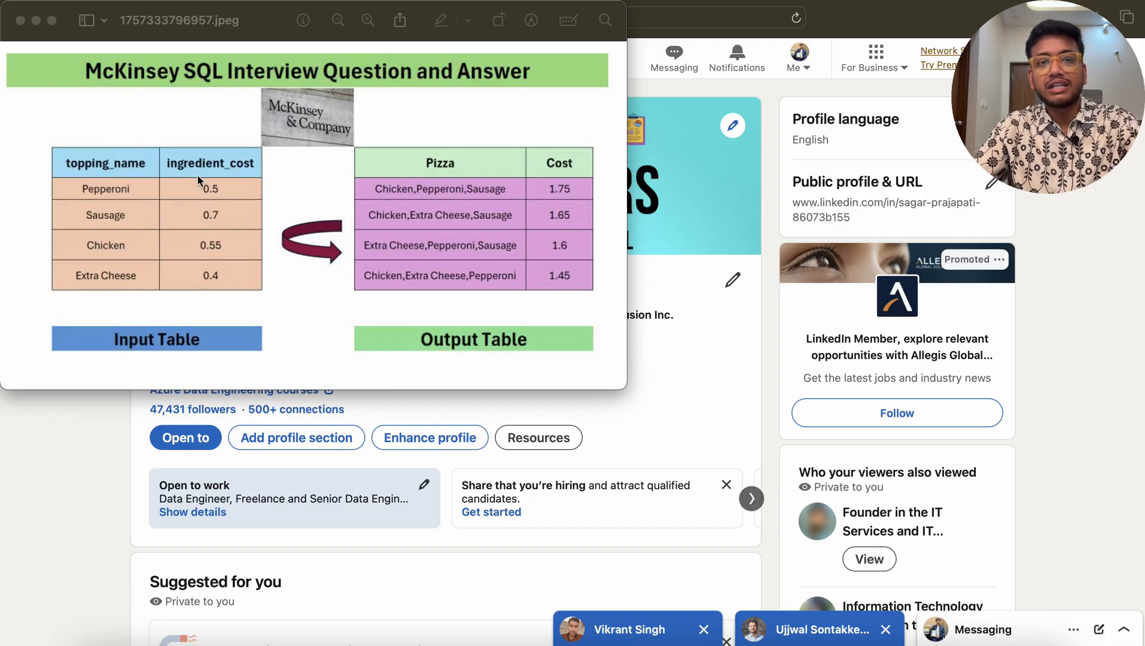
mouse_move(208, 254)
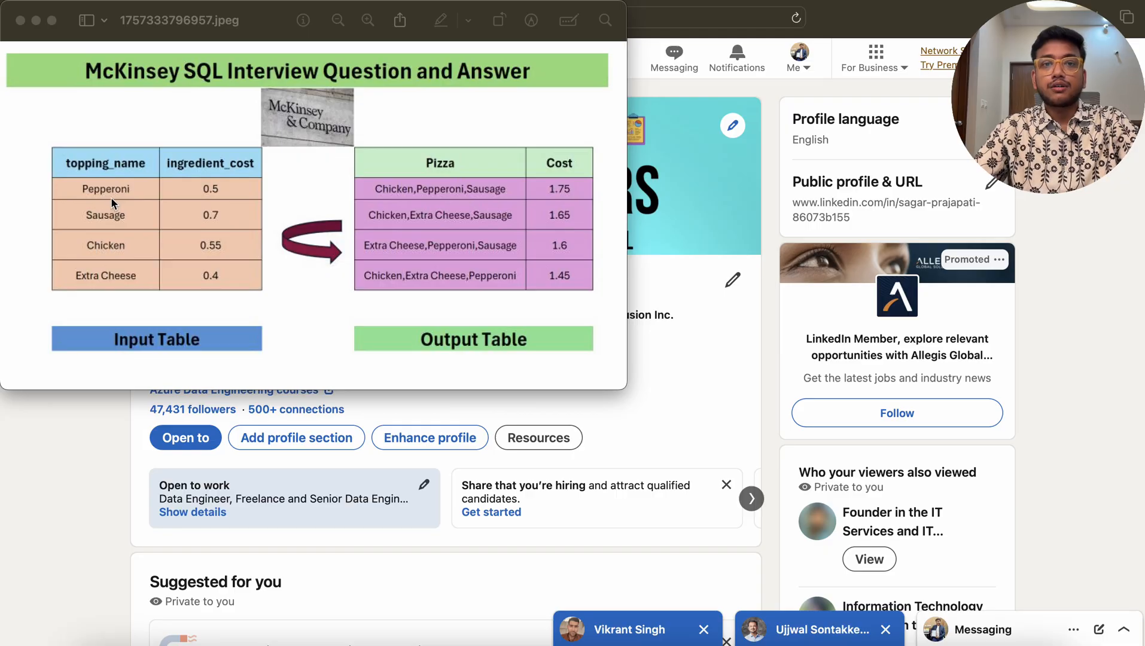
mouse_move(161, 261)
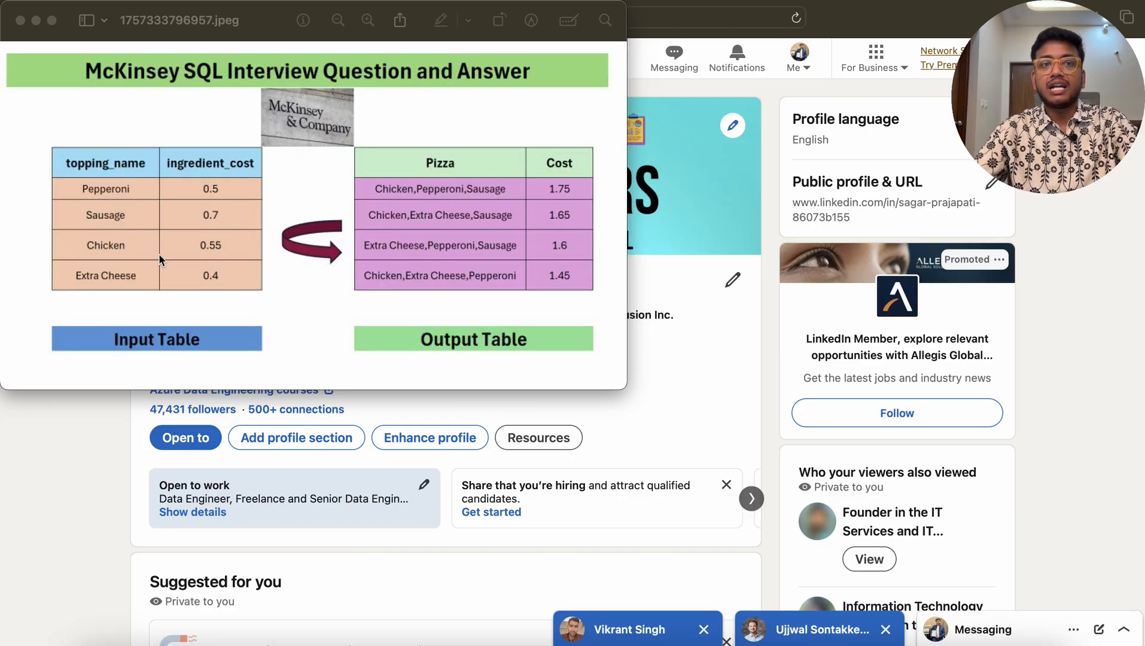
mouse_move(114, 195)
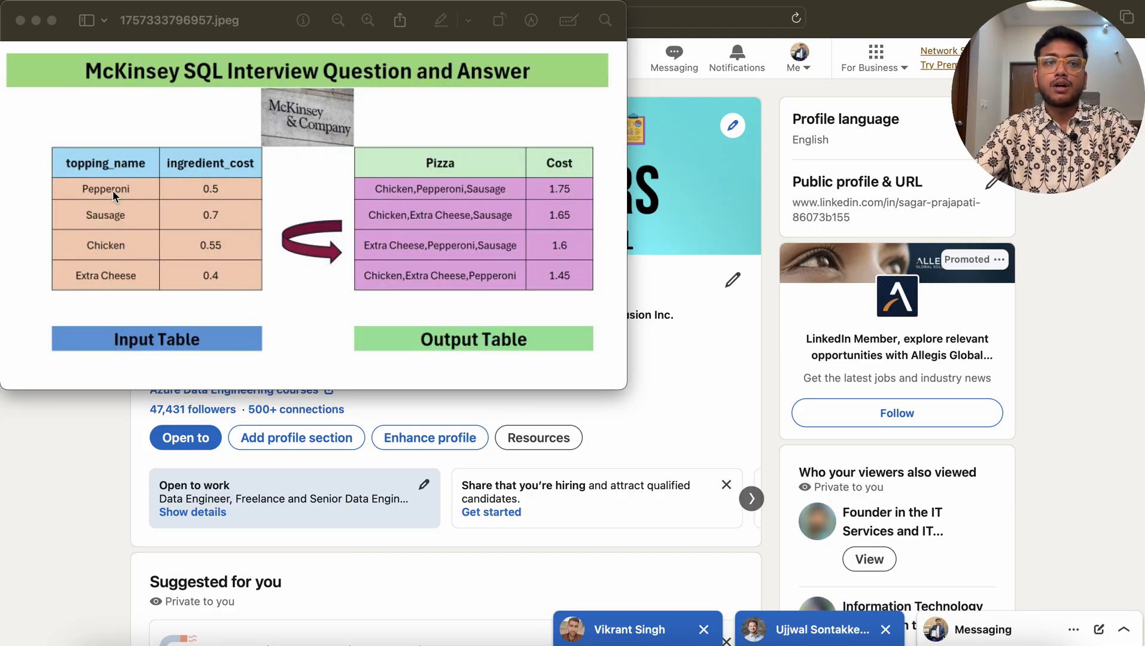
mouse_move(119, 284)
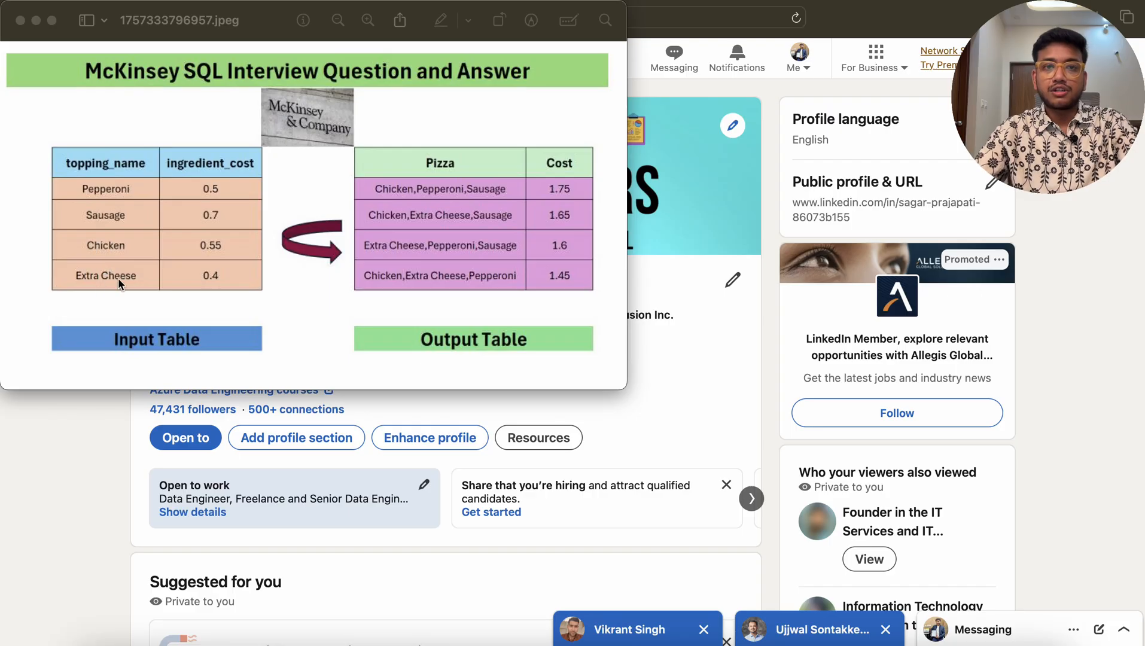
mouse_move(474, 283)
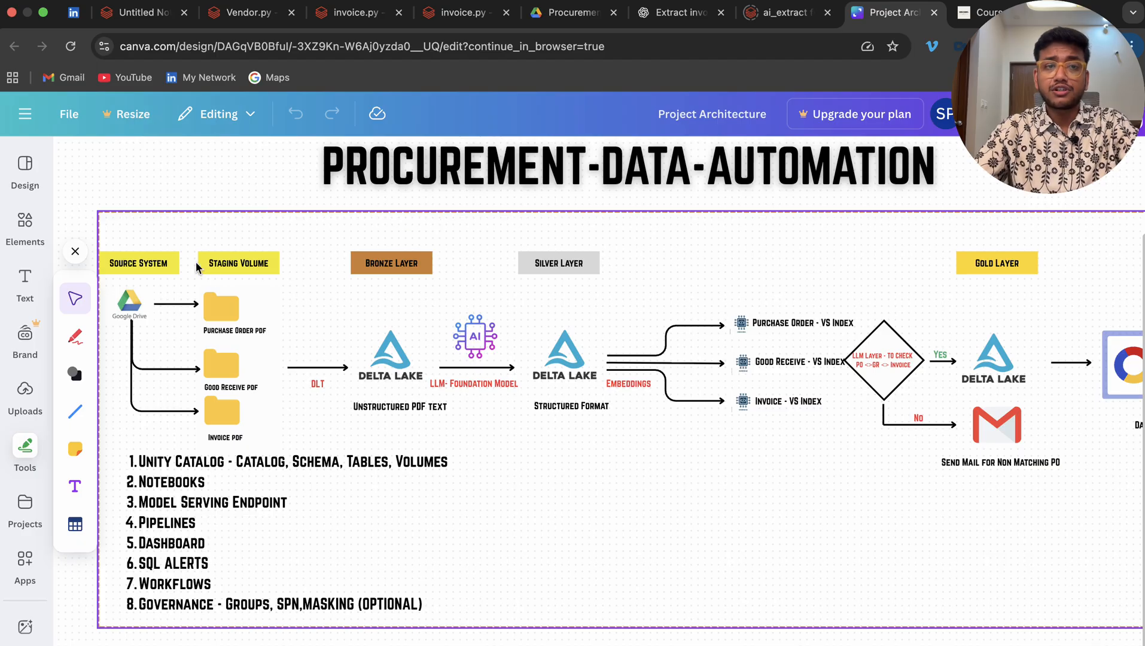
mouse_move(396, 309)
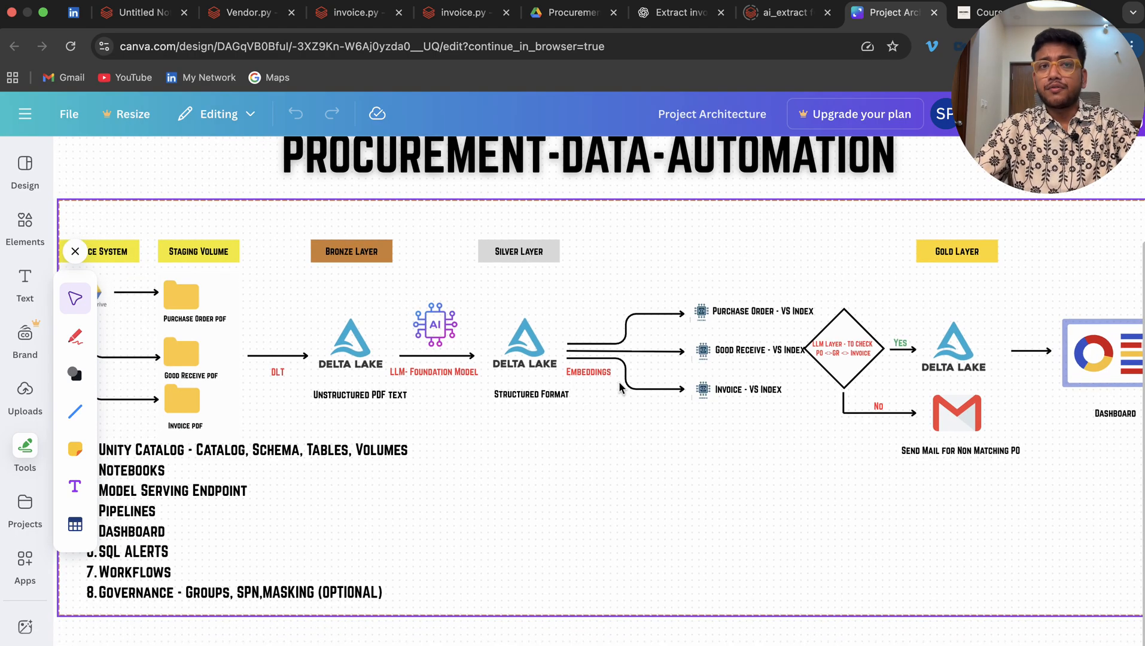
- Leave the Canva architecture diagram for the course catalogue page
click(556, 470)
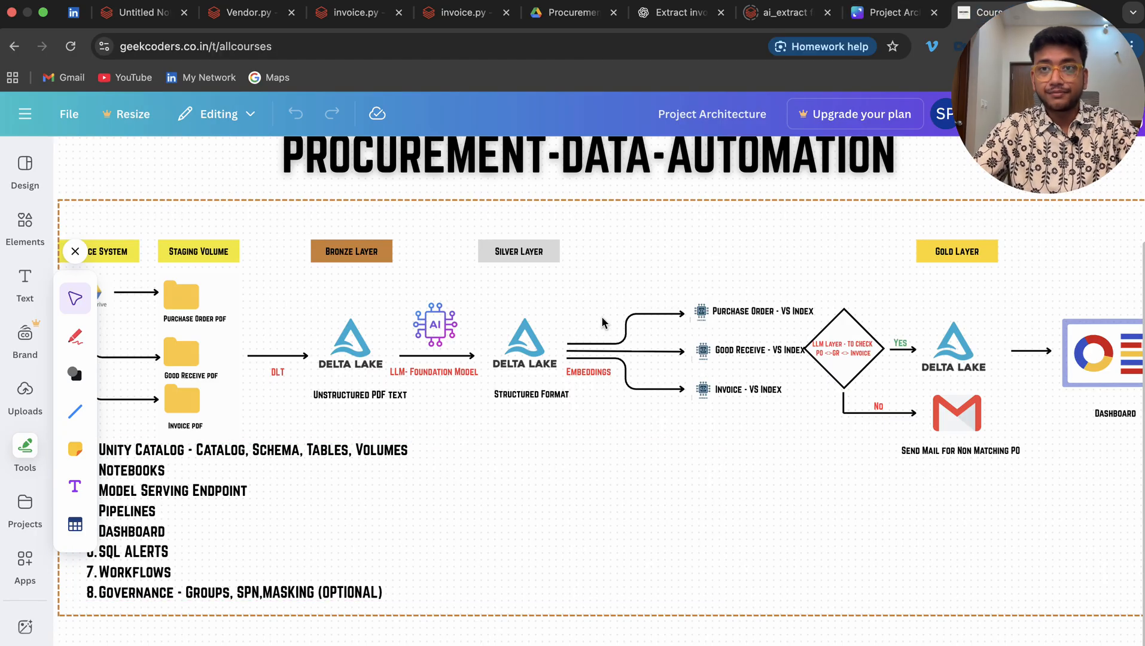
click(987, 12)
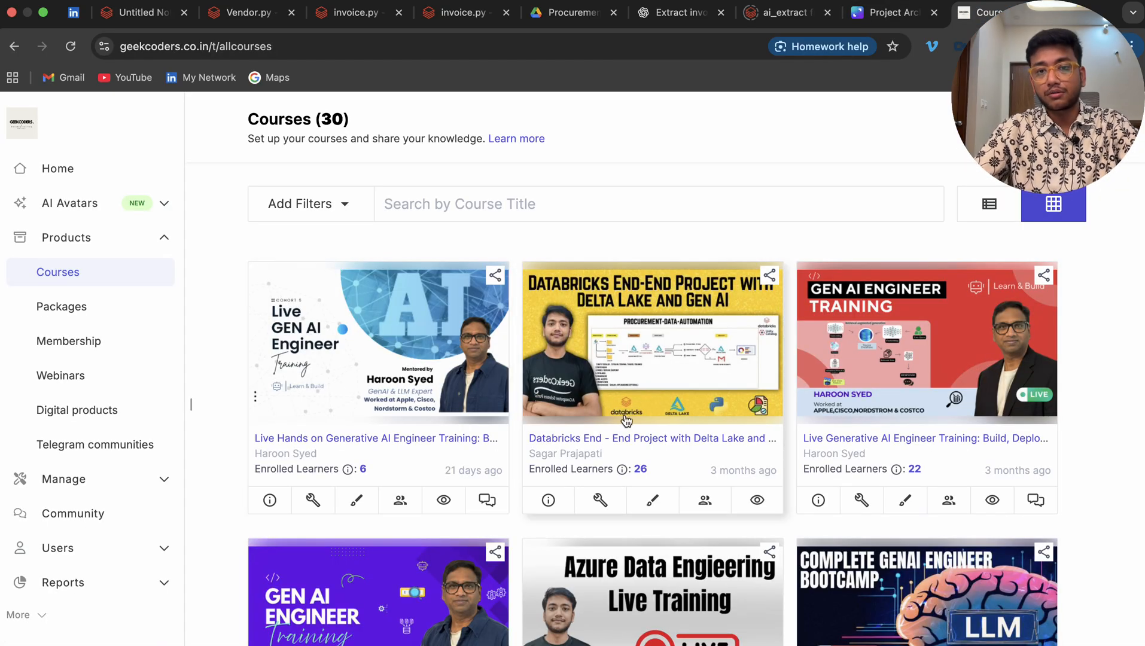
mouse_move(522, 436)
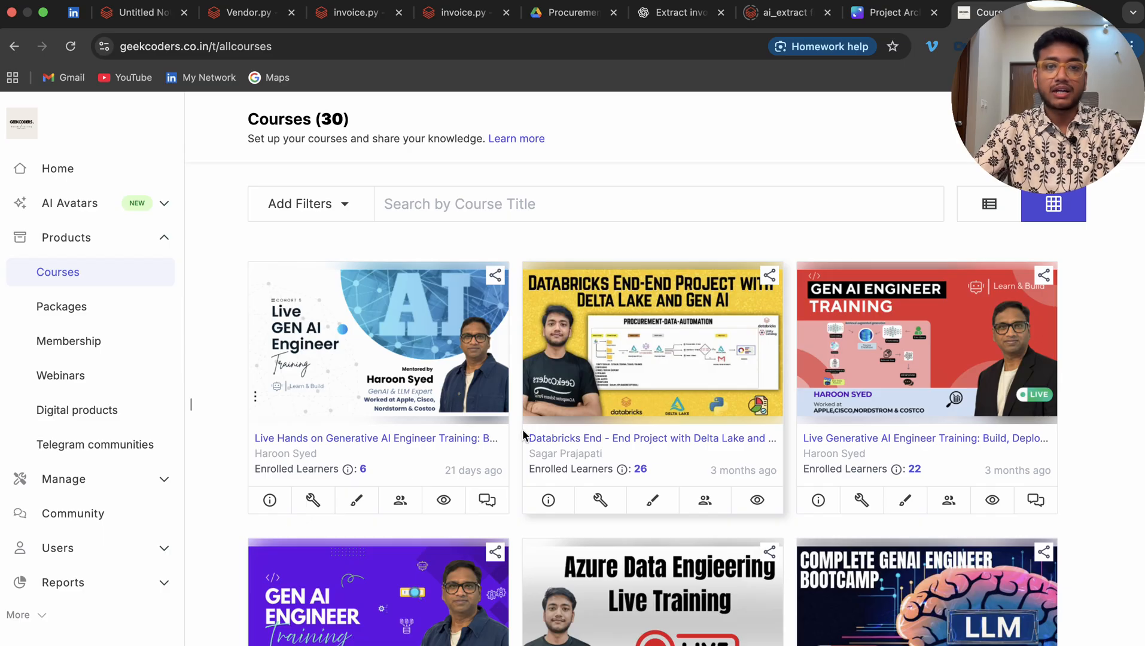
scroll(down, 3)
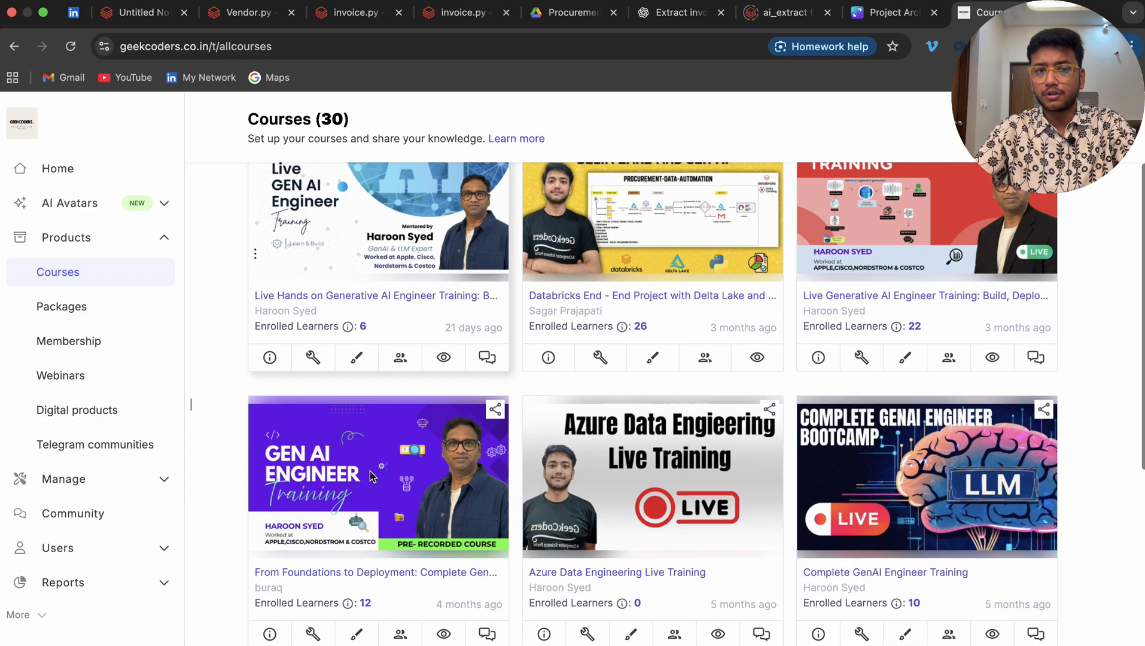
scroll(up, 3)
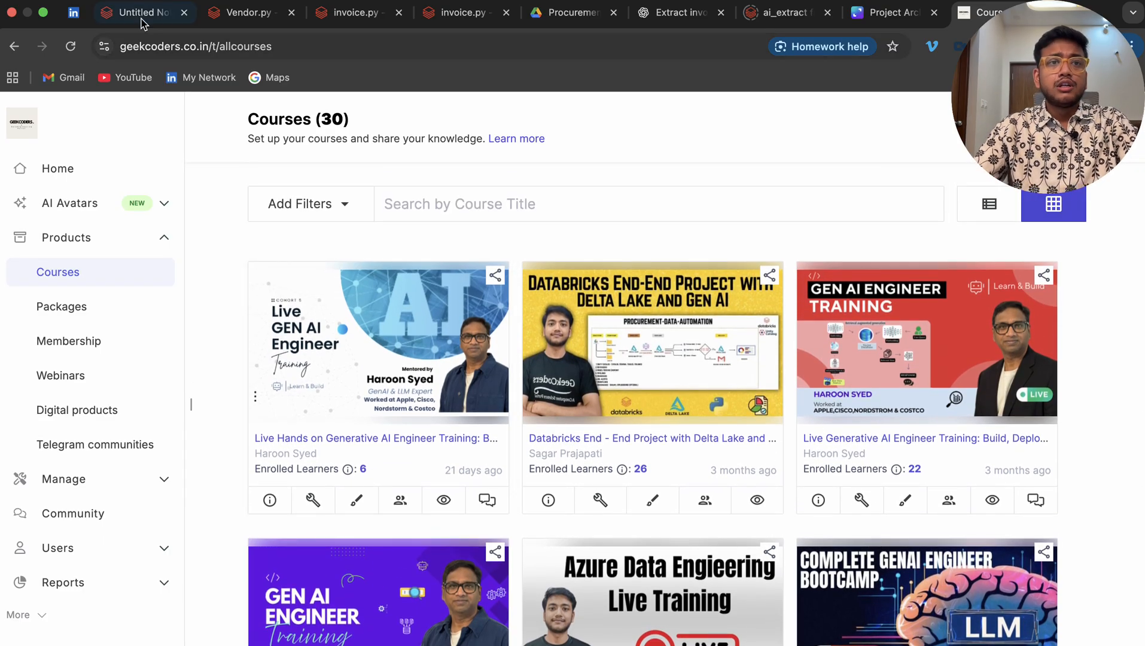
- Return to the notebook and review the toppings.show() output of four toppings and costs
click(139, 12)
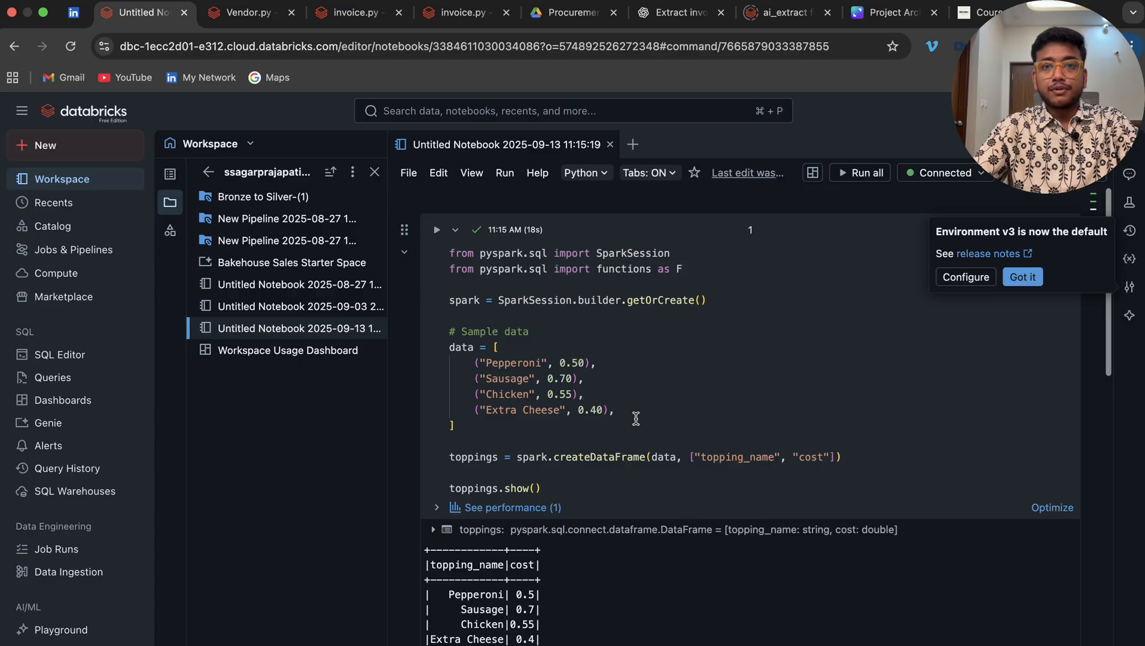
scroll(down, 3)
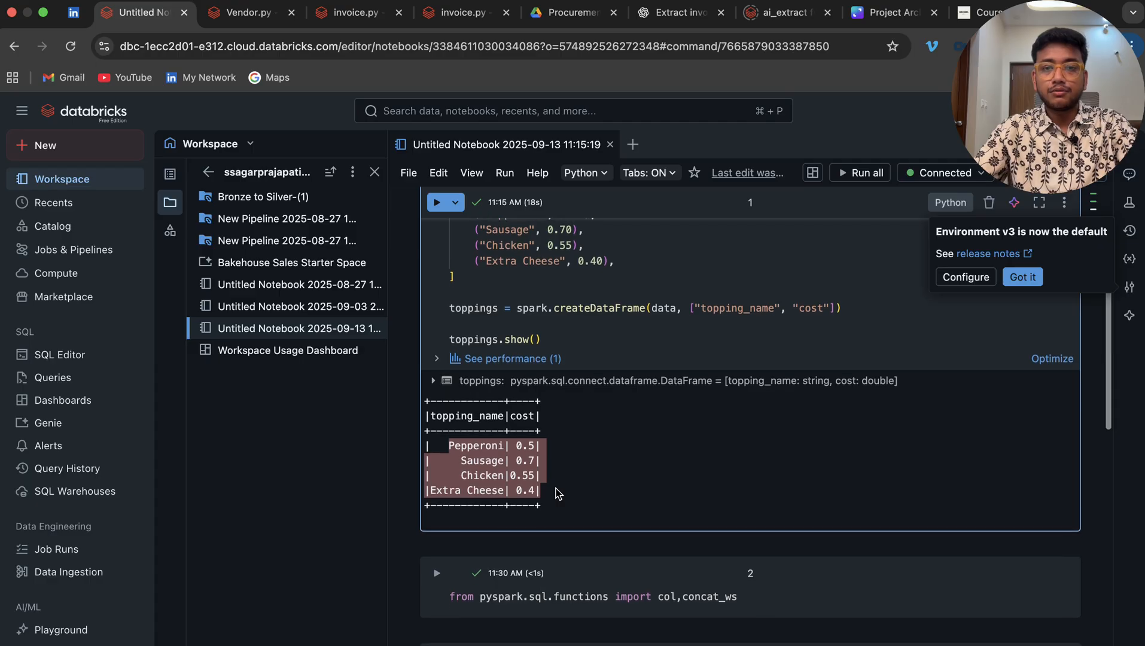
scroll(up, 3)
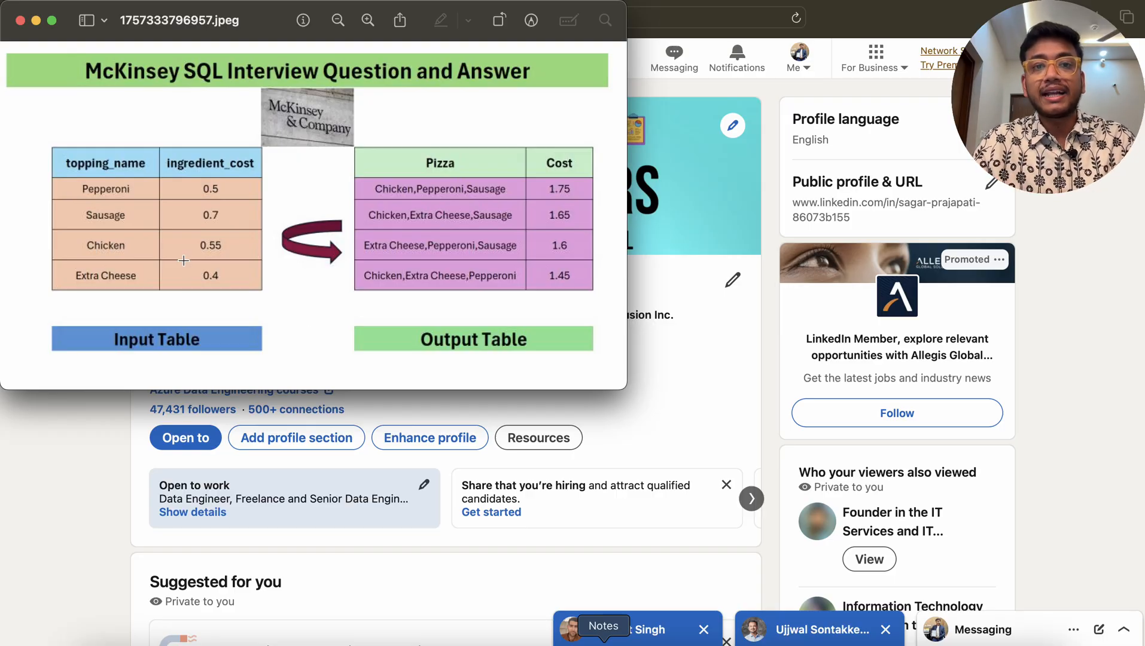
mouse_move(386, 191)
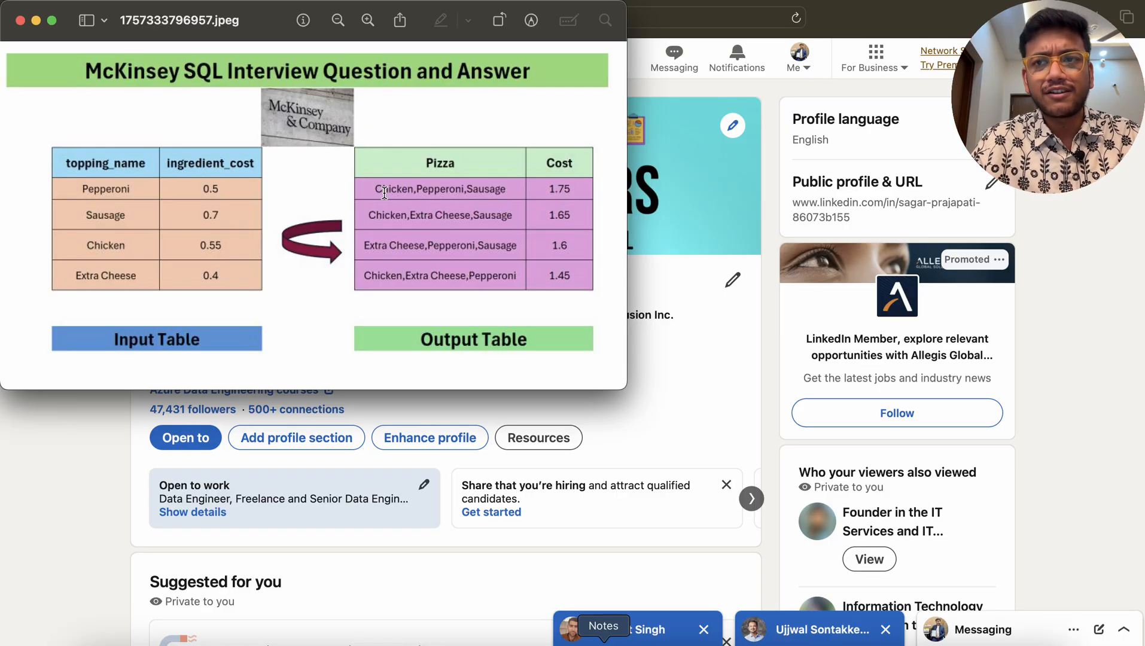
mouse_move(171, 550)
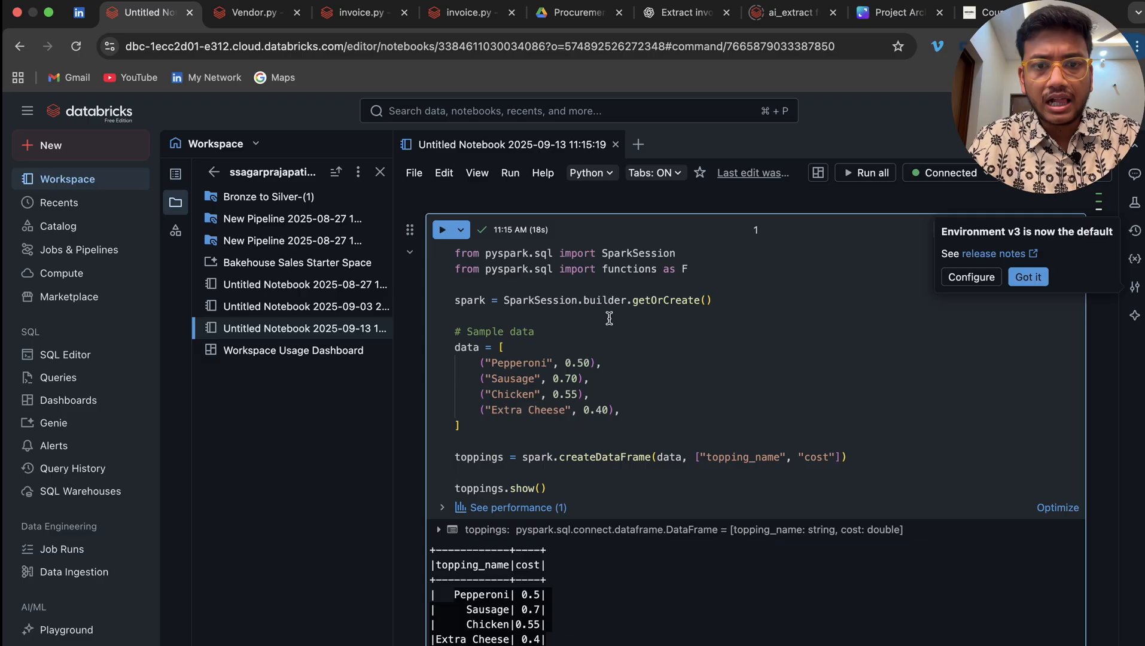
- Scroll through the notebook around the emptied second cell
scroll(down, 3)
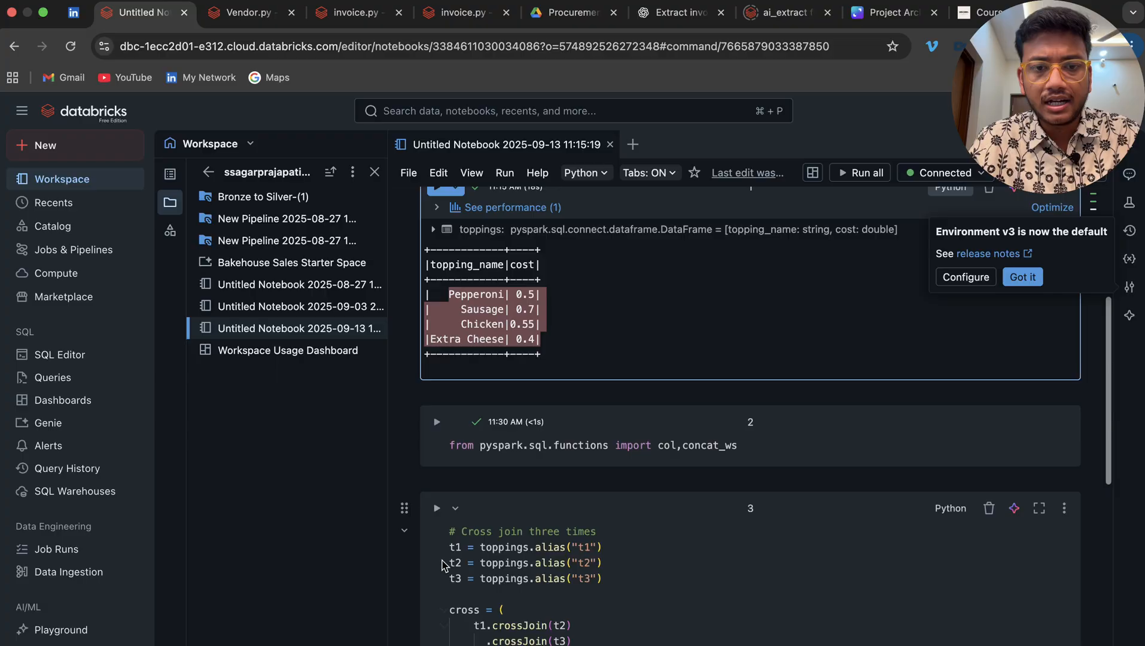
scroll(up, 3)
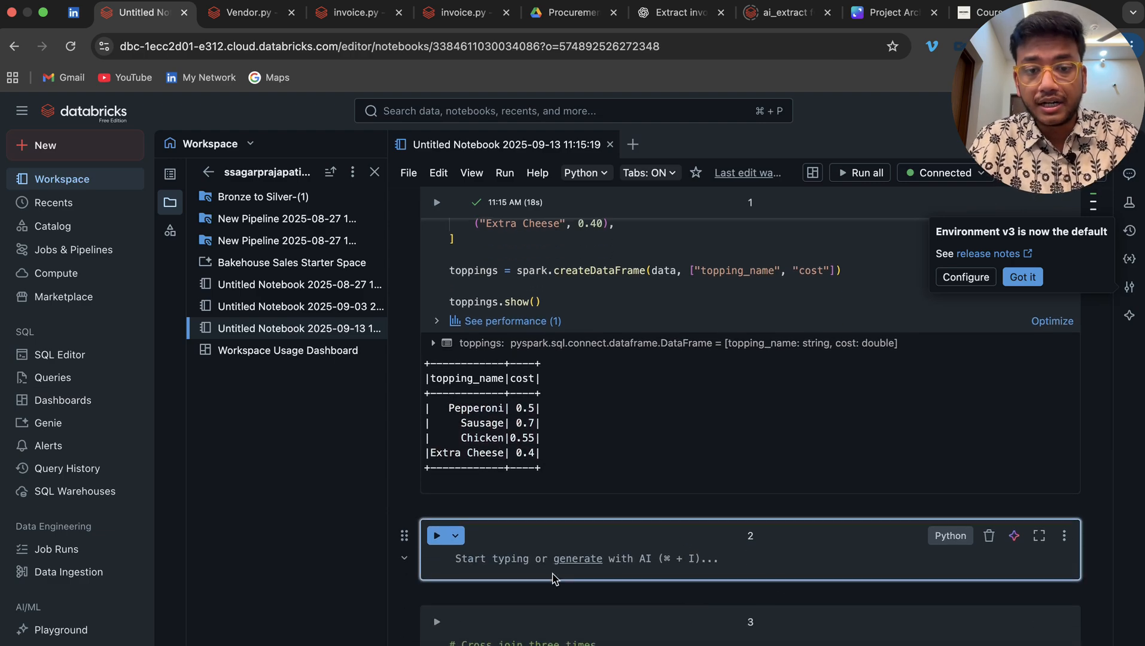
- Alias toppings as t1, t2, t3 and draft df_final as an inner join on topping_name comparisons
text(t)
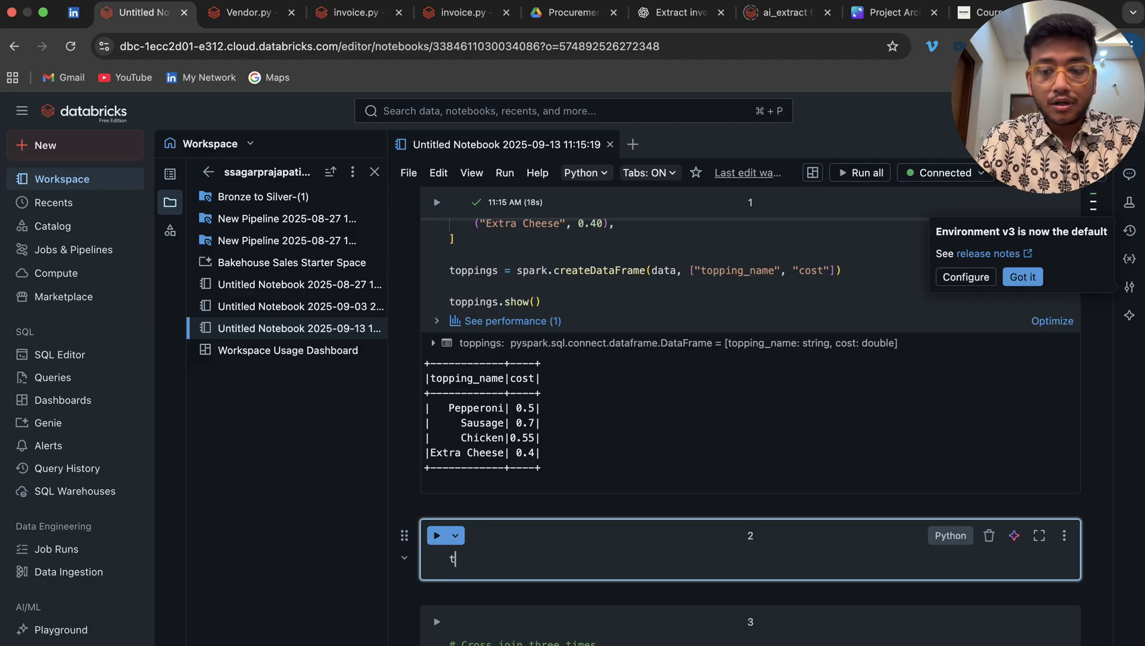
text(1=t)
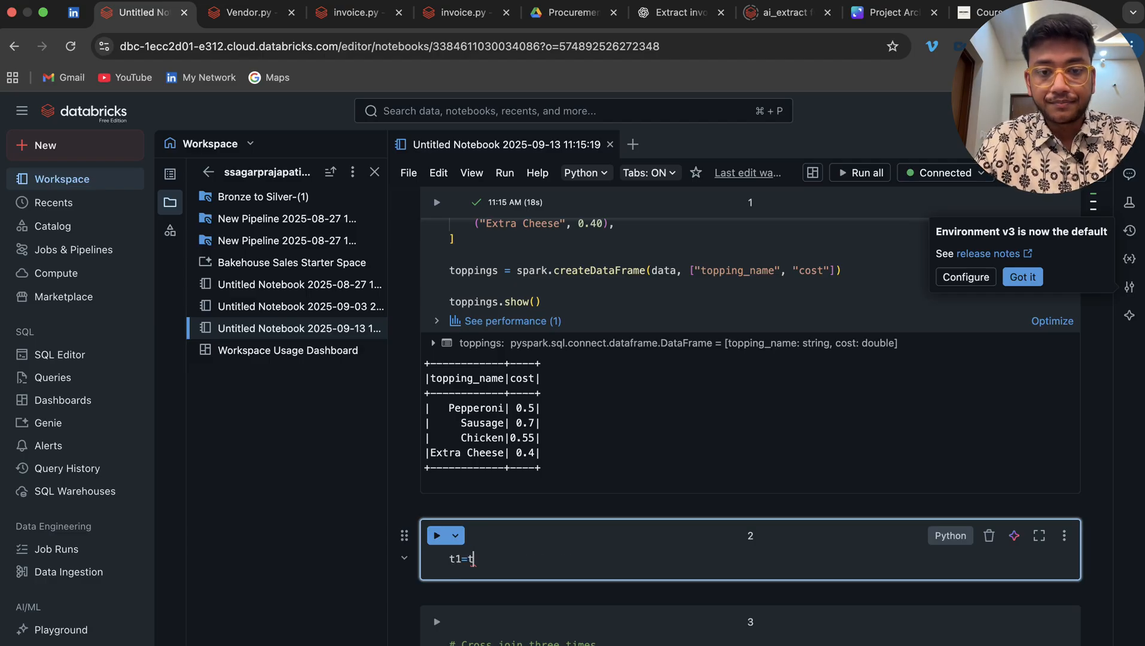
text(oppings)
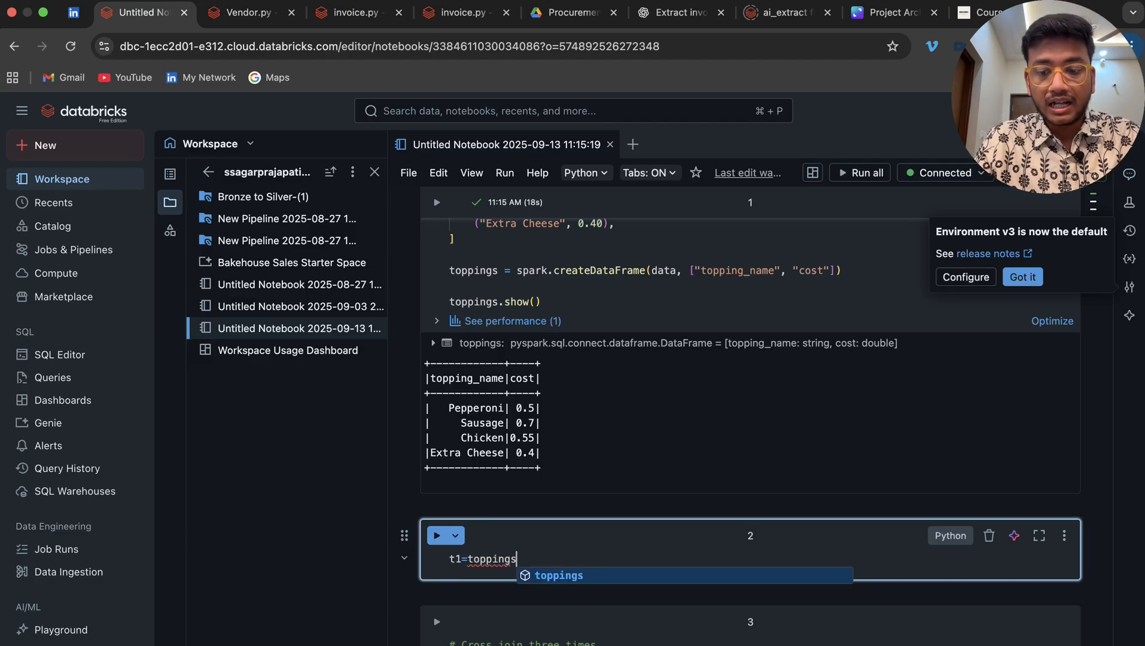
text(.alias())
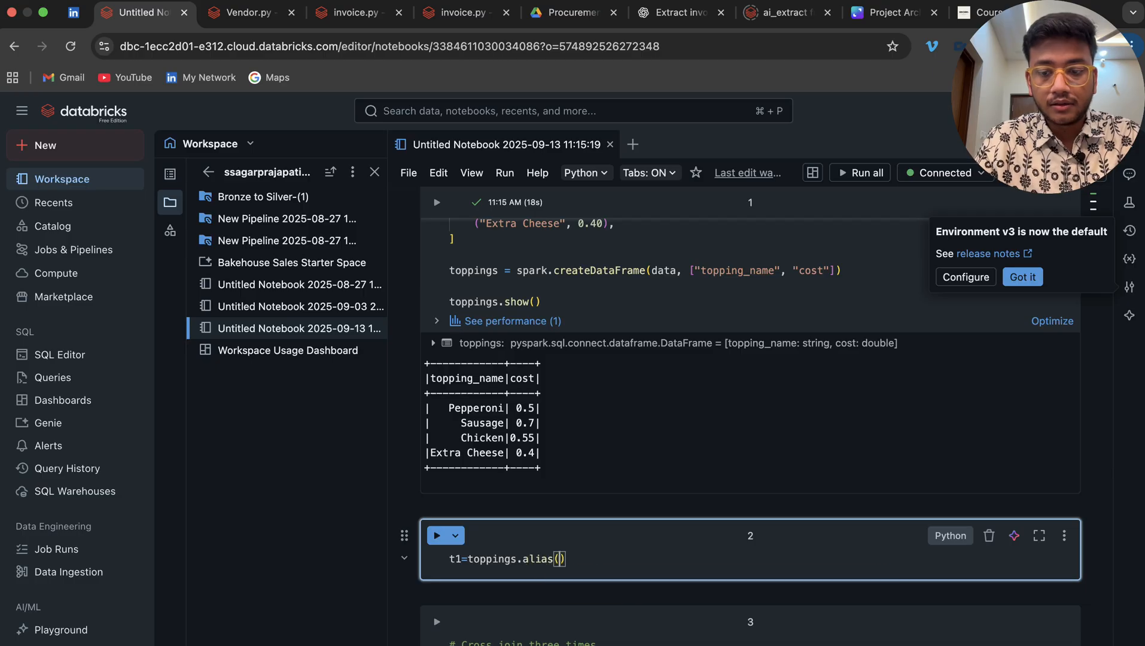
text("t1")
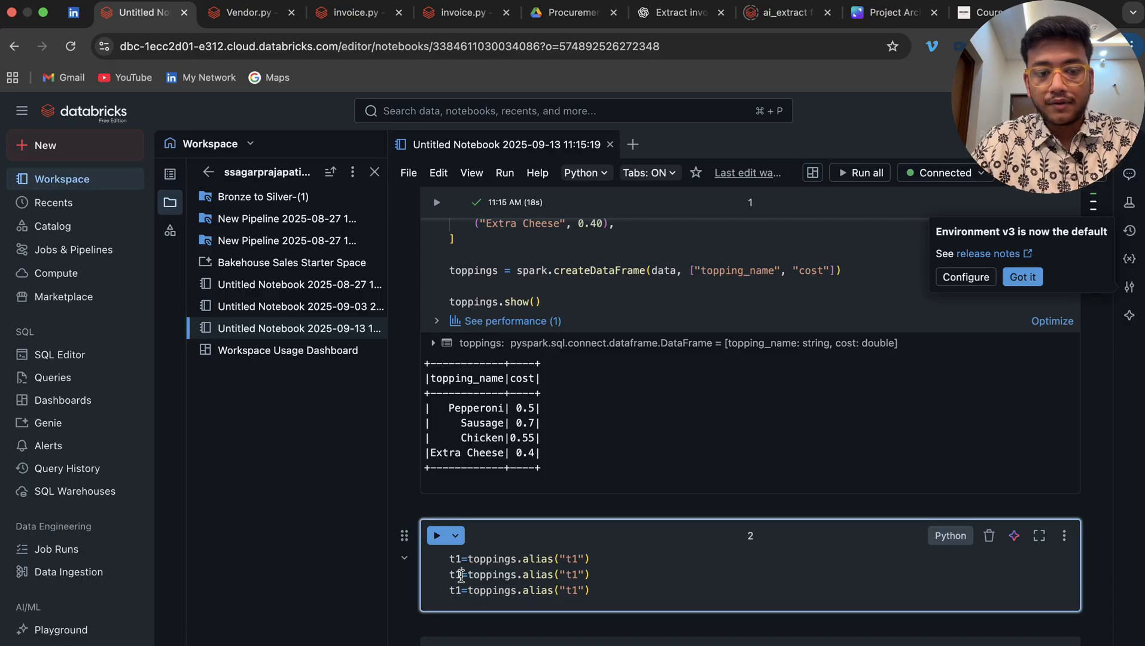
text(3)
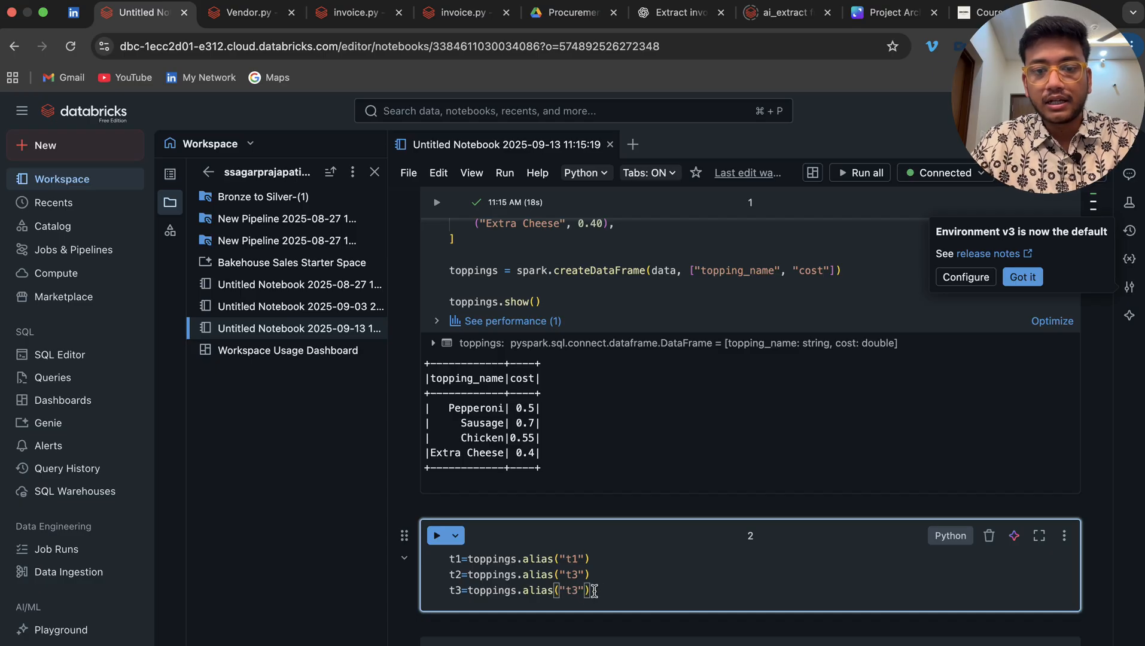
text(df_final=)
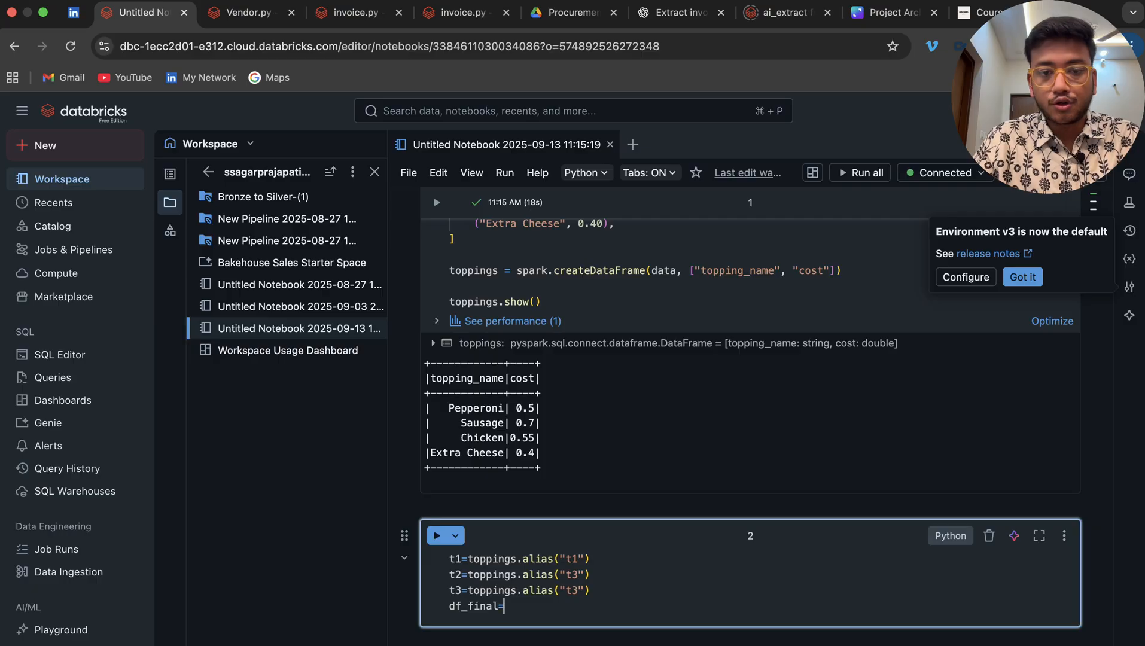
text(t1.join(t2,on=t1.topping_name>t2.topping_name,how='inner').join(t3,on=t2.topping_name)
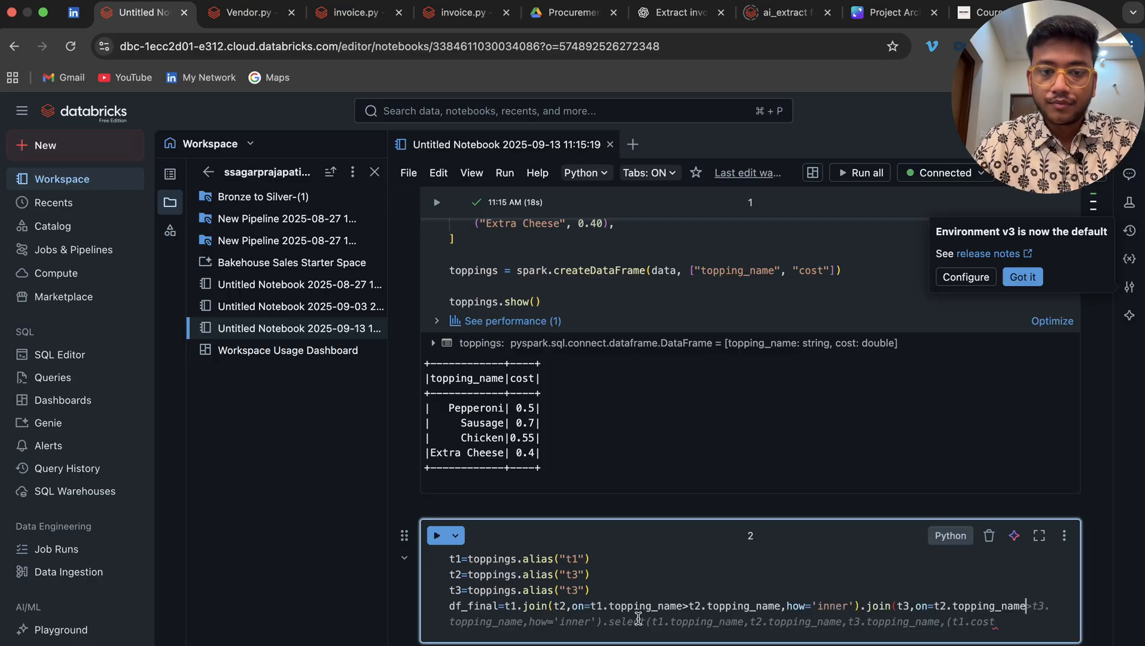
mouse_move(638, 606)
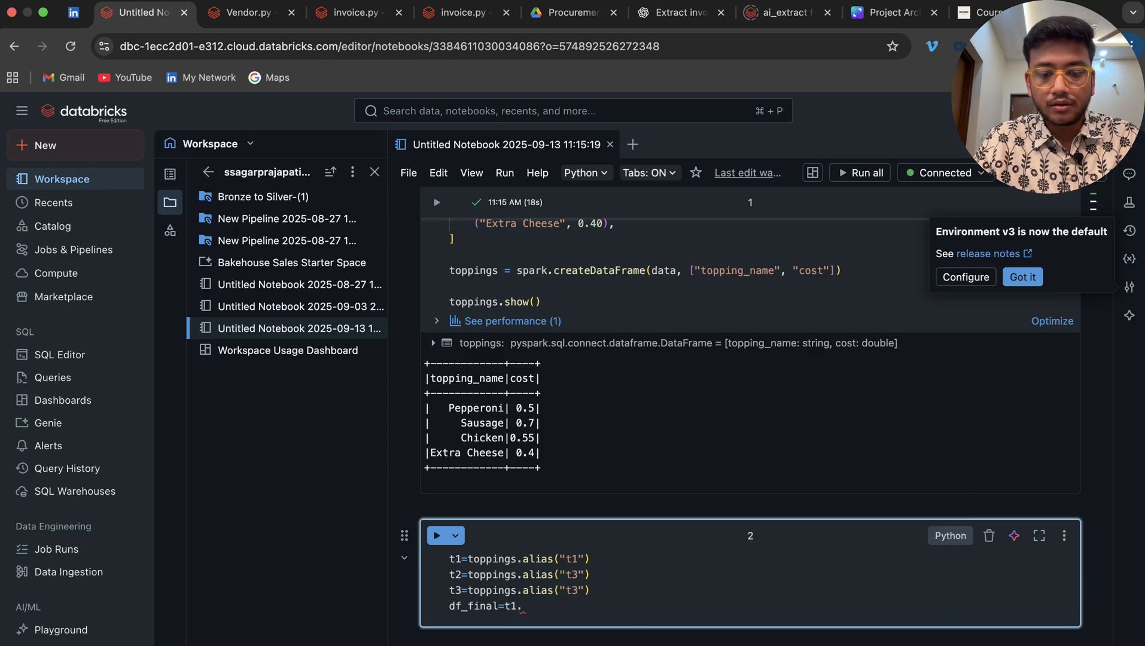
- Make df_final t1.crossJoin(t2).crossJoin(t3), display it and run to show every three-topping combination
text(crossJoin(t1)
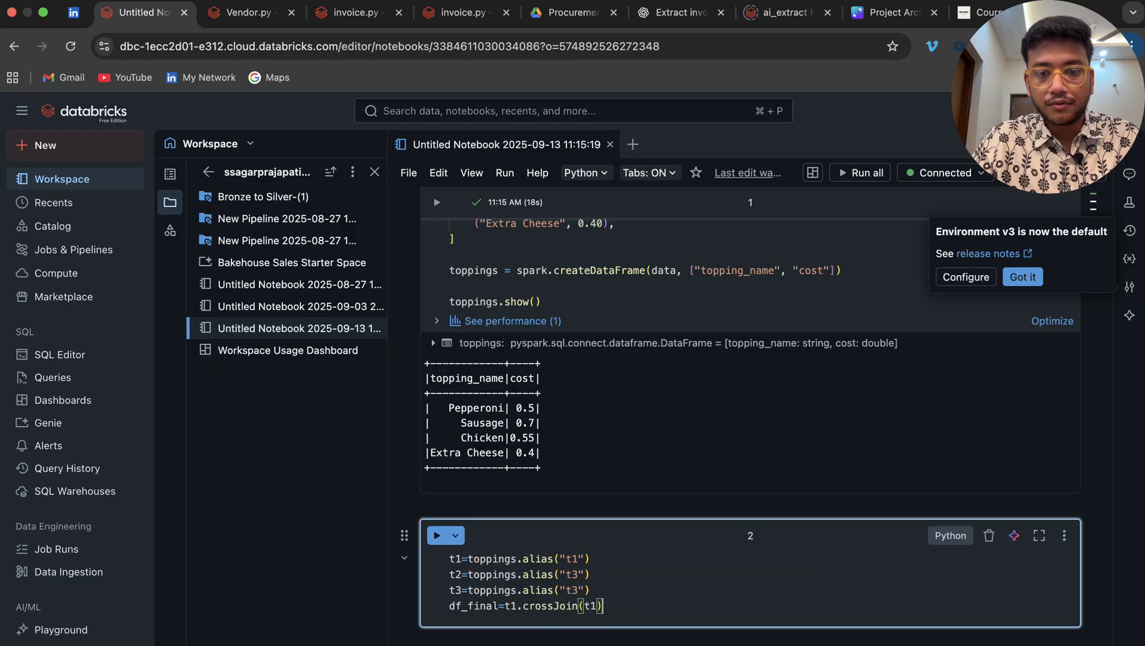
text(t2)
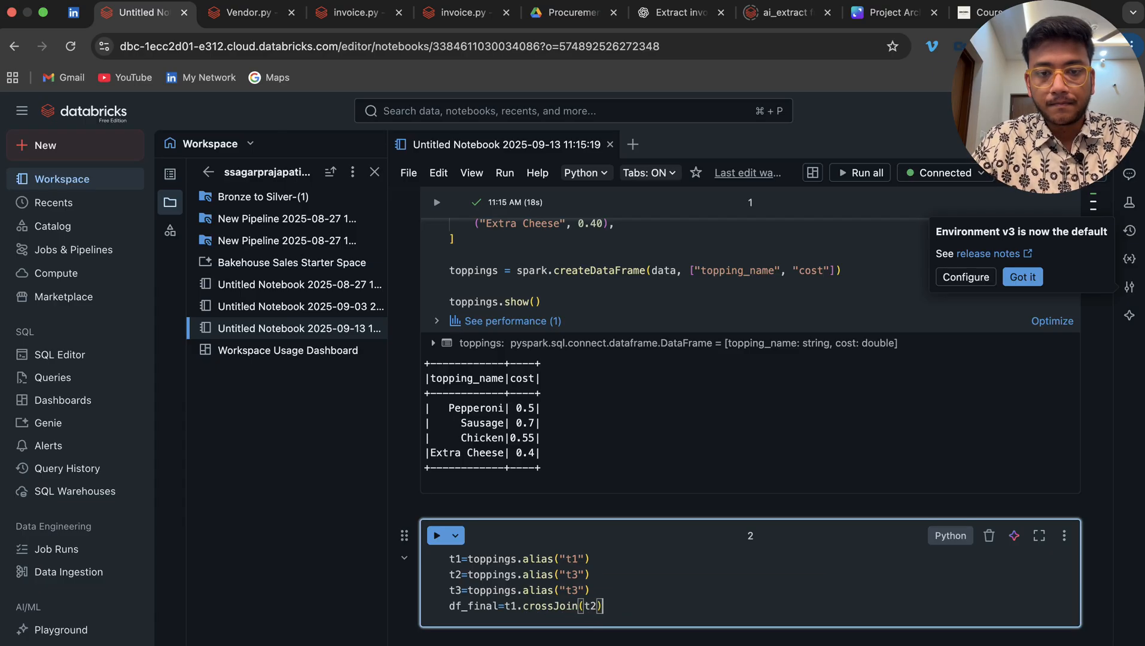
text(display)
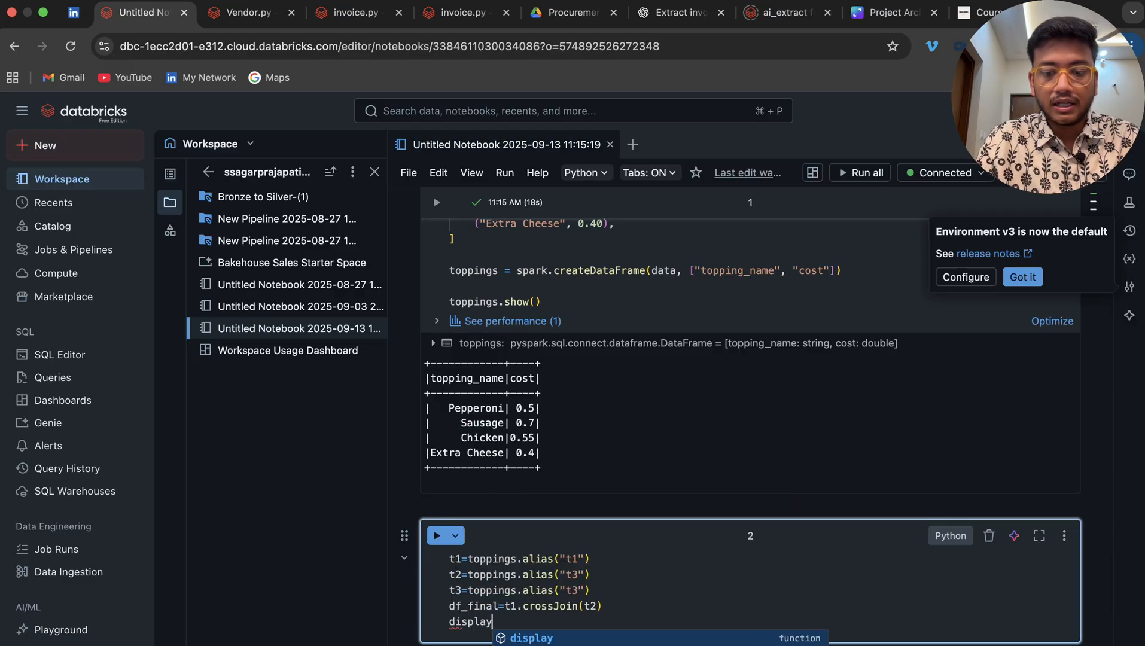
text((df_final)
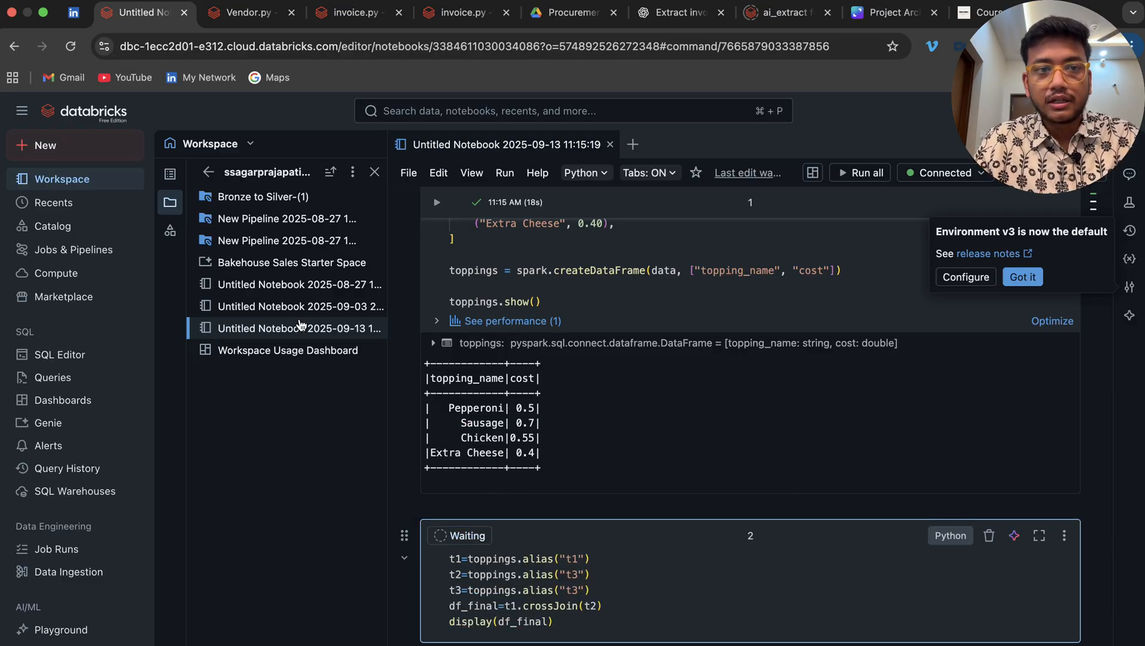
click(862, 174)
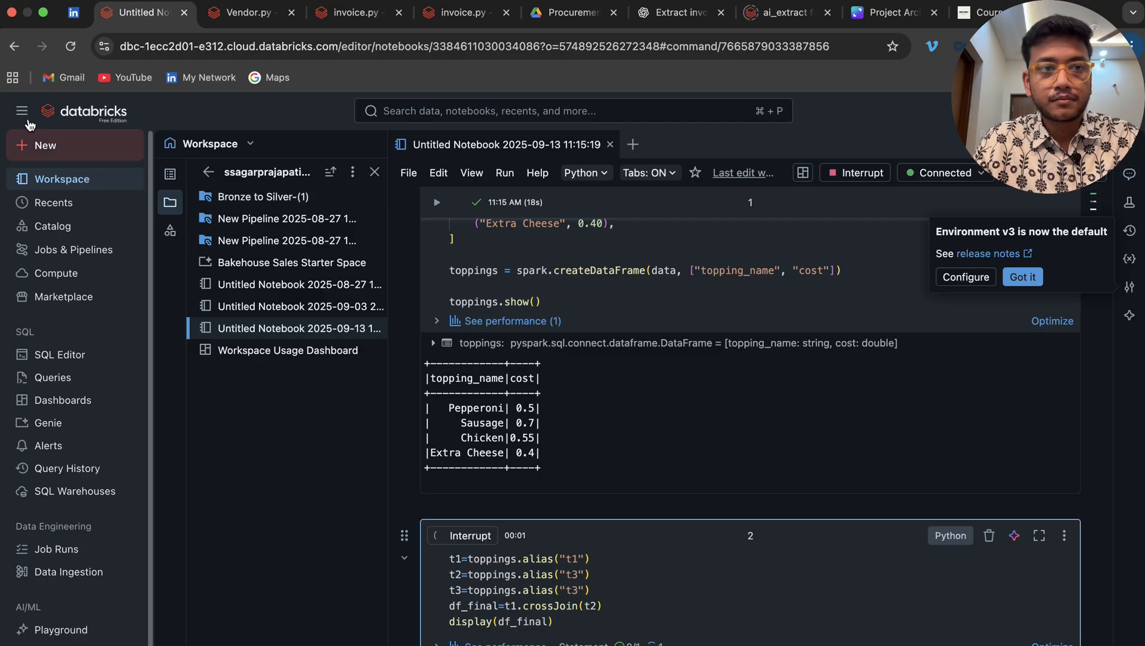
click(22, 112)
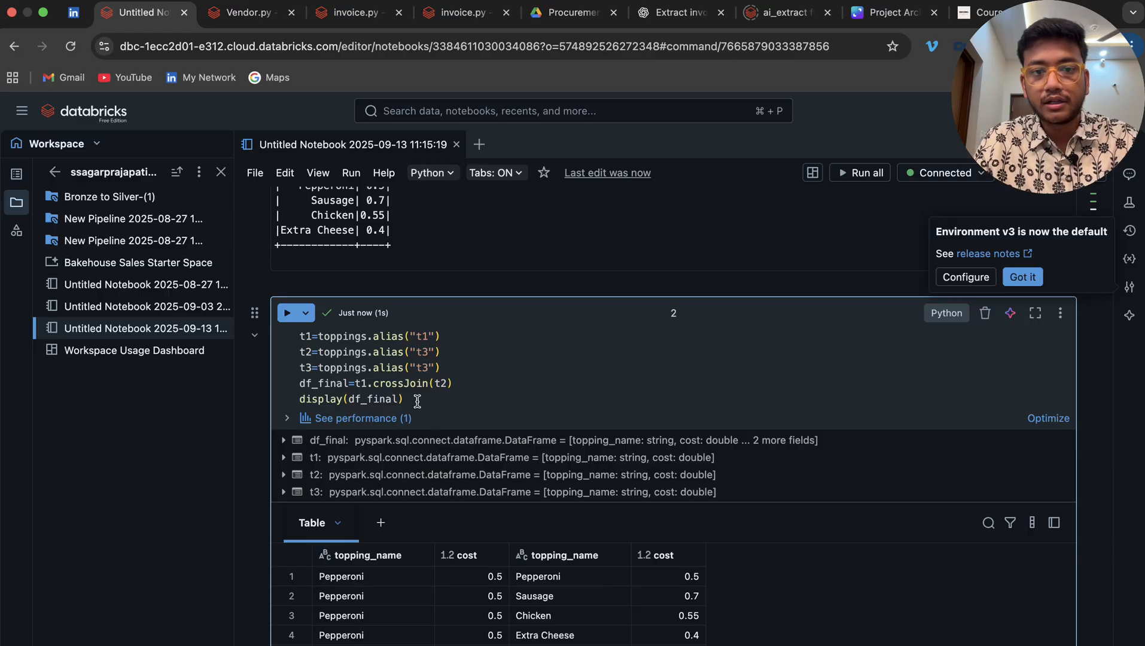
text(.crossJoin()
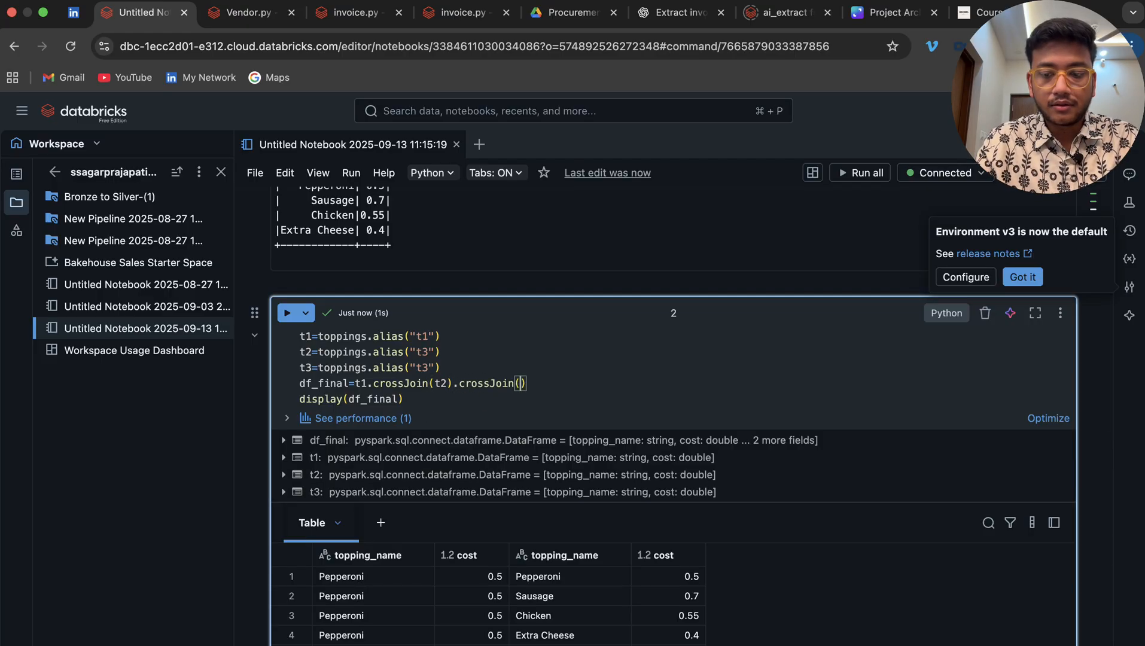
text(t3)
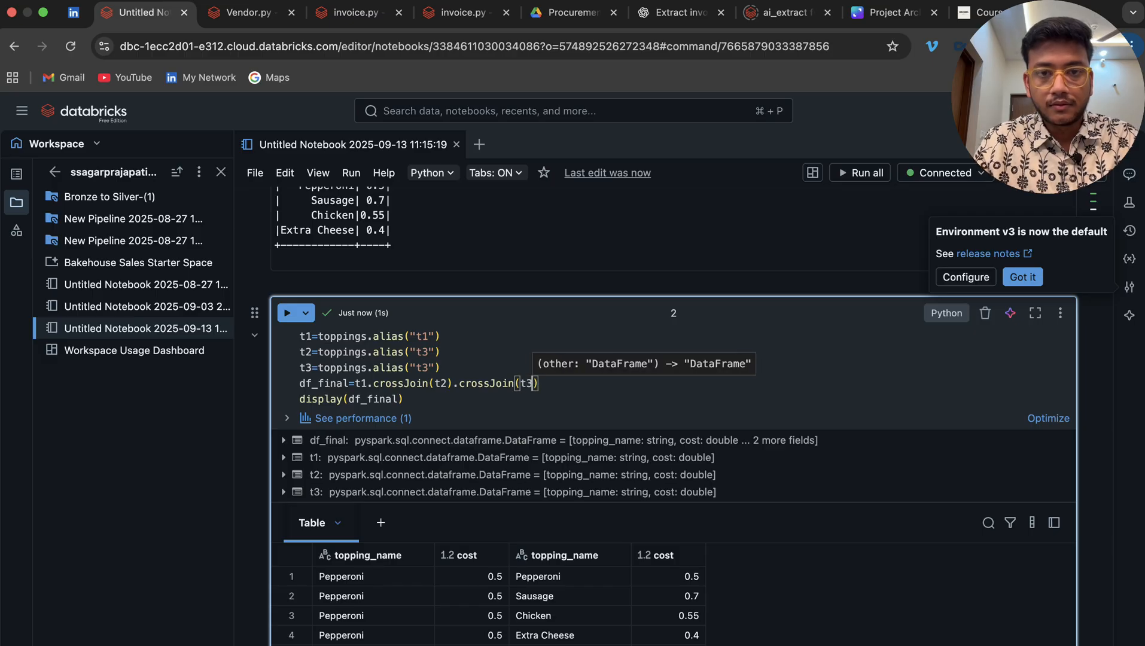
click(292, 313)
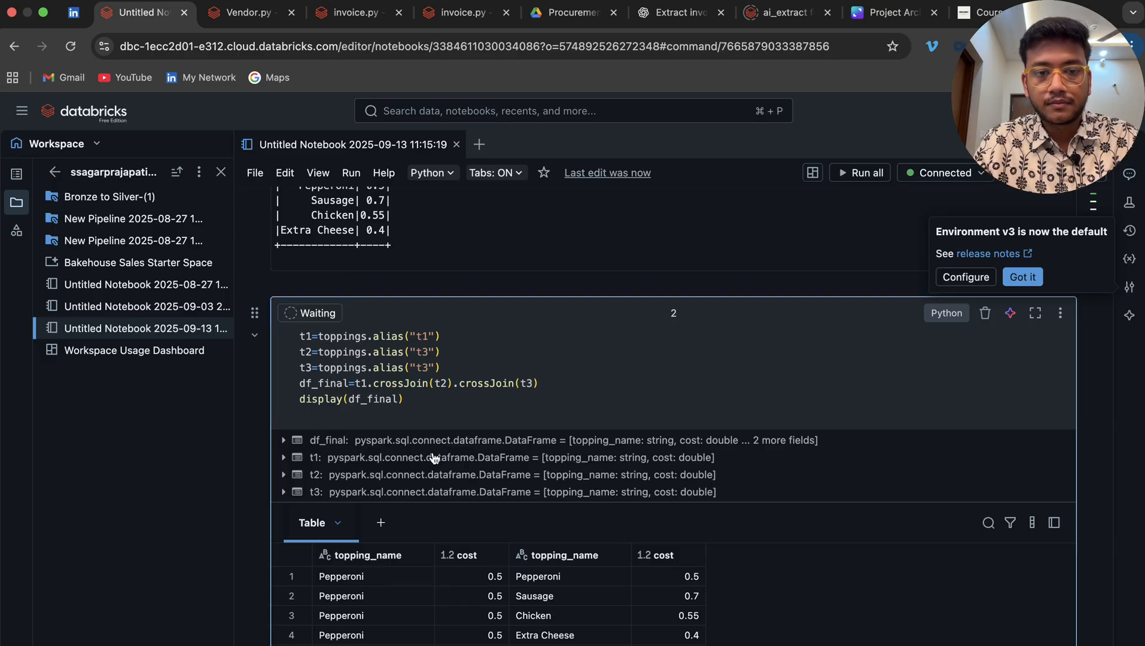
click(289, 312)
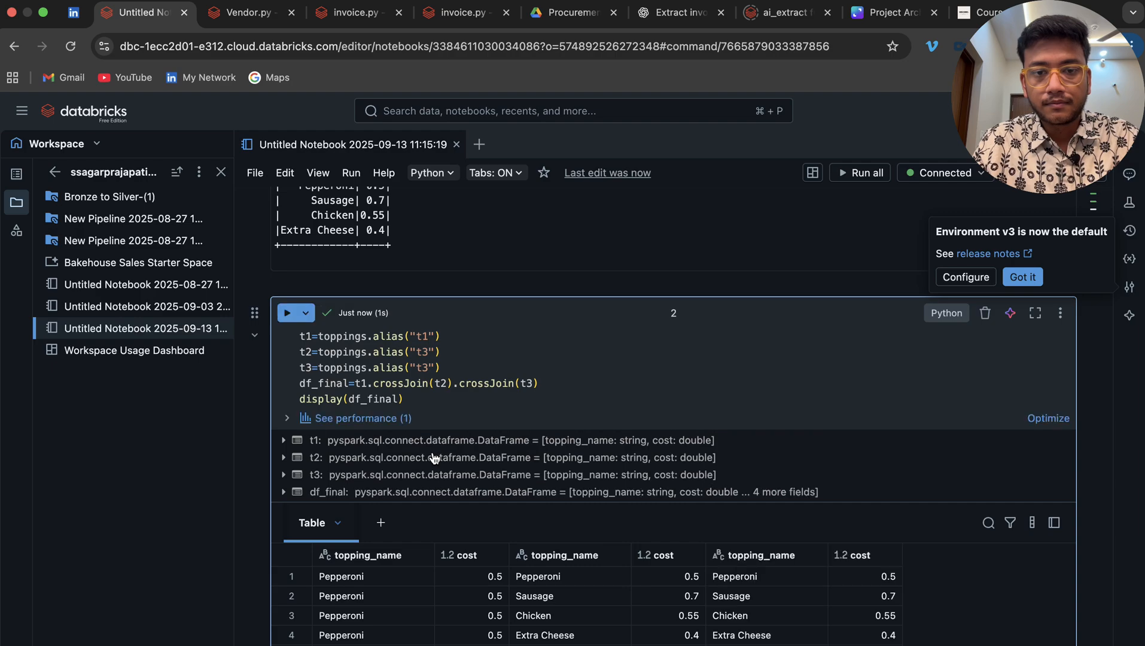
scroll(down, 3)
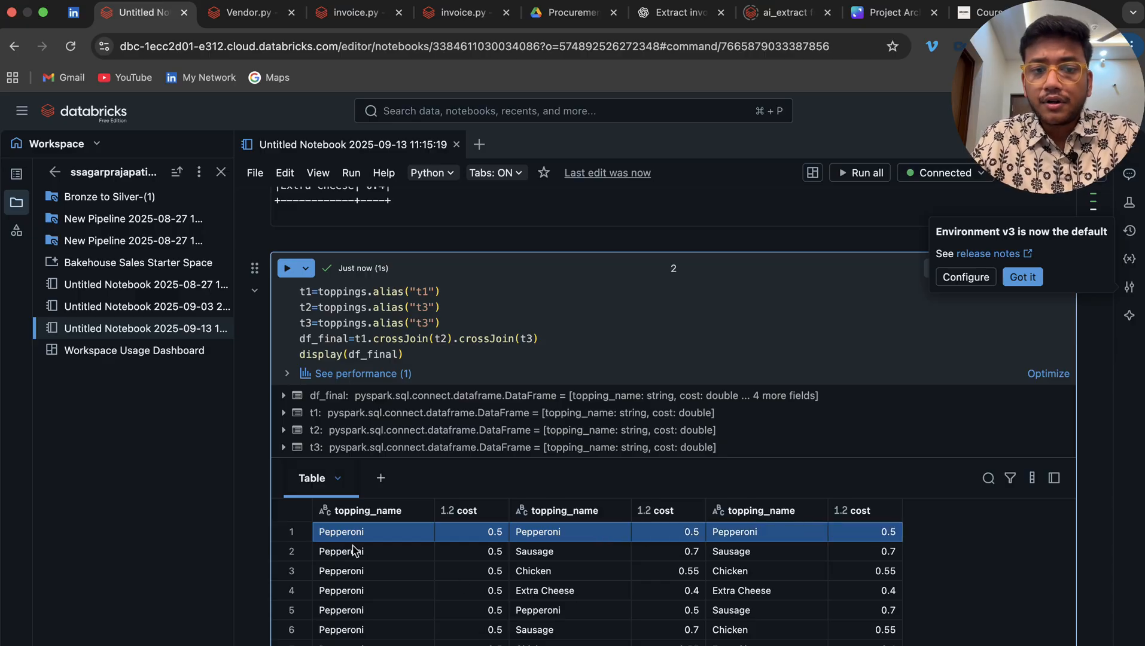
mouse_move(740, 586)
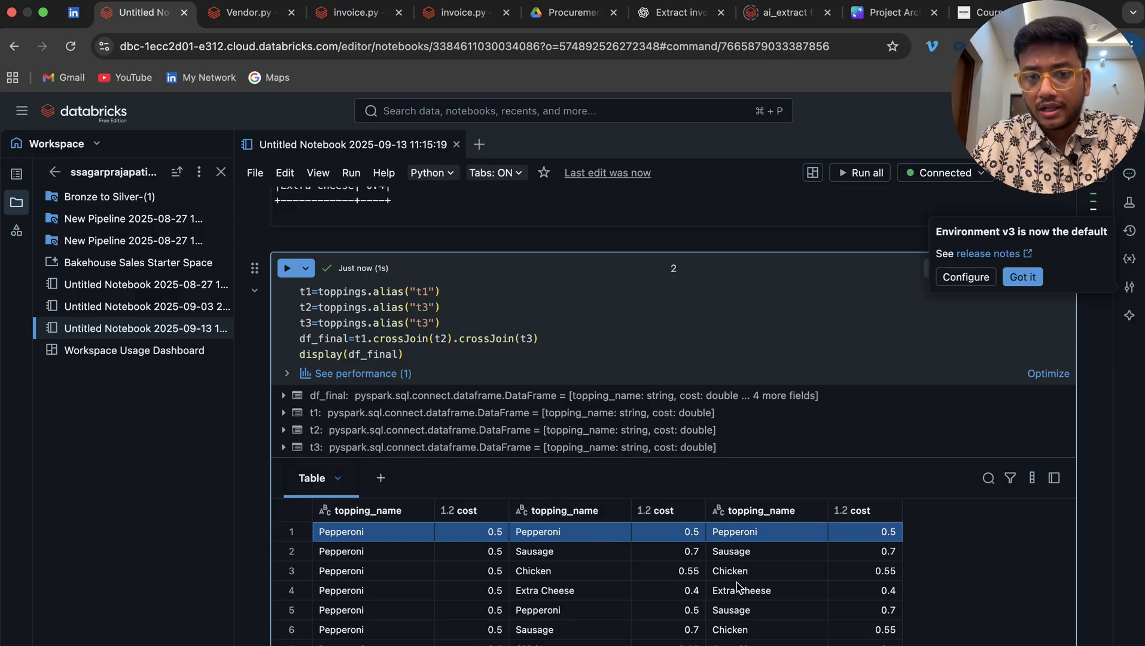
mouse_move(570, 585)
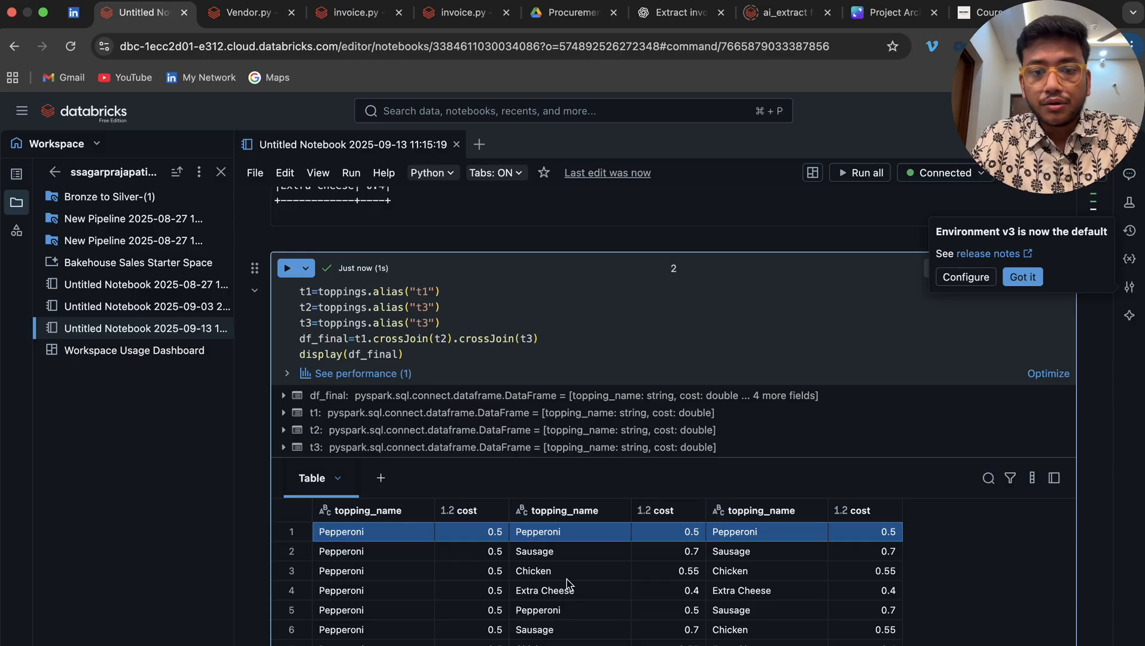
click(373, 551)
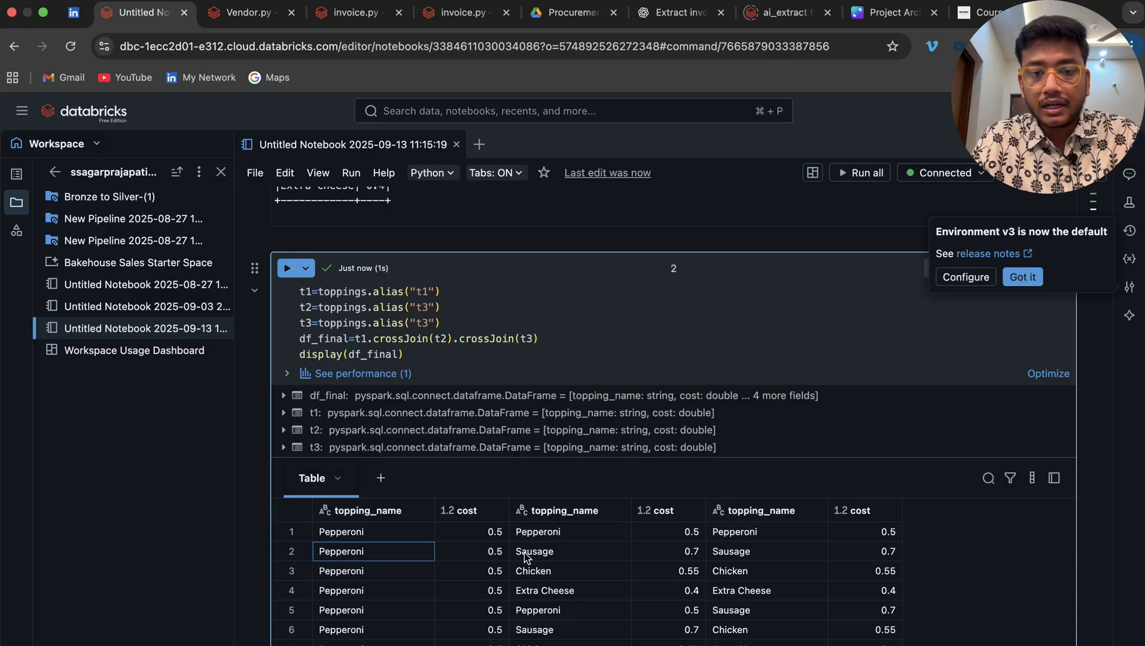
mouse_move(531, 566)
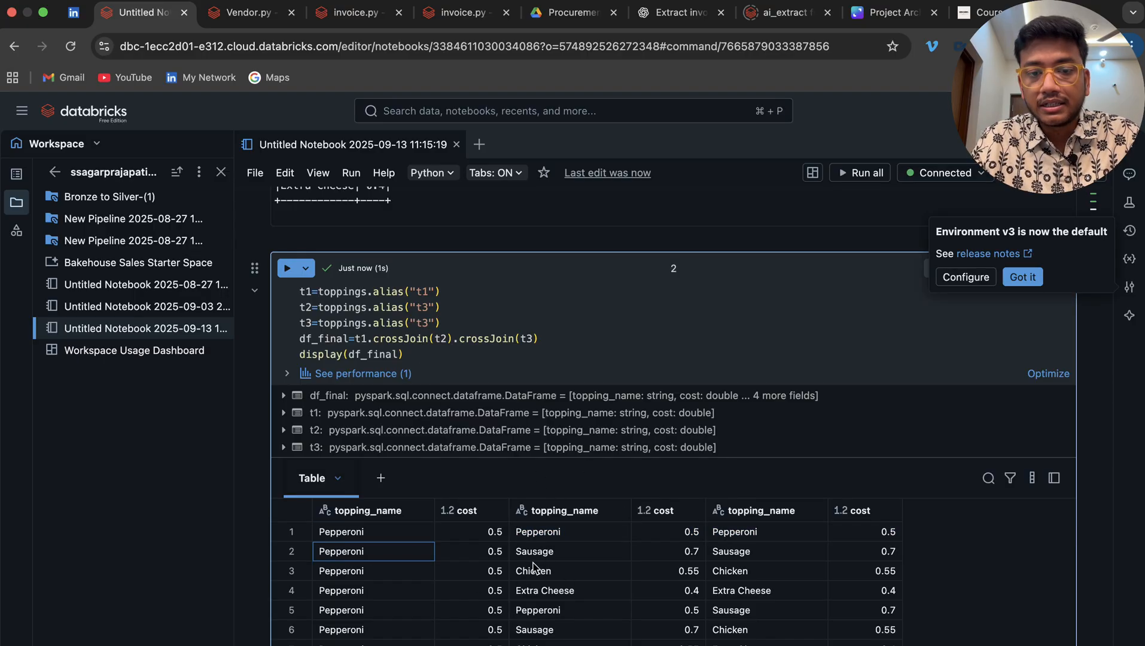
click(767, 552)
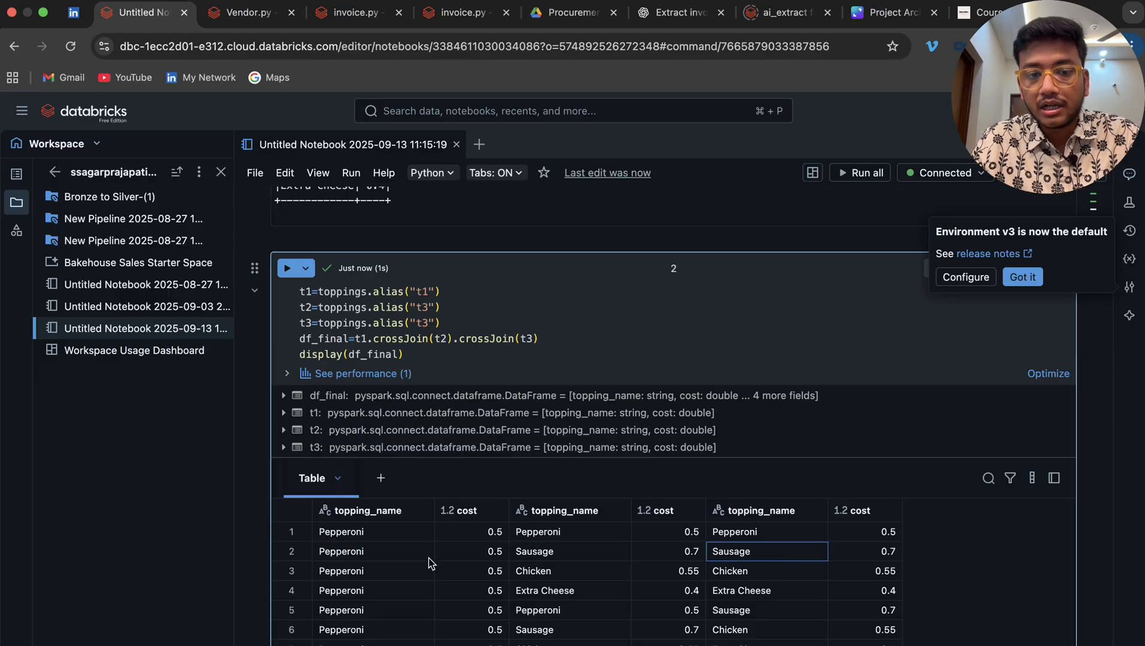
click(374, 552)
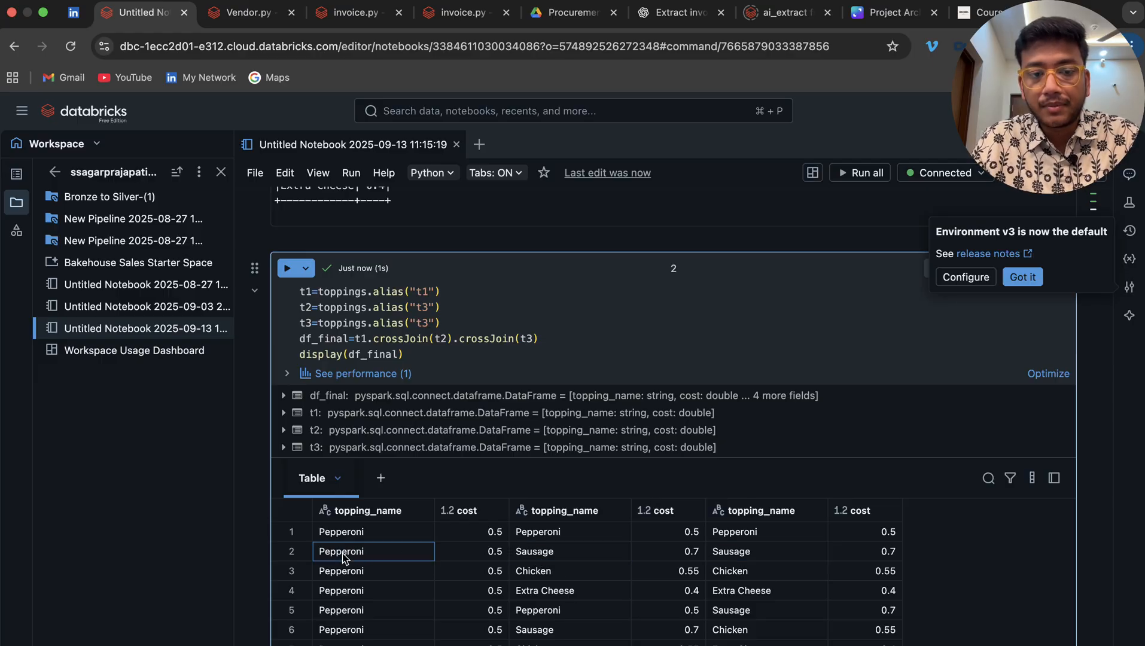
mouse_move(362, 528)
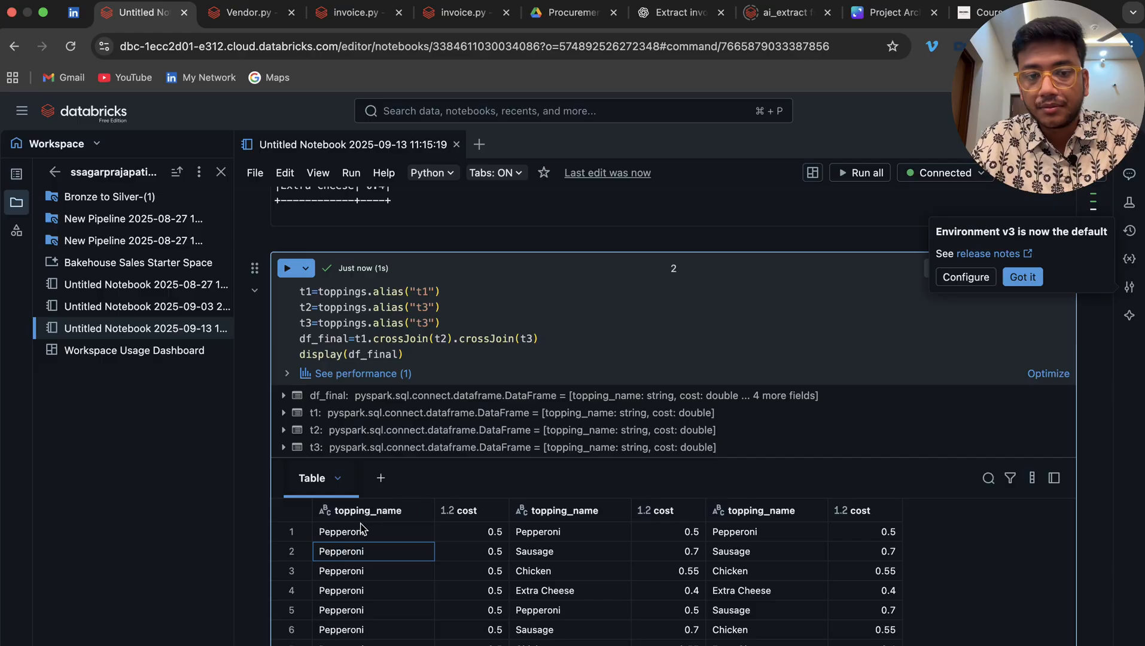
click(556, 510)
text(.f)
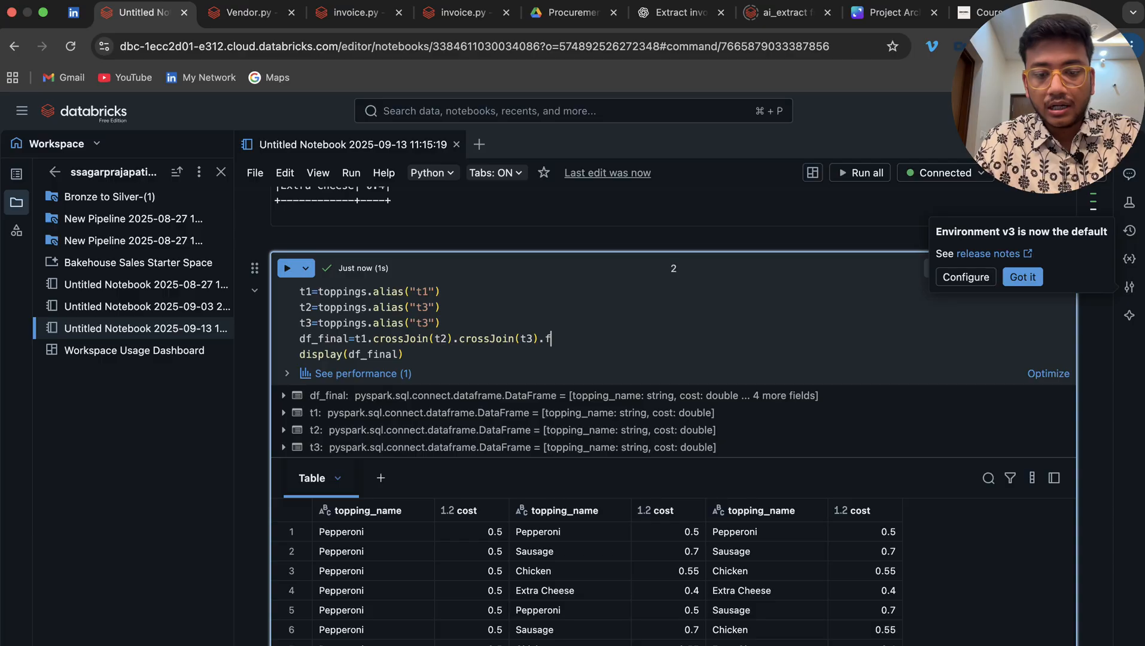
- Filter df_final to t1.topping_name < t2.topping_name < t3.topping_name and move to a cell above
text(ilter())
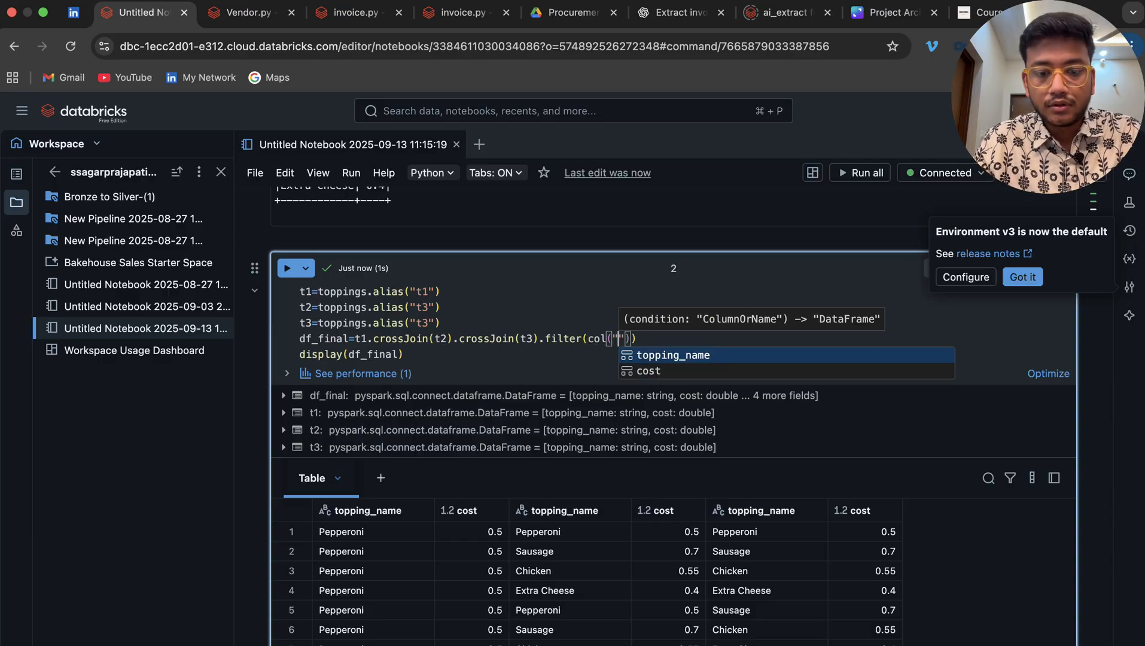
text(t)
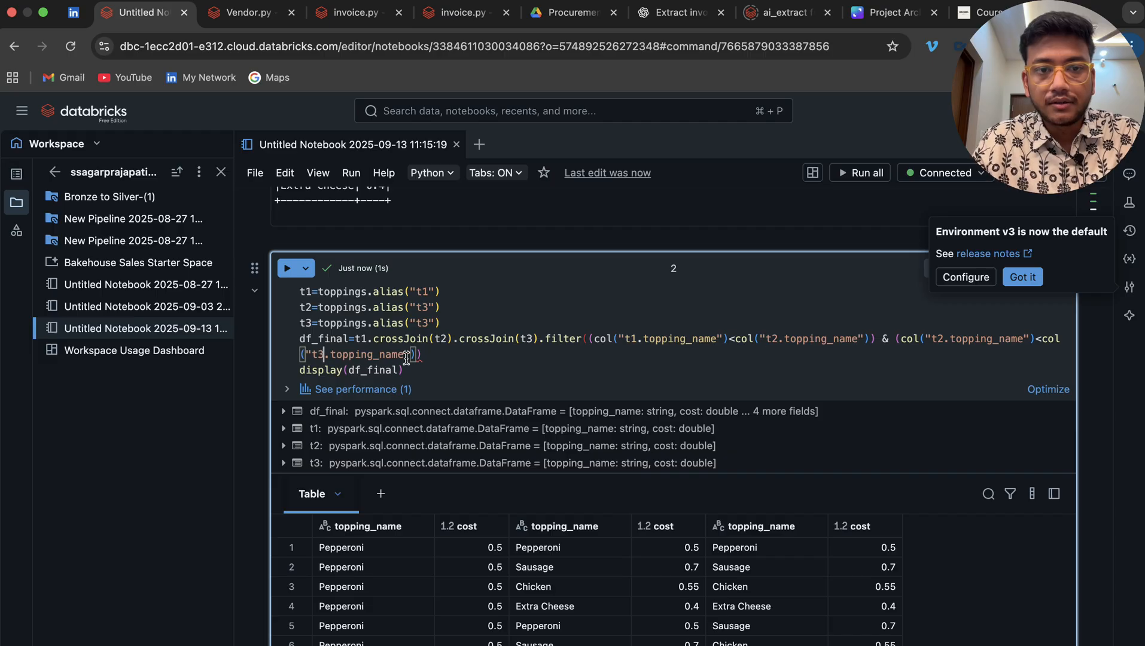
scroll(up, 3)
text(from p)
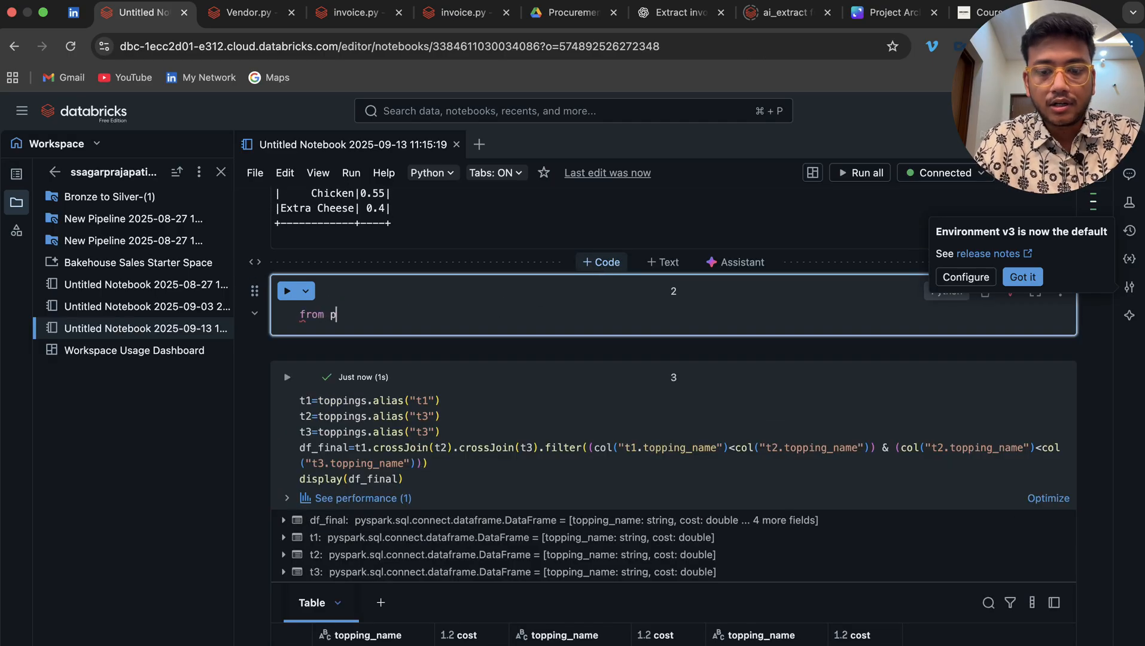
- Import col from pyspark.sql.functions, run it, then run the cross-join cell, which raises AMBIGUOUS_REFERENCE
text(yspark.sql.functions import col)
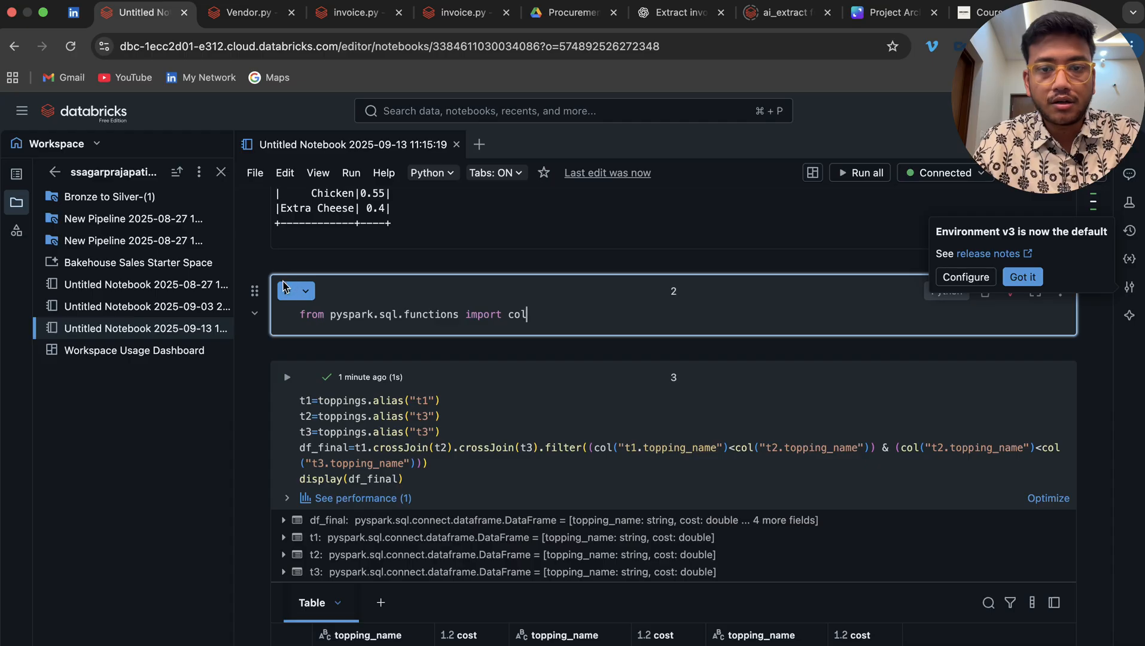
click(288, 291)
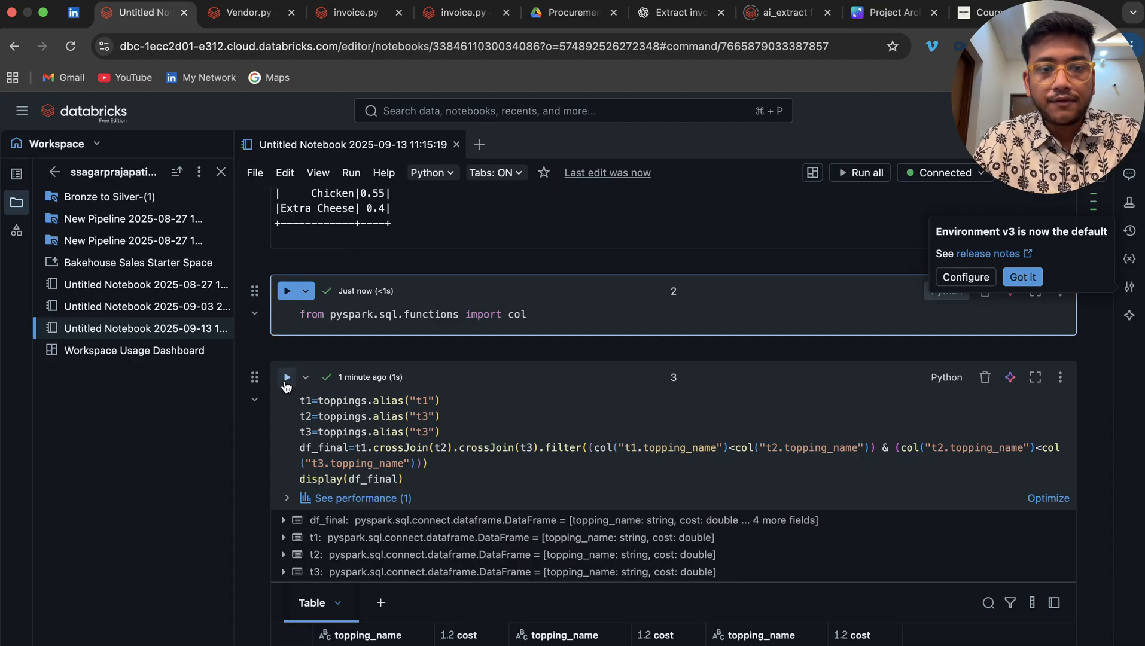
click(286, 377)
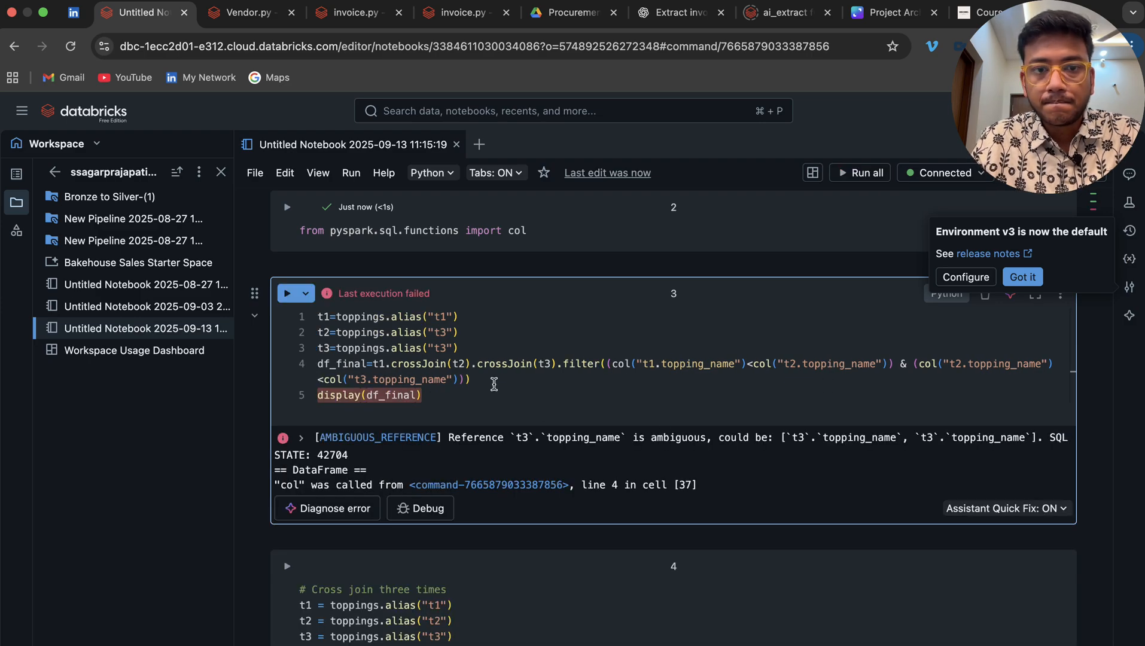
mouse_move(657, 371)
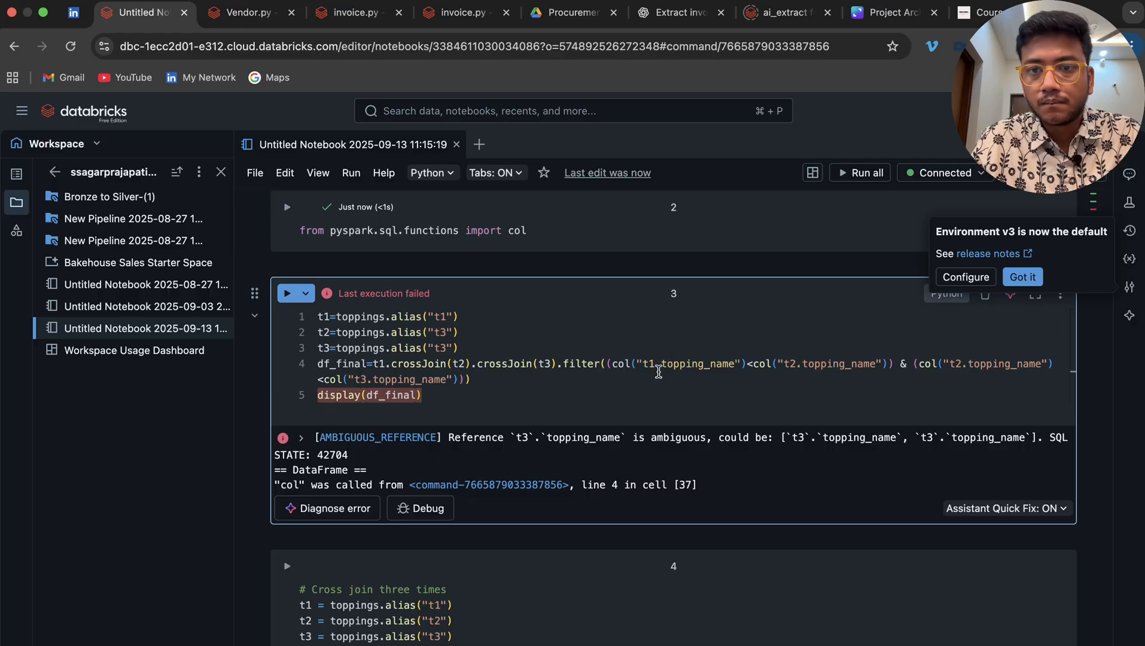
mouse_move(656, 397)
text(2)
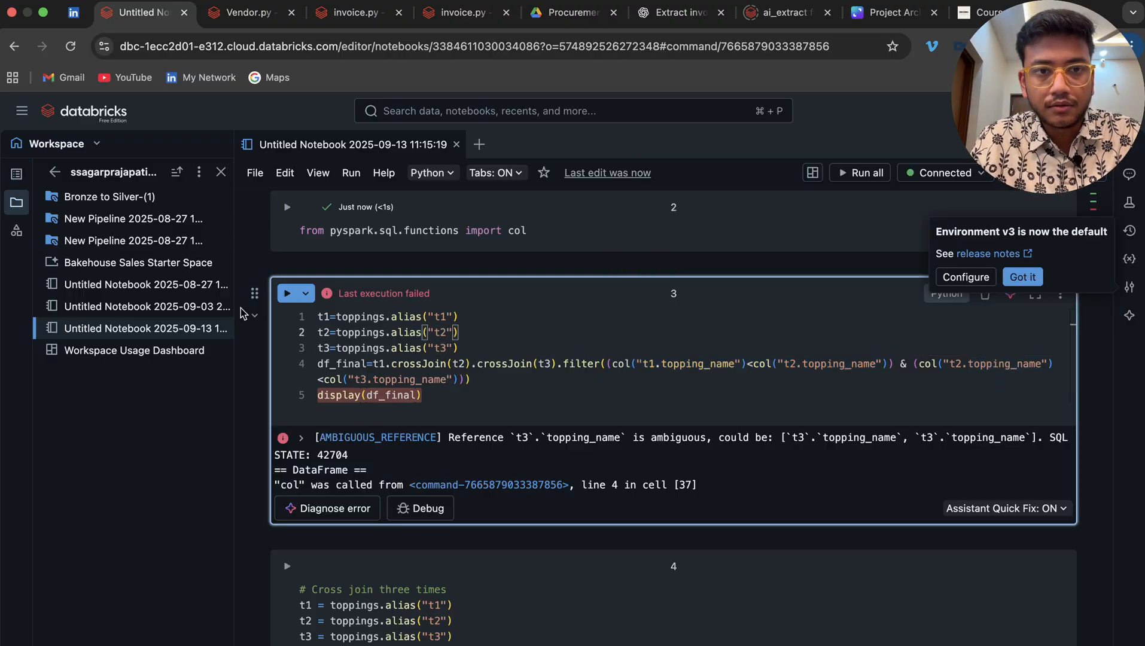
- Rerun the cell after correcting the second alias from t3 to t2
click(286, 293)
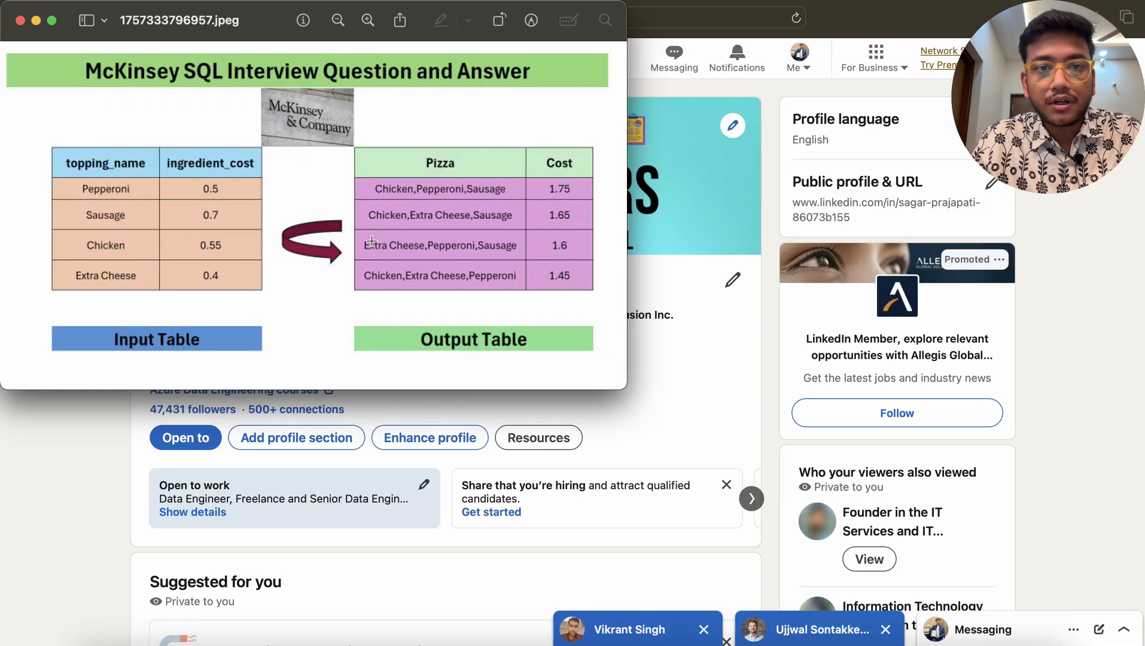
mouse_move(358, 190)
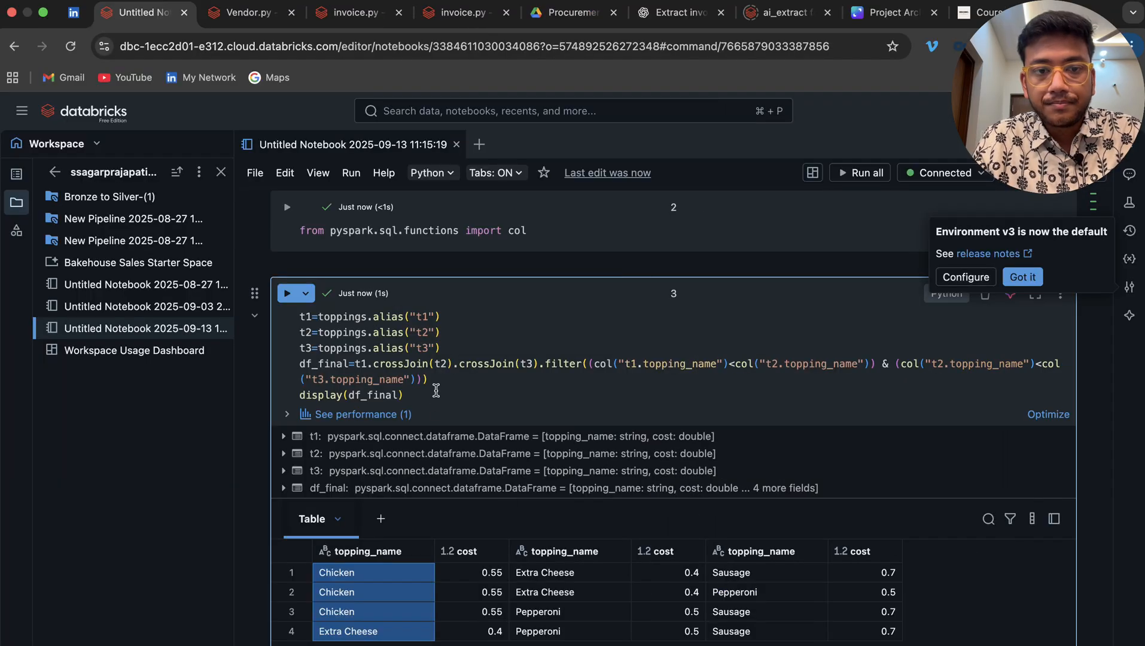
- Add a pizza column via withColumn concat_ws(",") of the three topping names and run the cell
text(.sel)
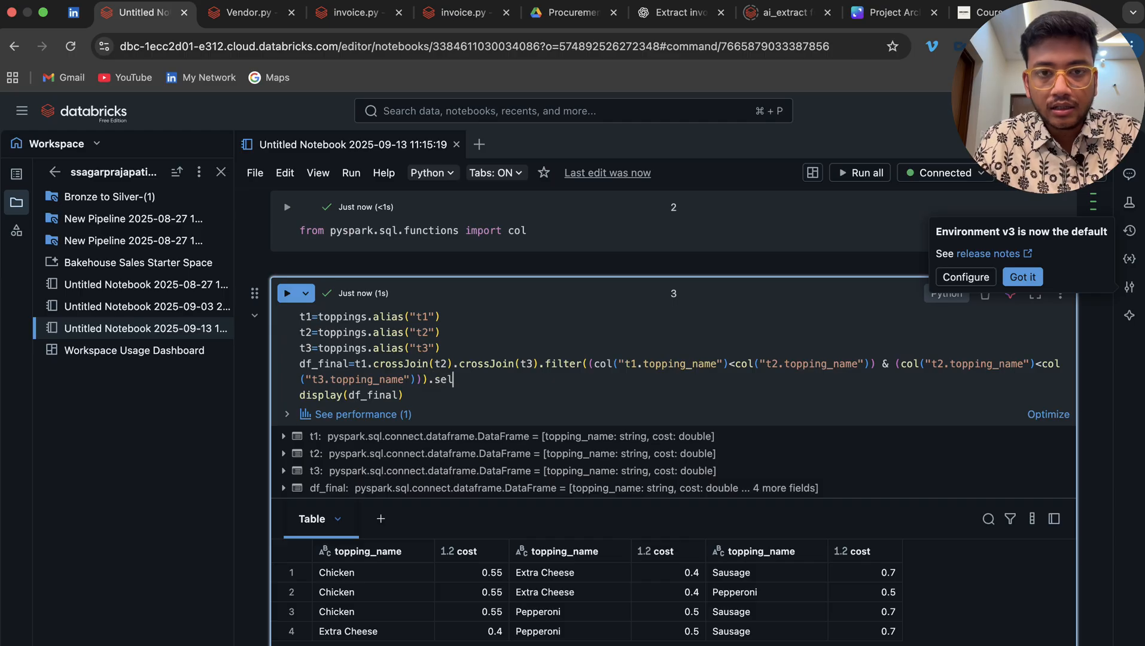
text(ect()
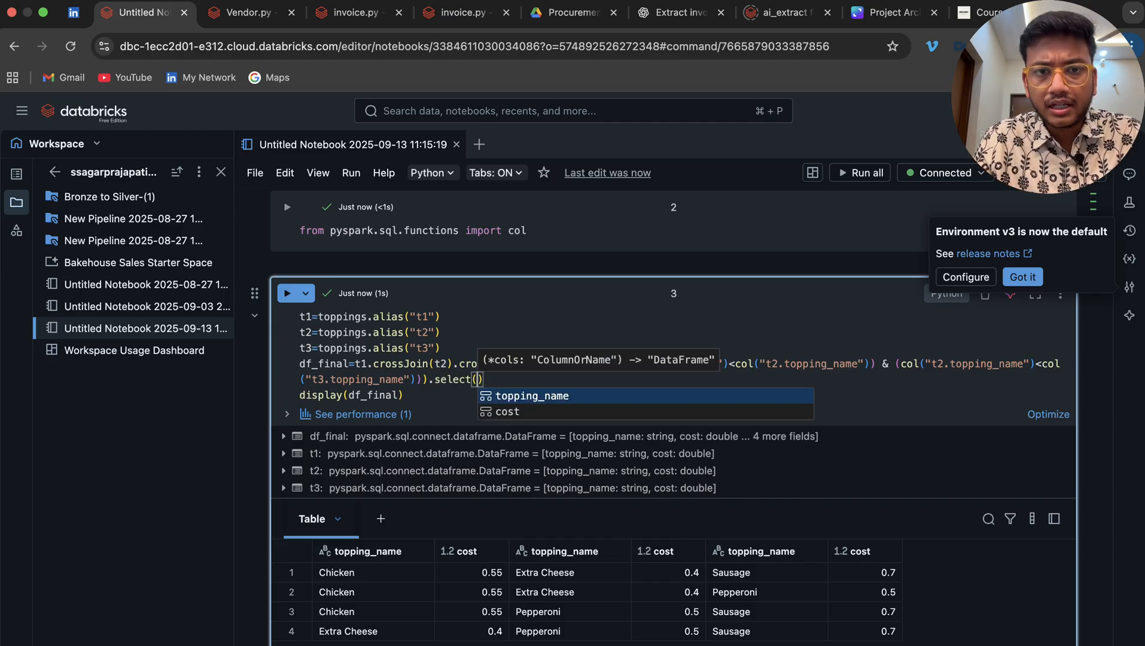
text(c)
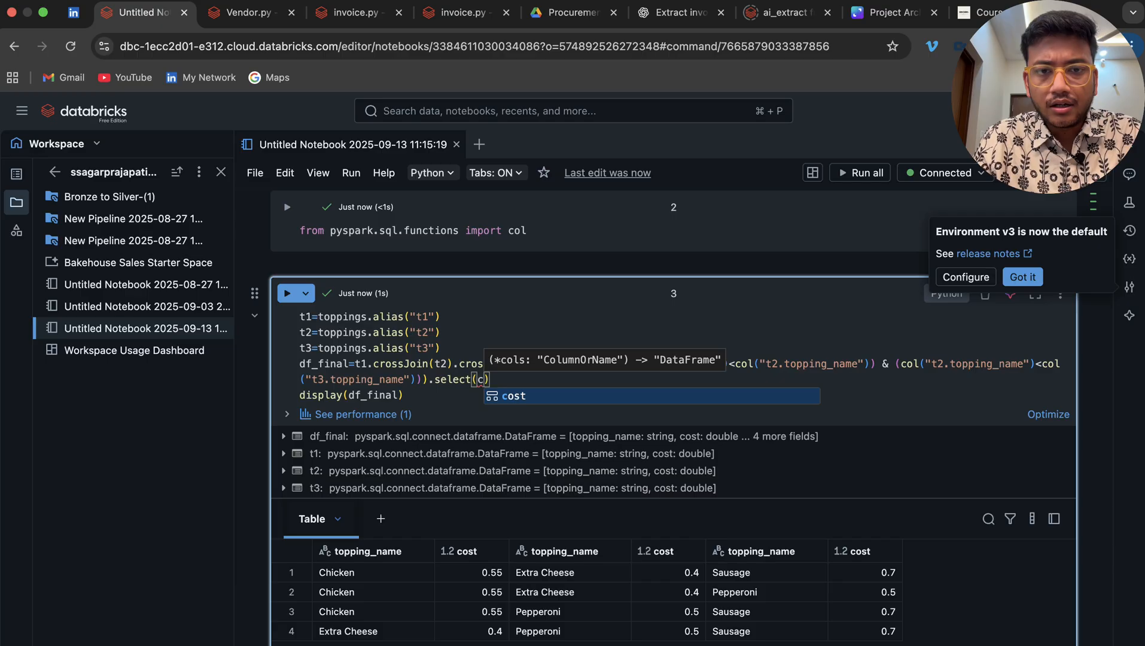
text(.wi)
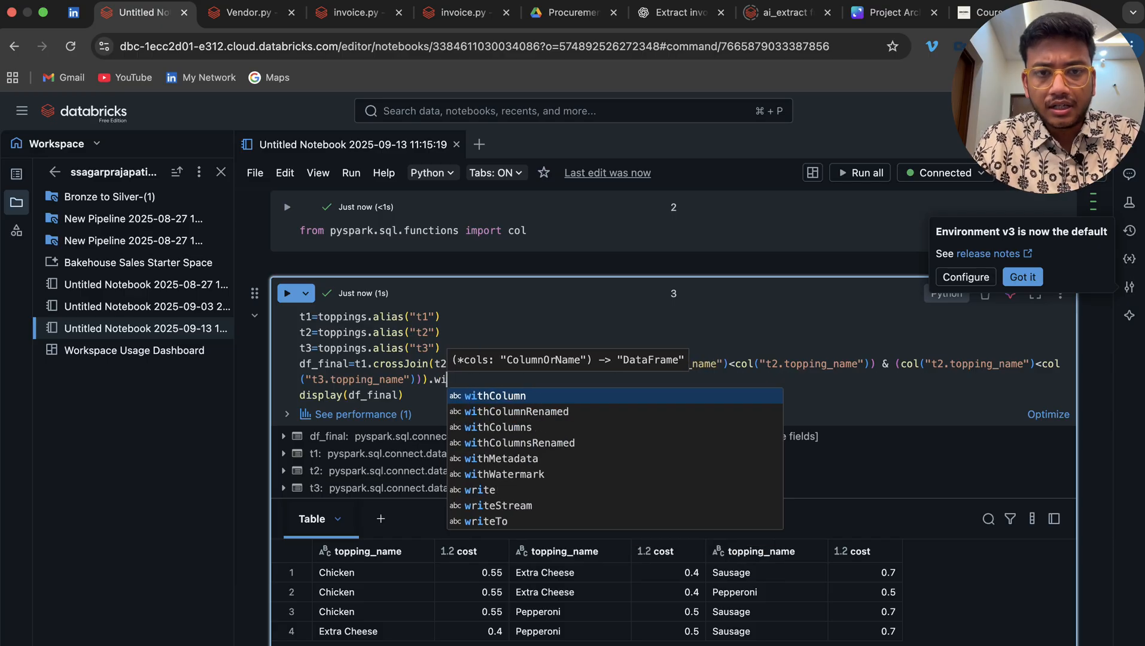
click(495, 396)
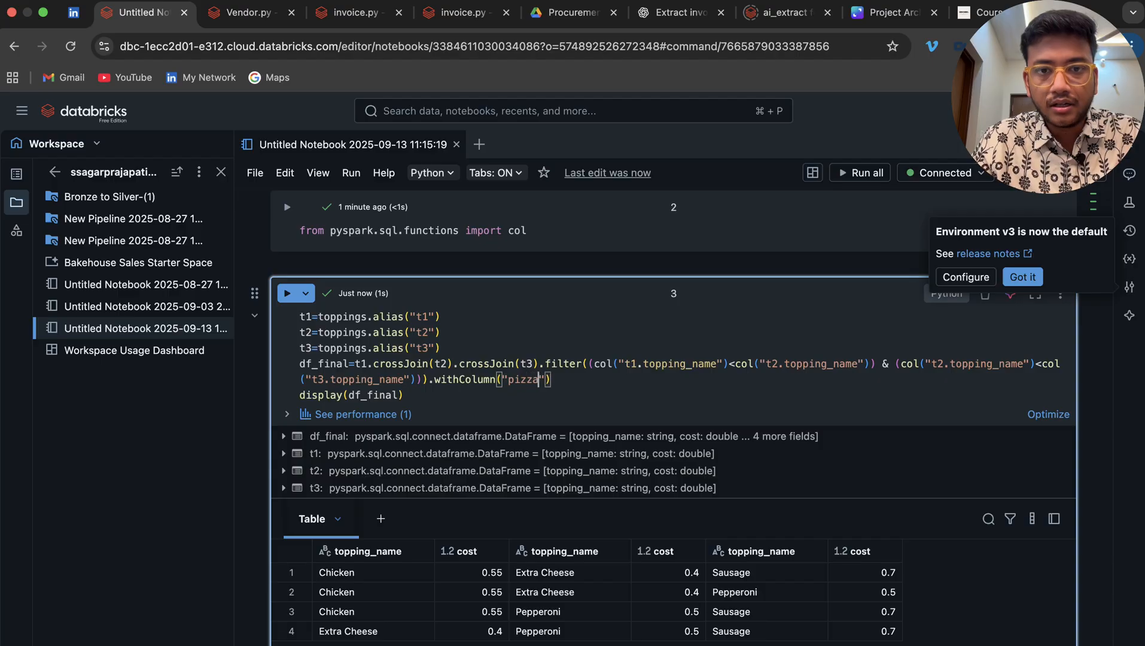
text(,concat_ws(",)
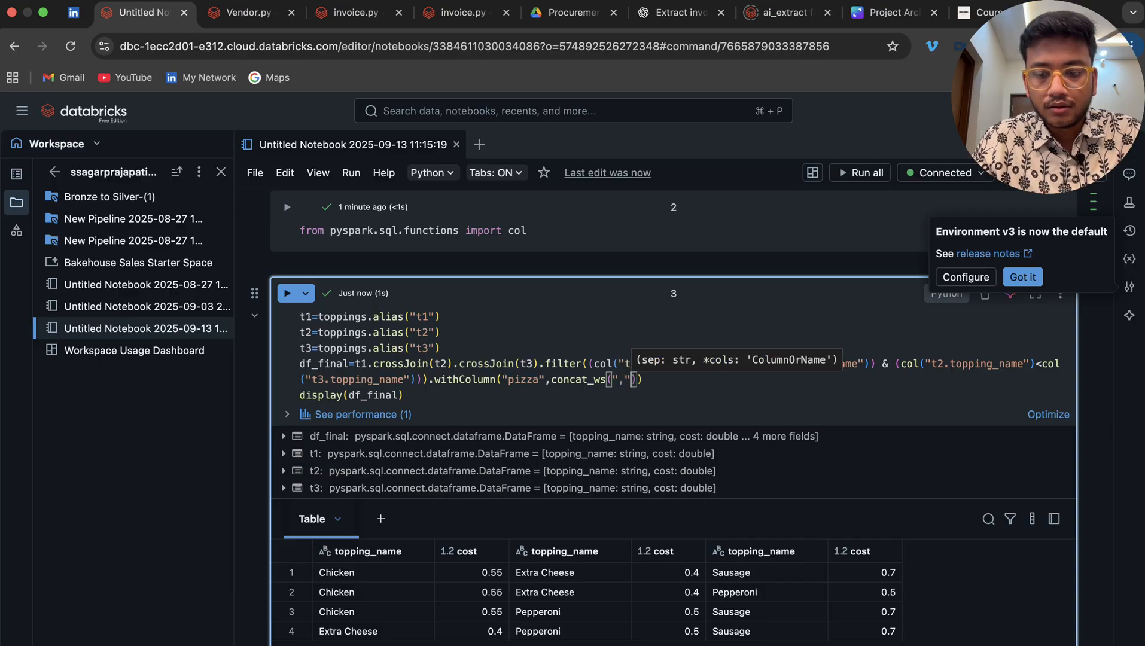
text(col)
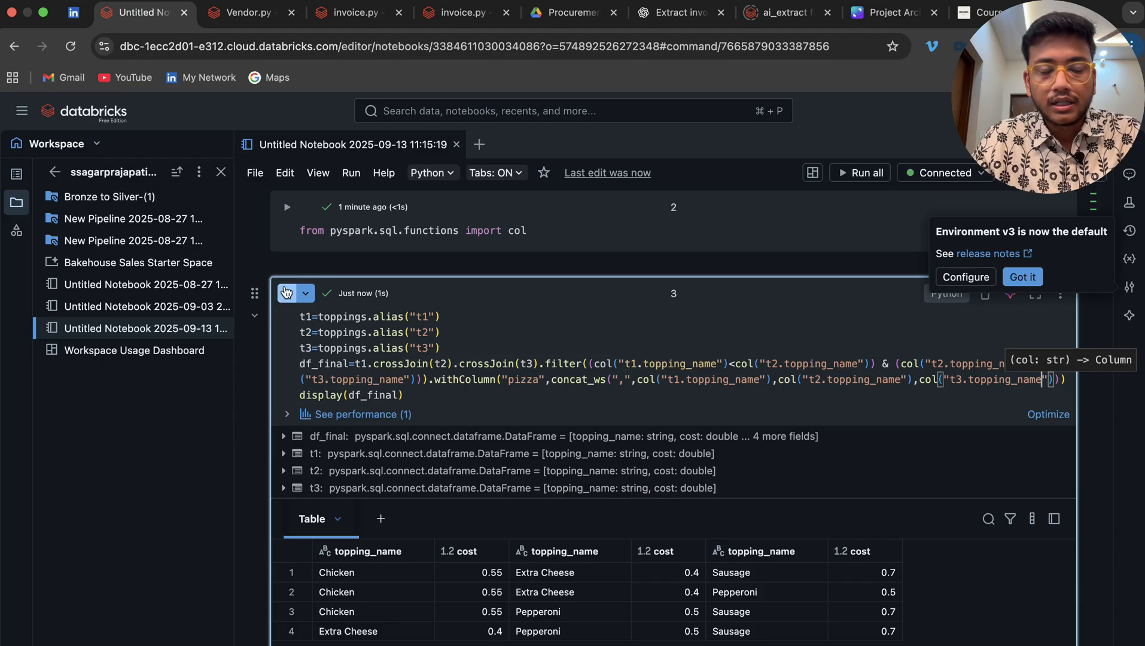
click(287, 293)
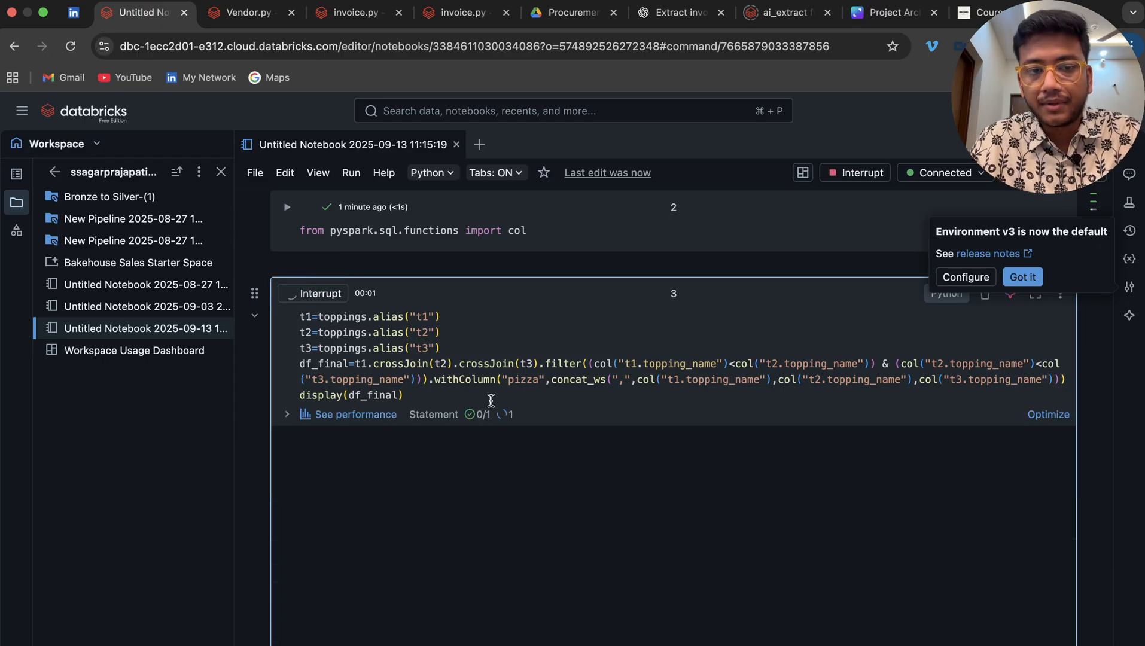
click(287, 293)
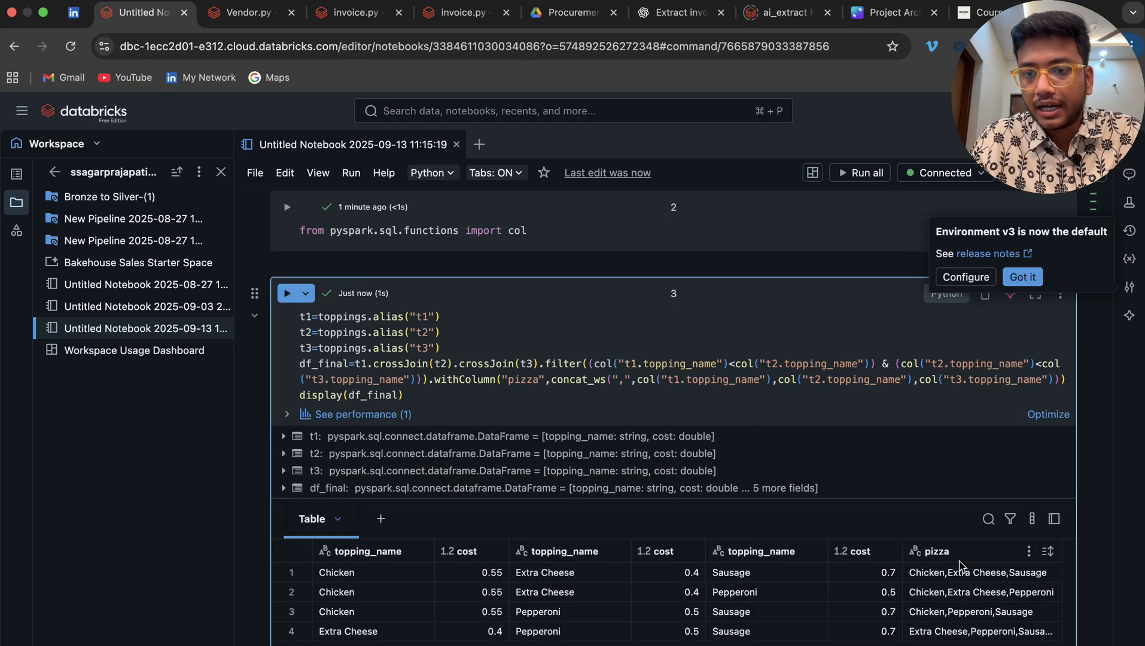
mouse_move(957, 605)
text(.w)
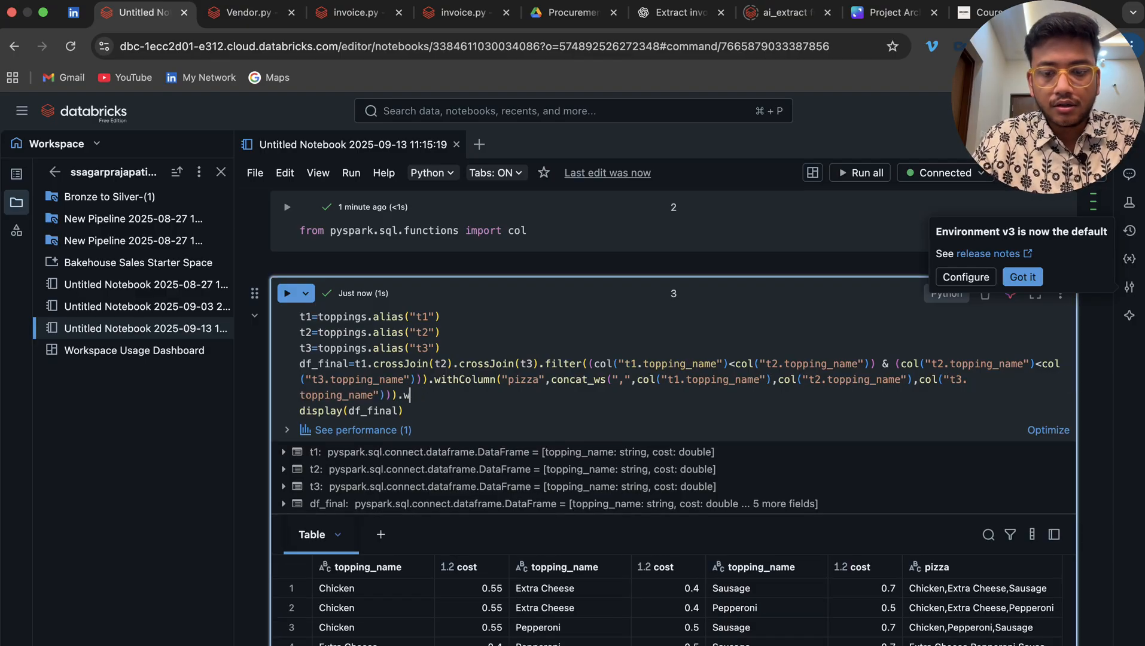
- Add a cost column summing t1, t2 and t3 cost, order by cost descending, and run the cell
text(ithColumn("c)
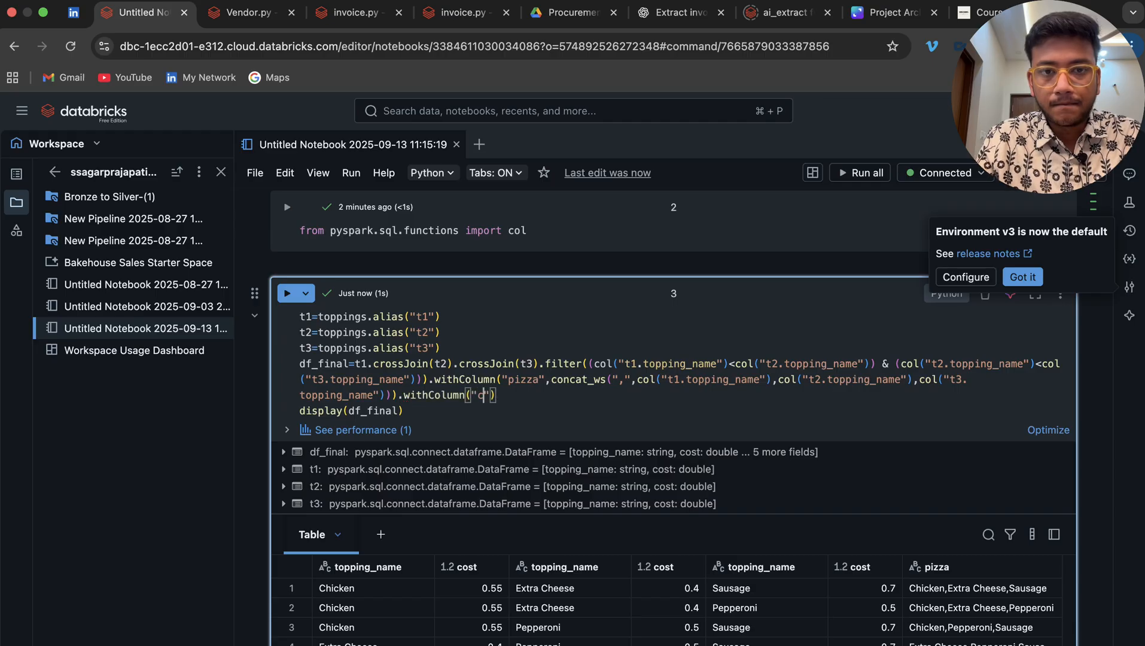
text(ost)
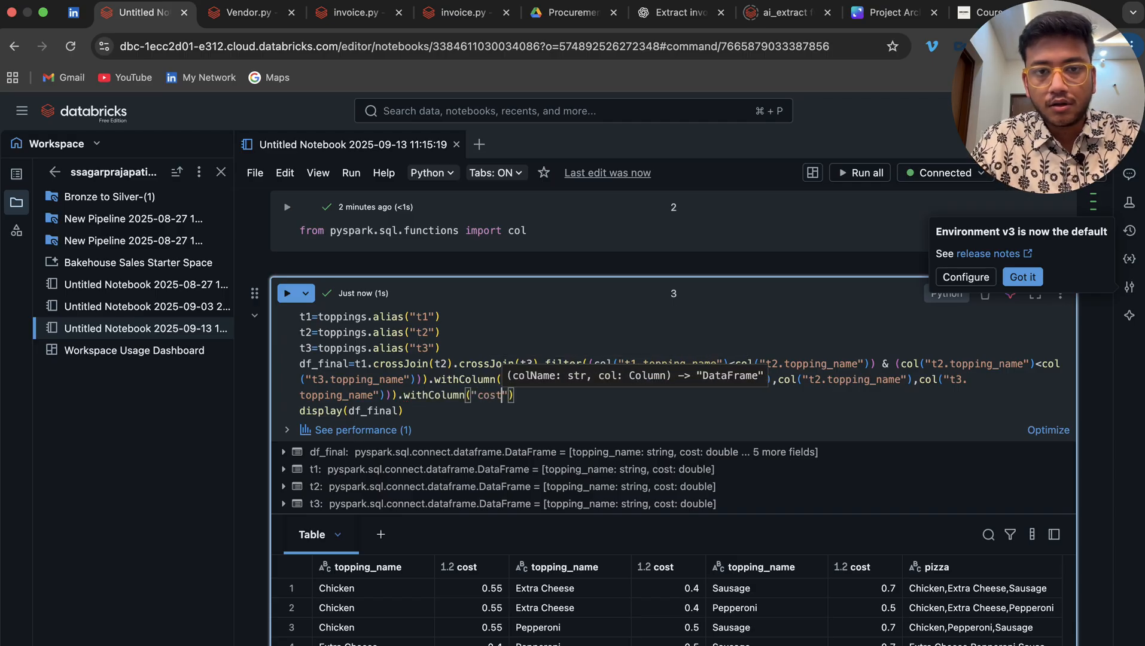
text(,)
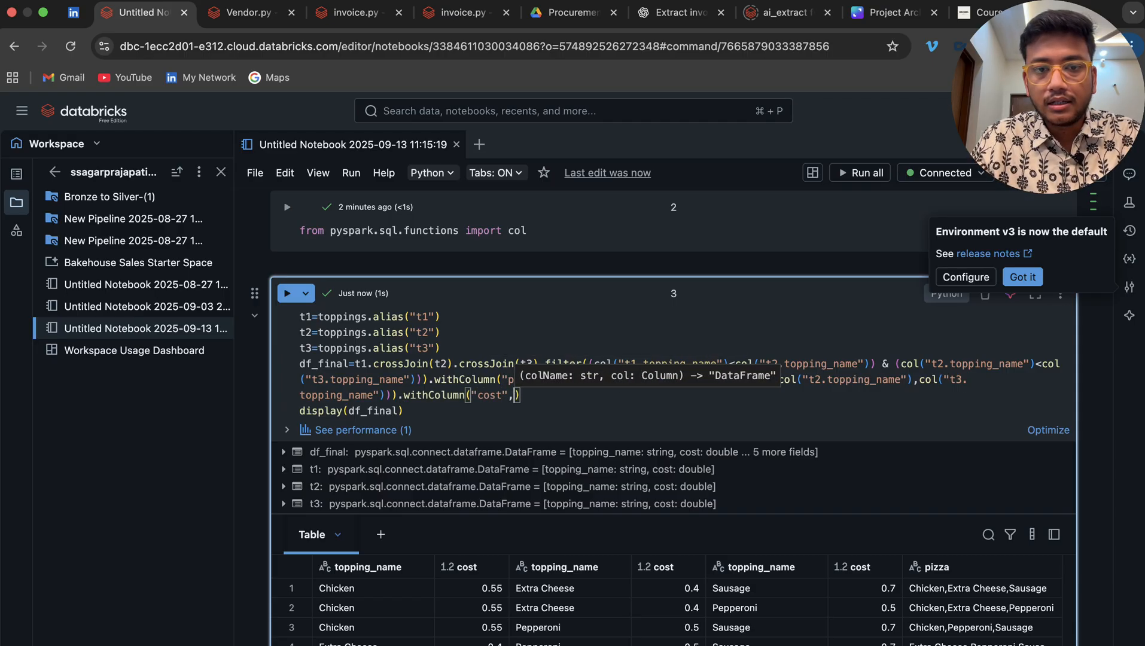
text(col("t1.cost")+col("t2.cost")+col("t3.cost")))
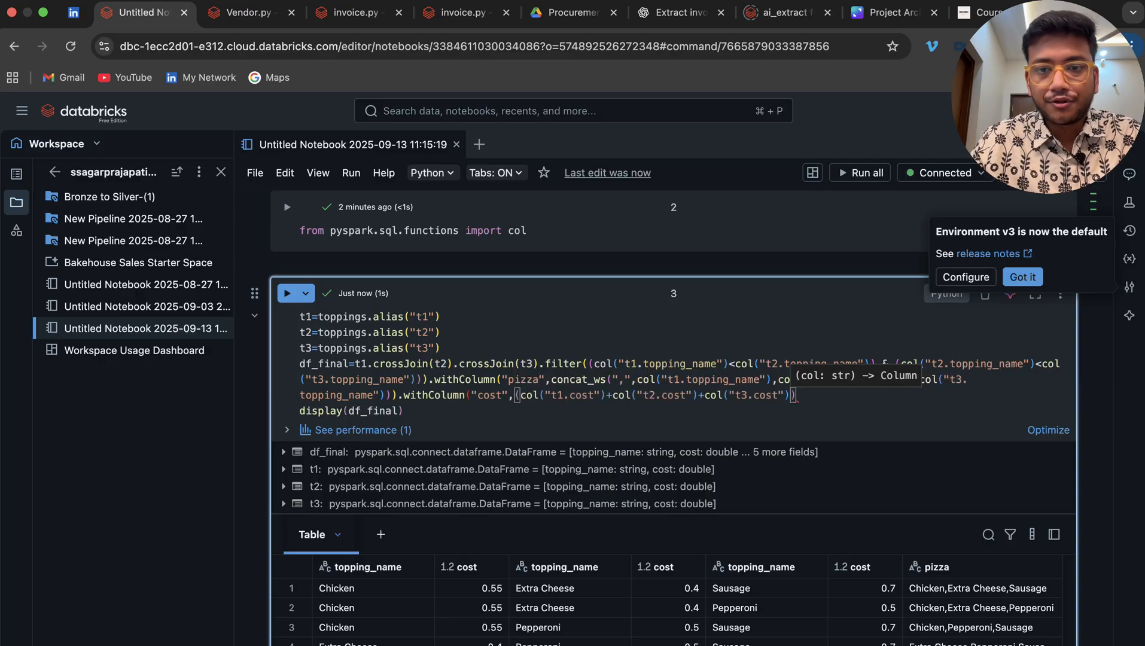
text(.orderBy(col("cost").desc())
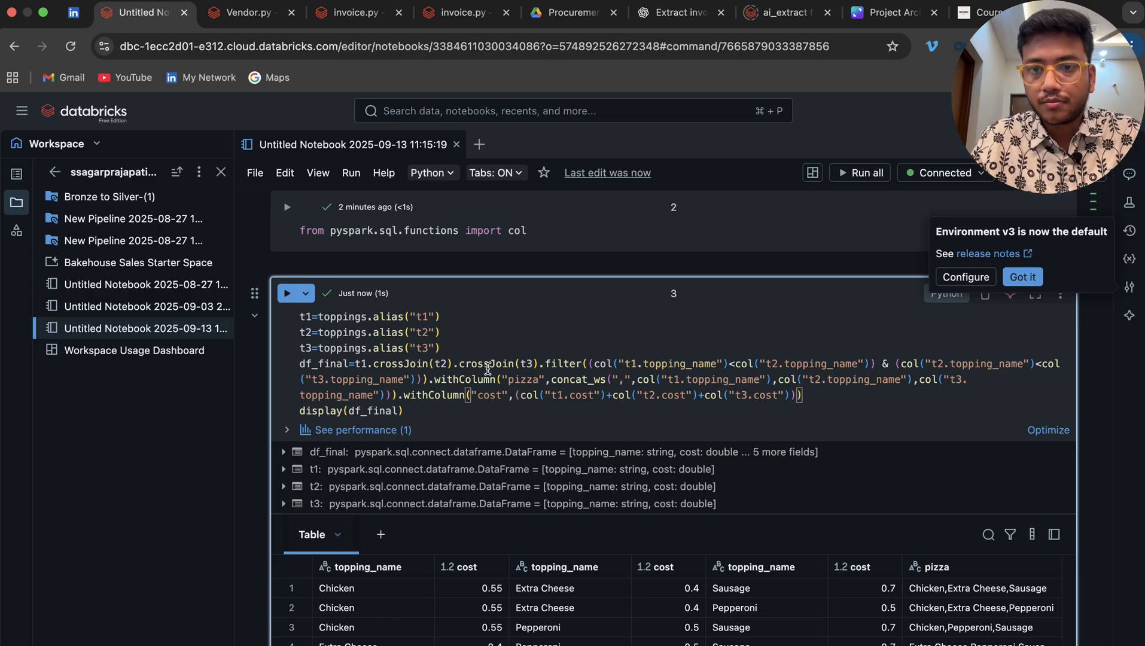
click(287, 293)
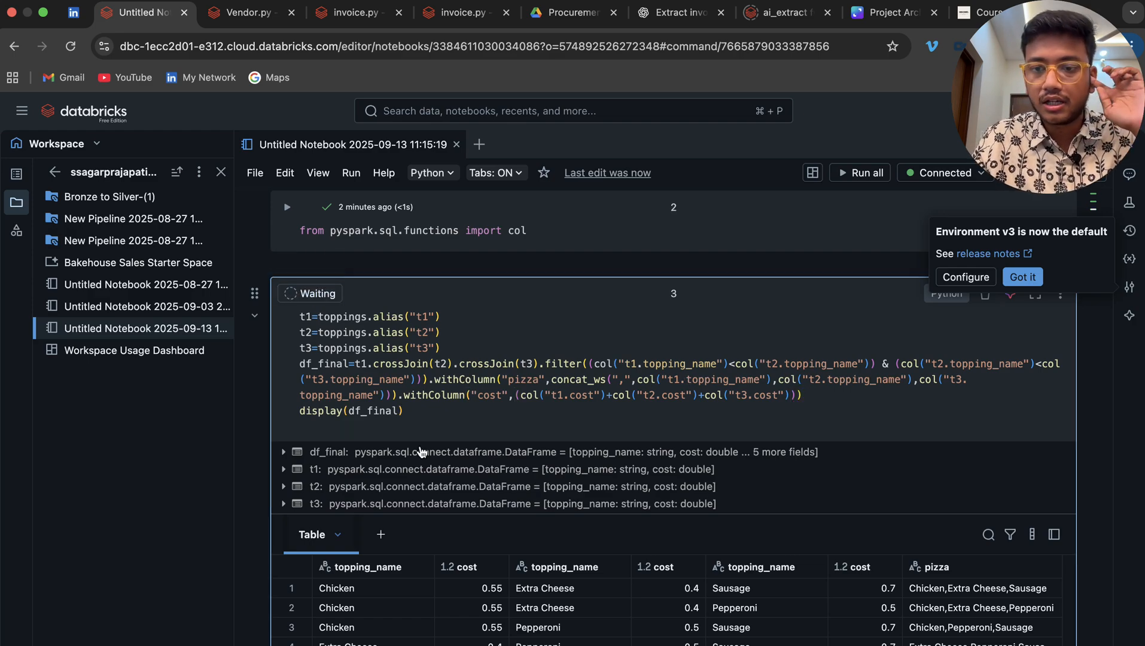
click(287, 293)
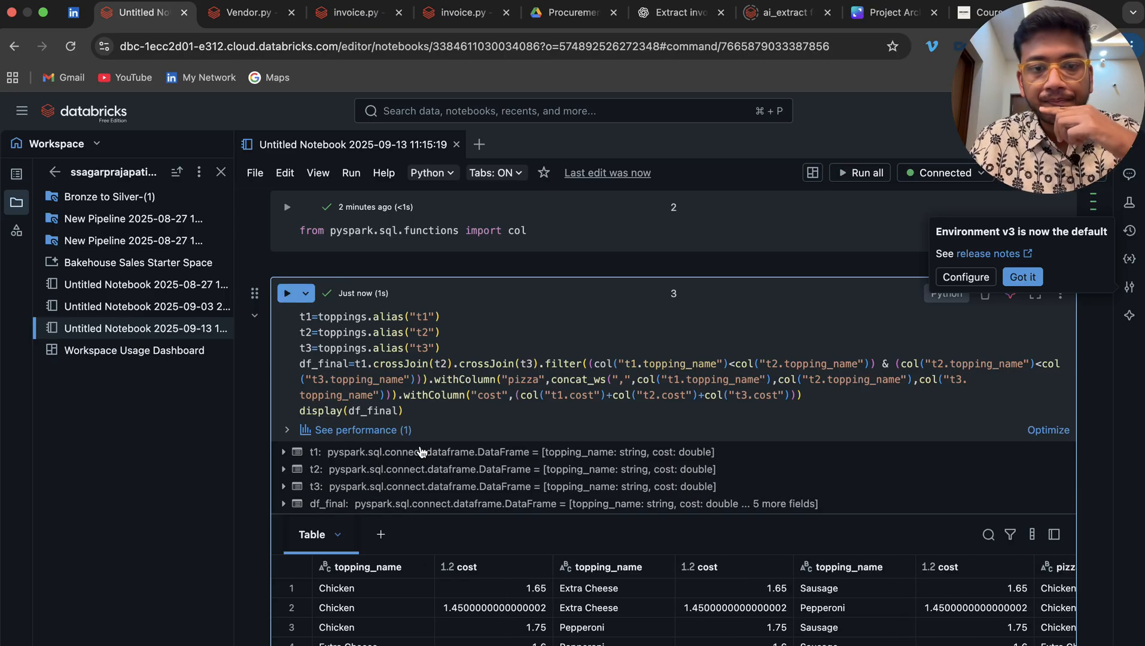
text(.select("pizza","cost)
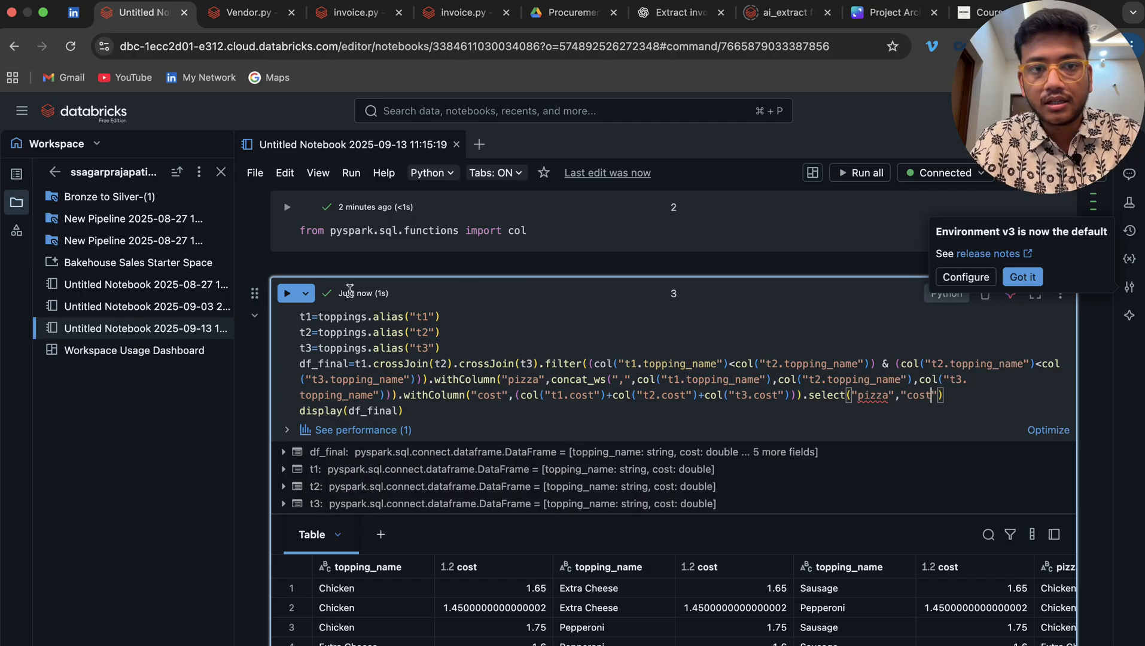
- Run the select of pizza and cost, then rename to new_cost and rerun to get the two-column output
click(287, 294)
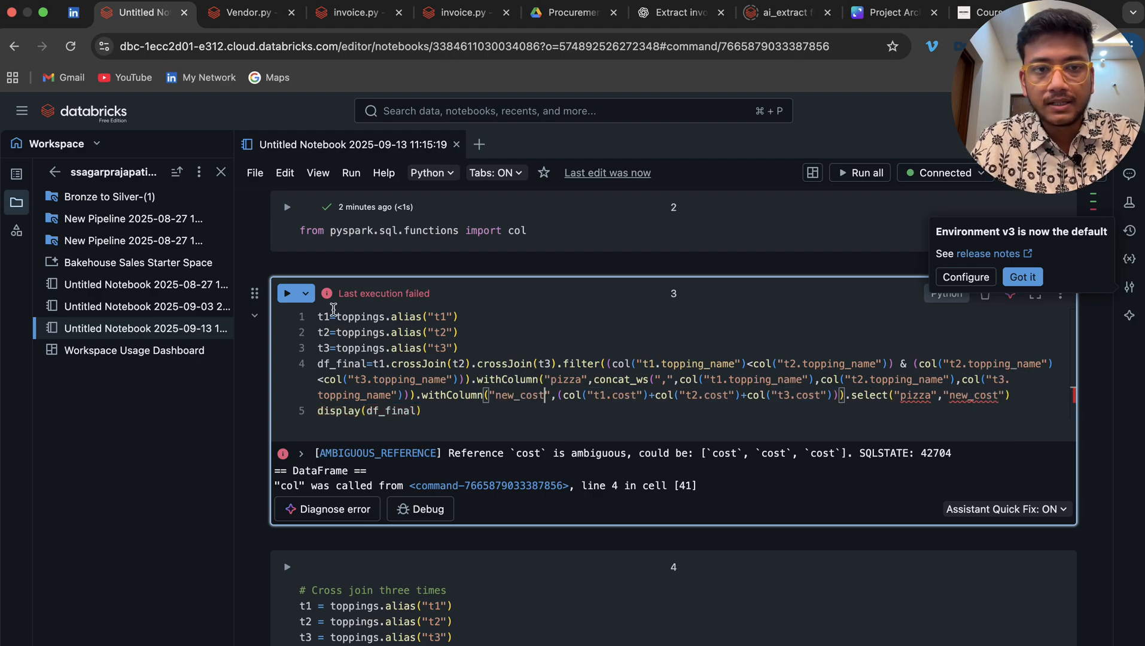
click(288, 294)
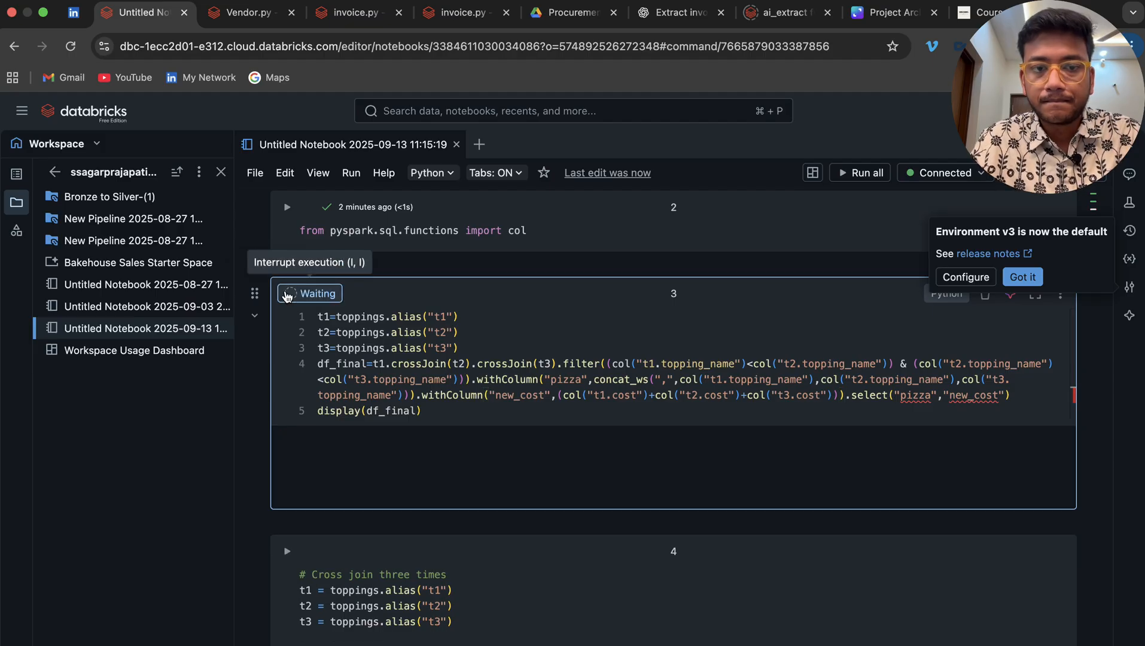
click(286, 293)
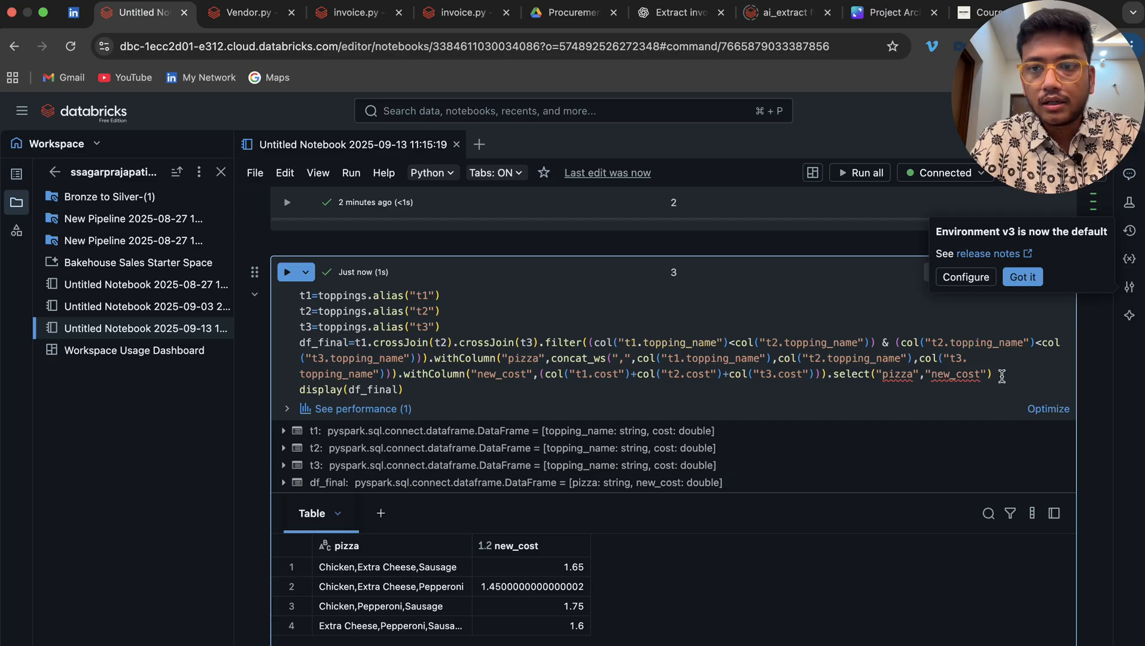
- Append .orderBy(col("new_cost").desc()) to the combinations query and run it
text(.drop)
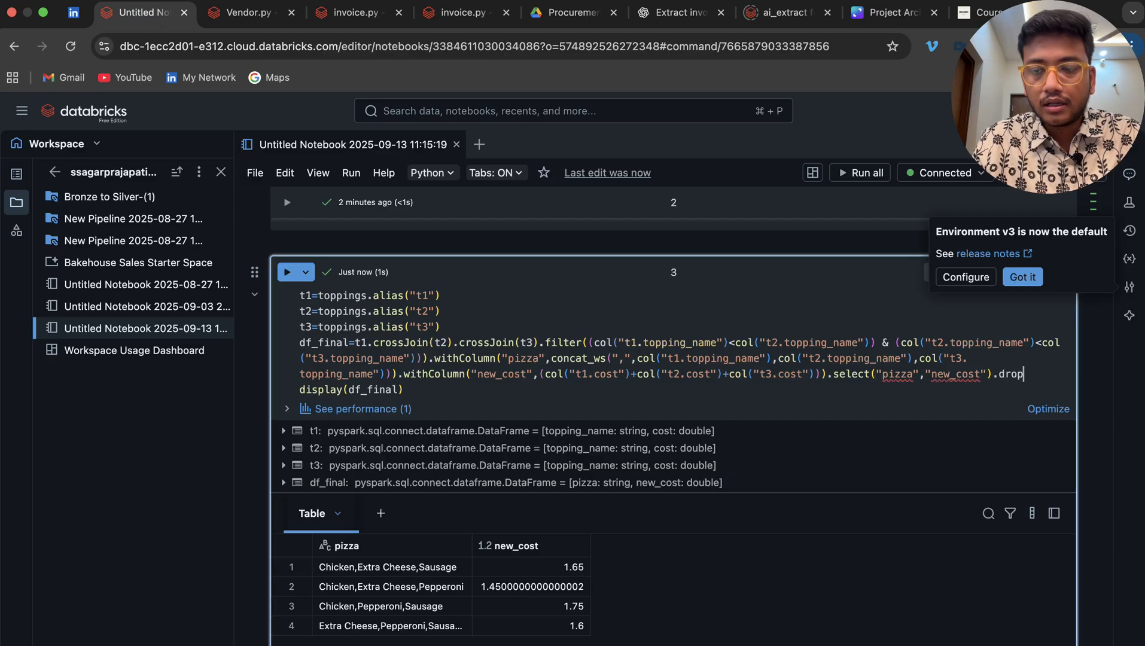
text(ord)
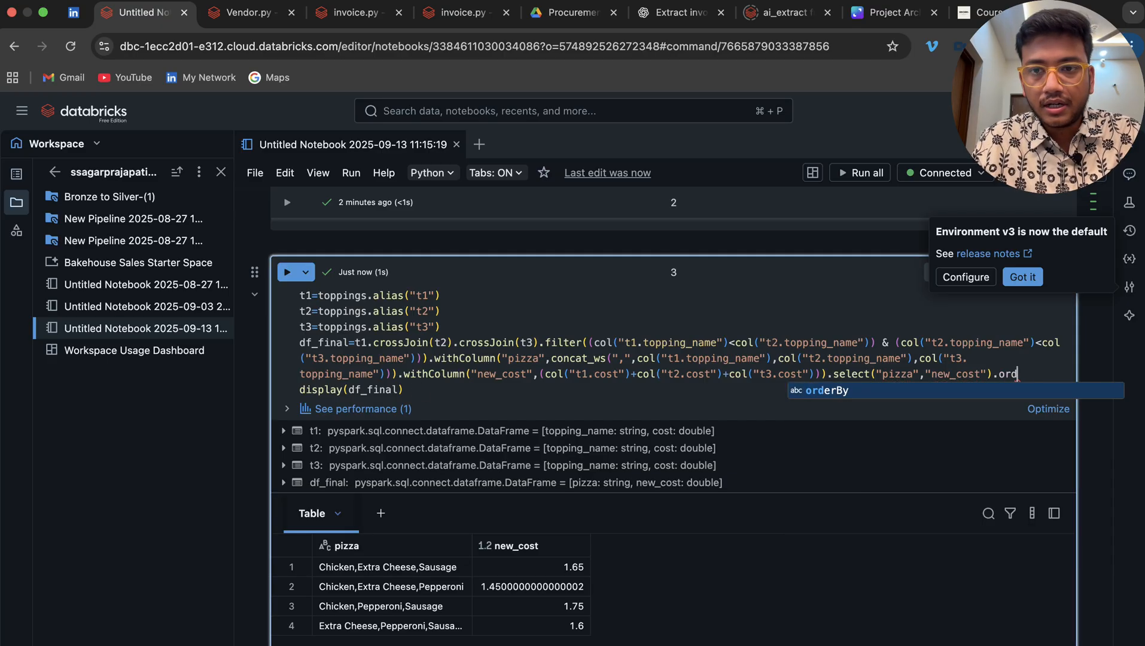
text((col("new_cost").desc)
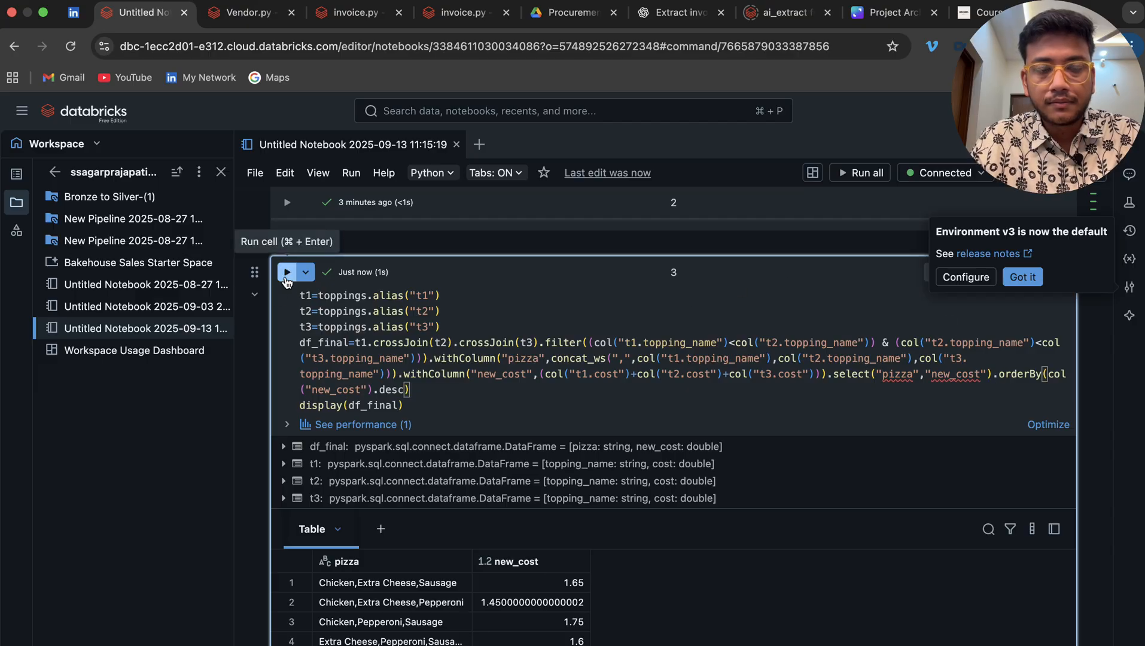
click(286, 272)
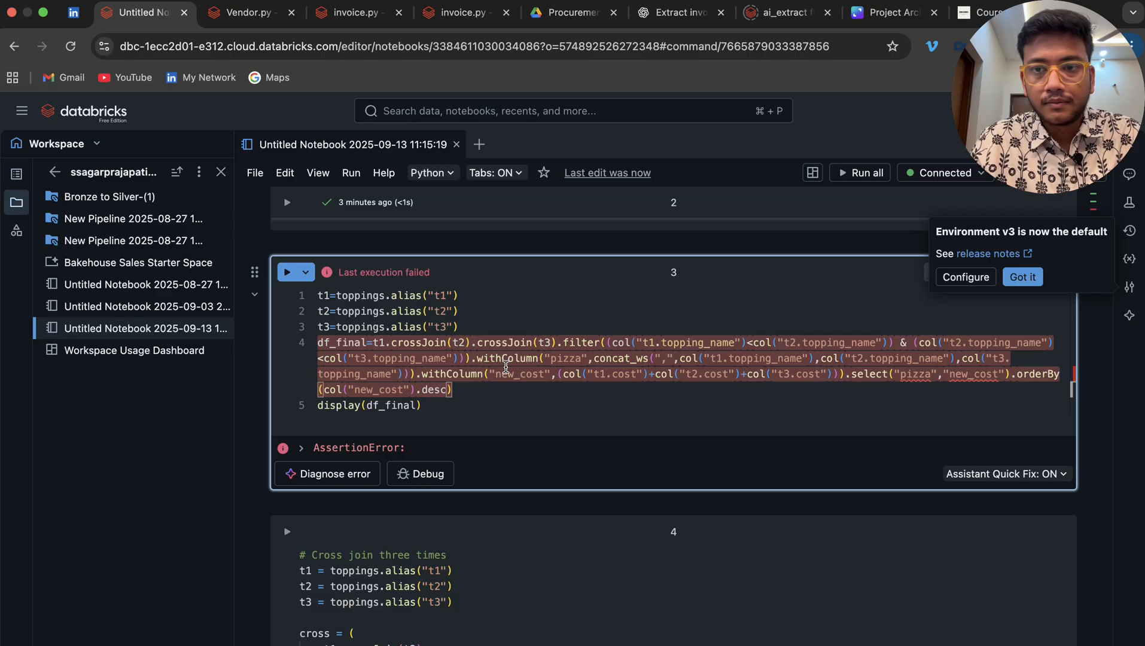
mouse_move(441, 402)
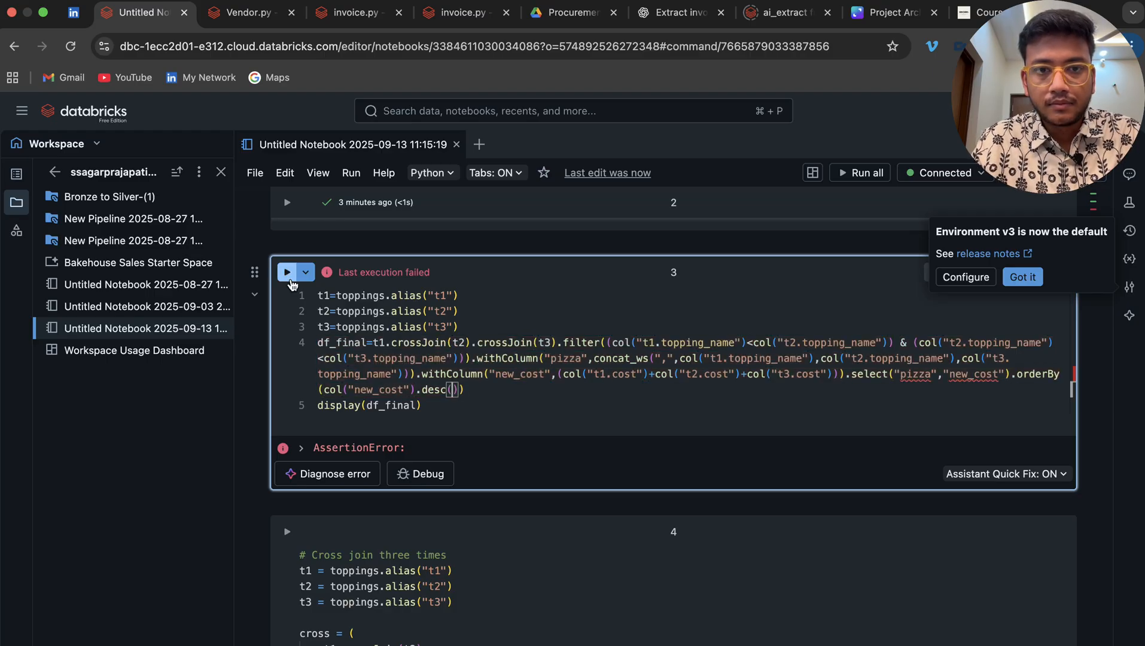
- Fix the missing desc() parentheses and rerun, giving Chicken,Pepperoni,Sausage at 1.75 on top
click(286, 273)
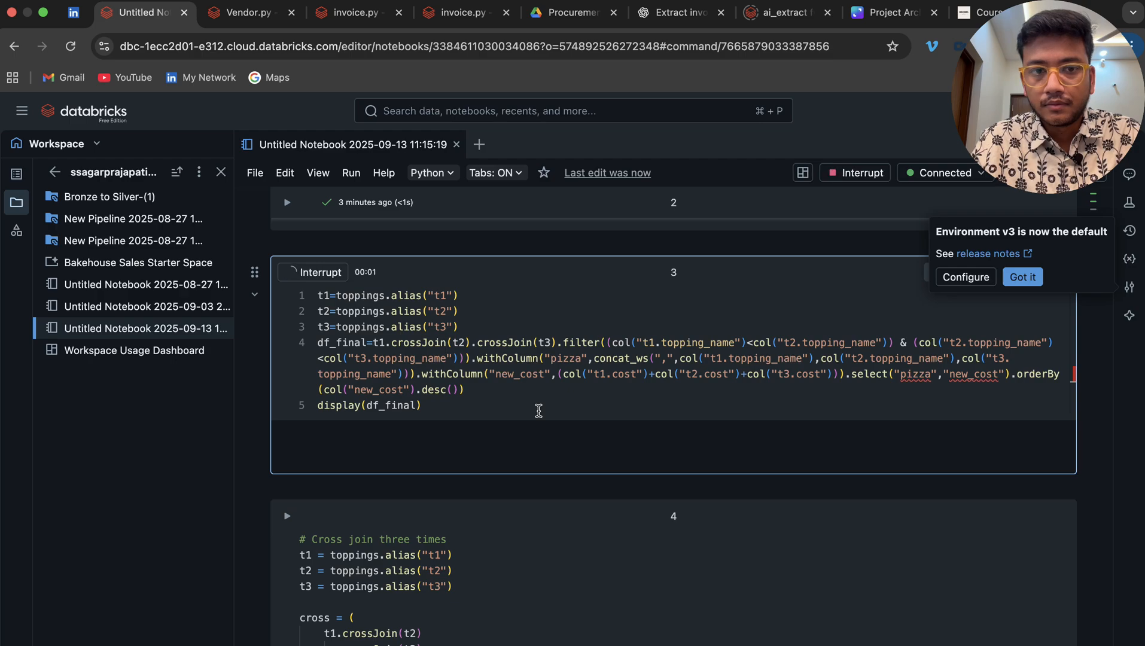
click(288, 272)
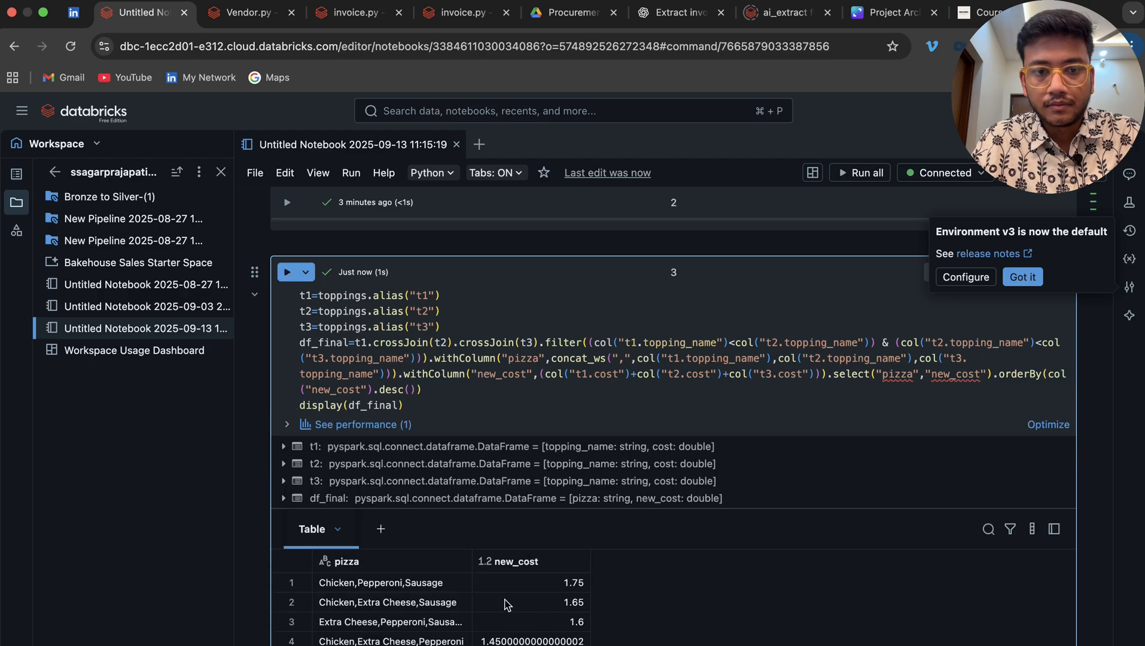
click(380, 583)
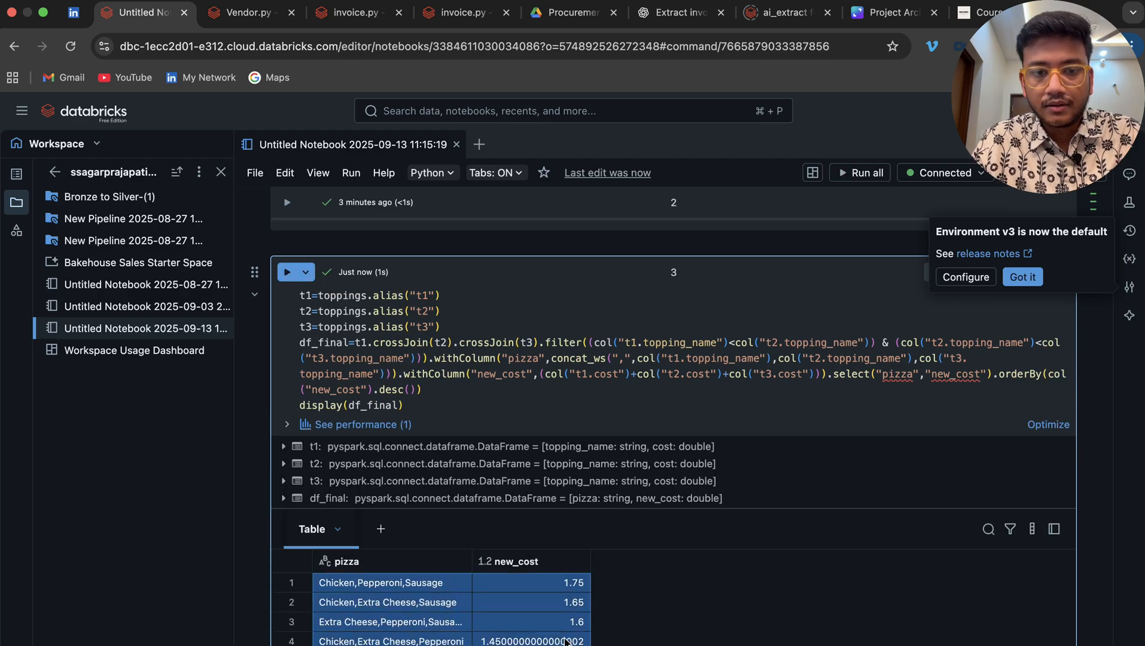
- Add t1, t2 and t3 topping_name tie-breakers to the orderBy after checking cell 4, and rerun
scroll(down, 3)
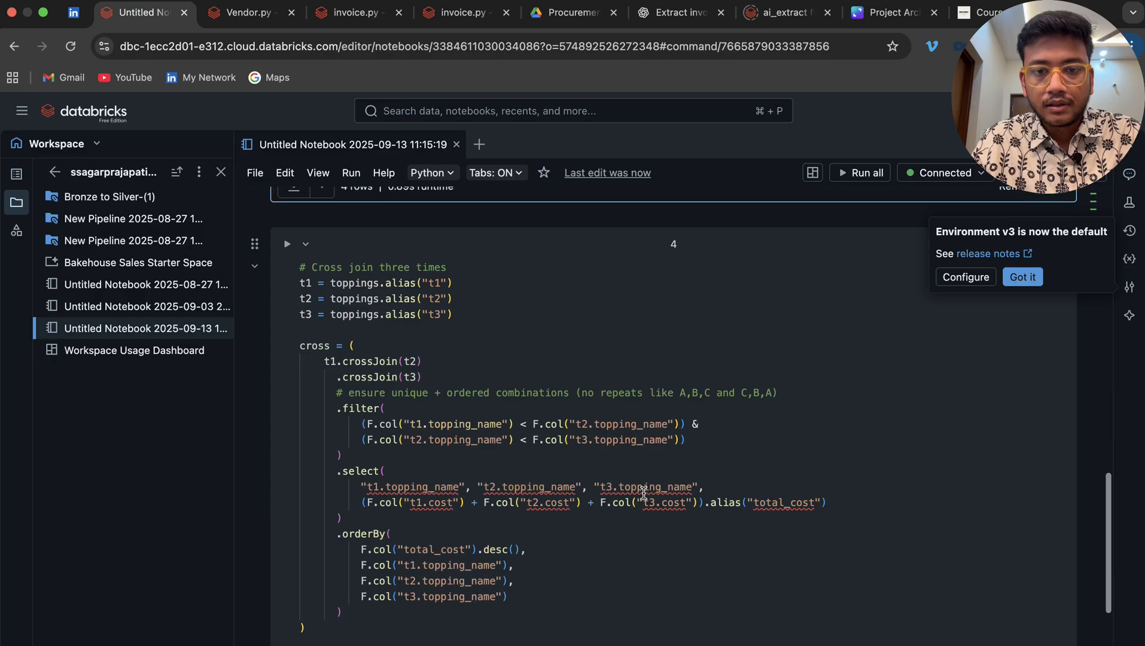
scroll(down, 3)
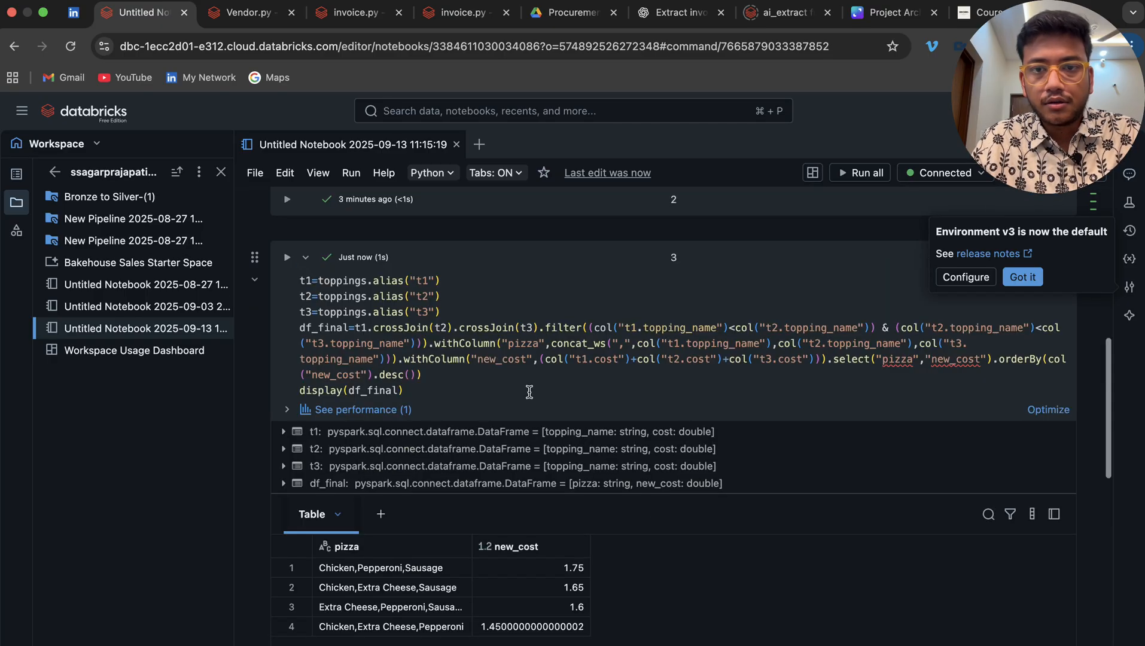
scroll(up, 3)
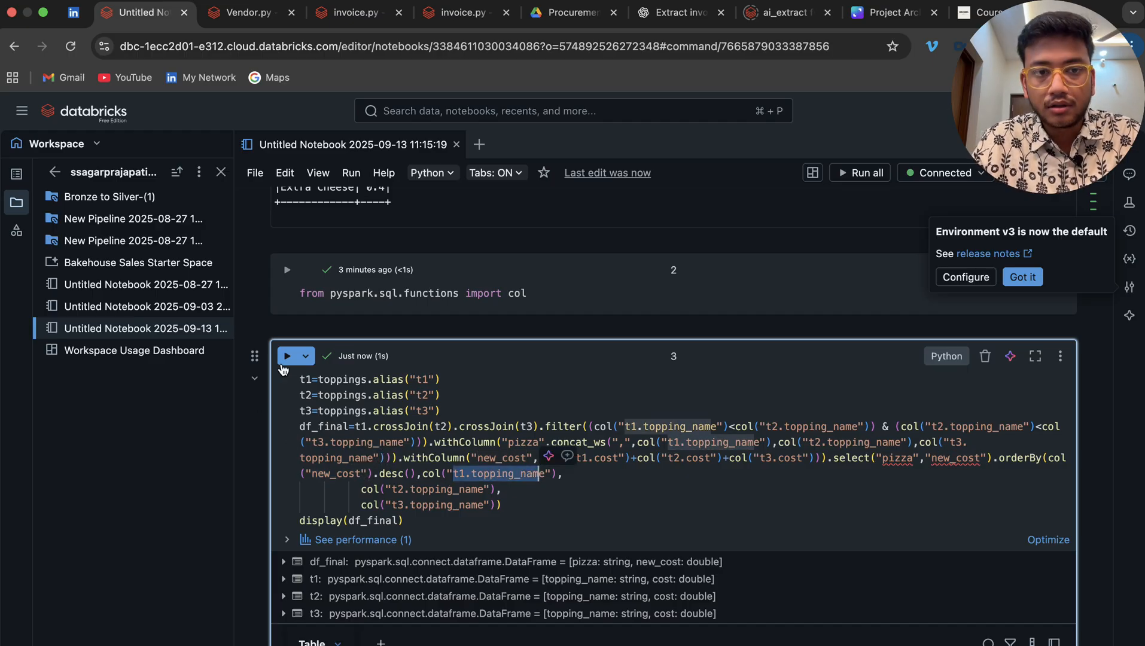
click(296, 356)
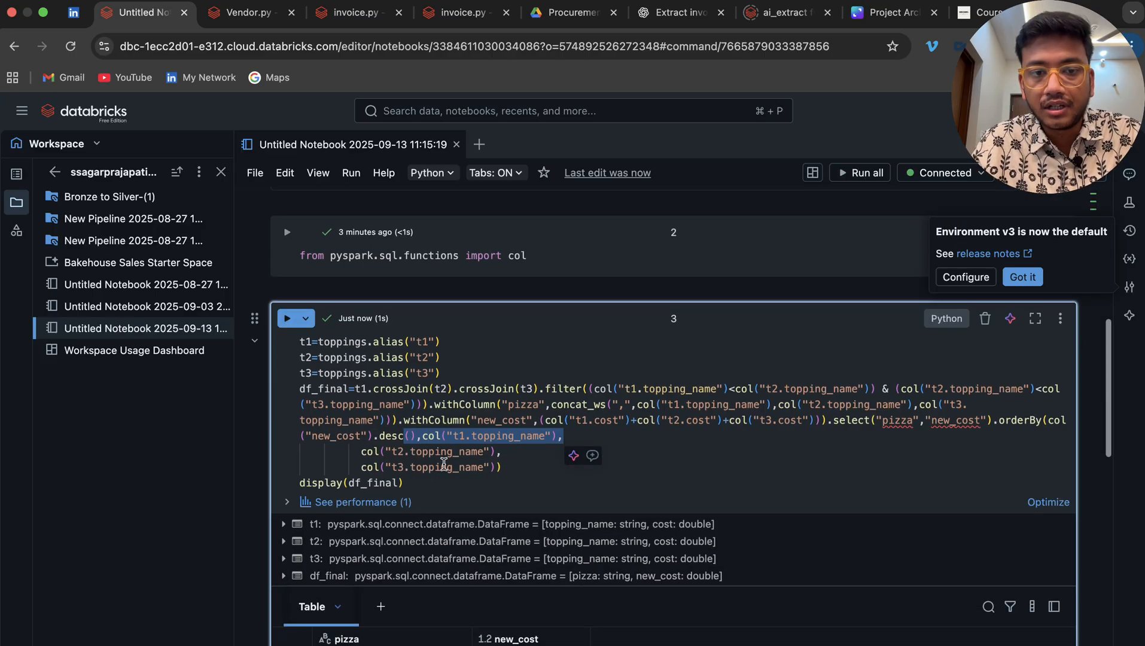
scroll(down, 3)
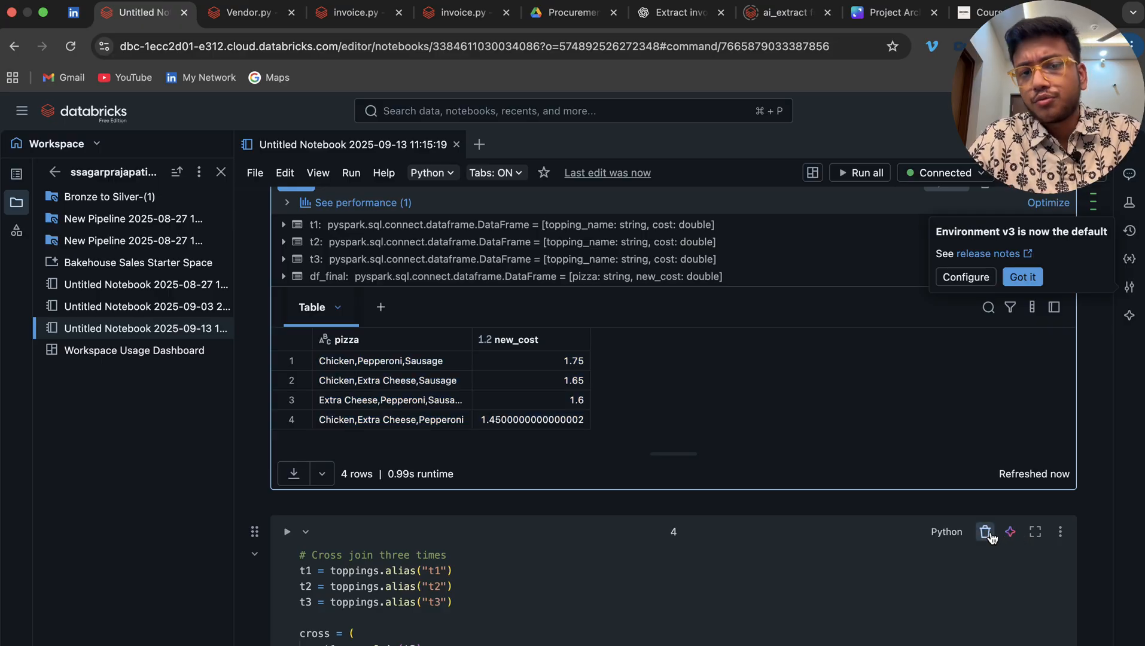
- Delete the reference cross-join cell 4 and return to the four sorted pizza rows
click(985, 531)
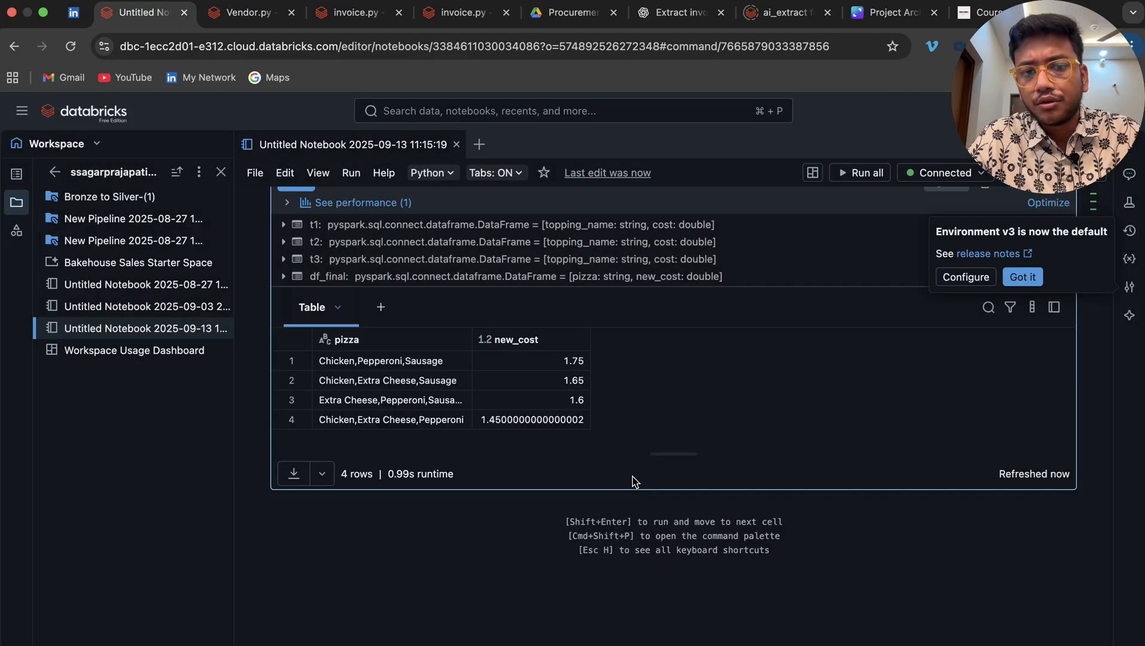
scroll(up, 3)
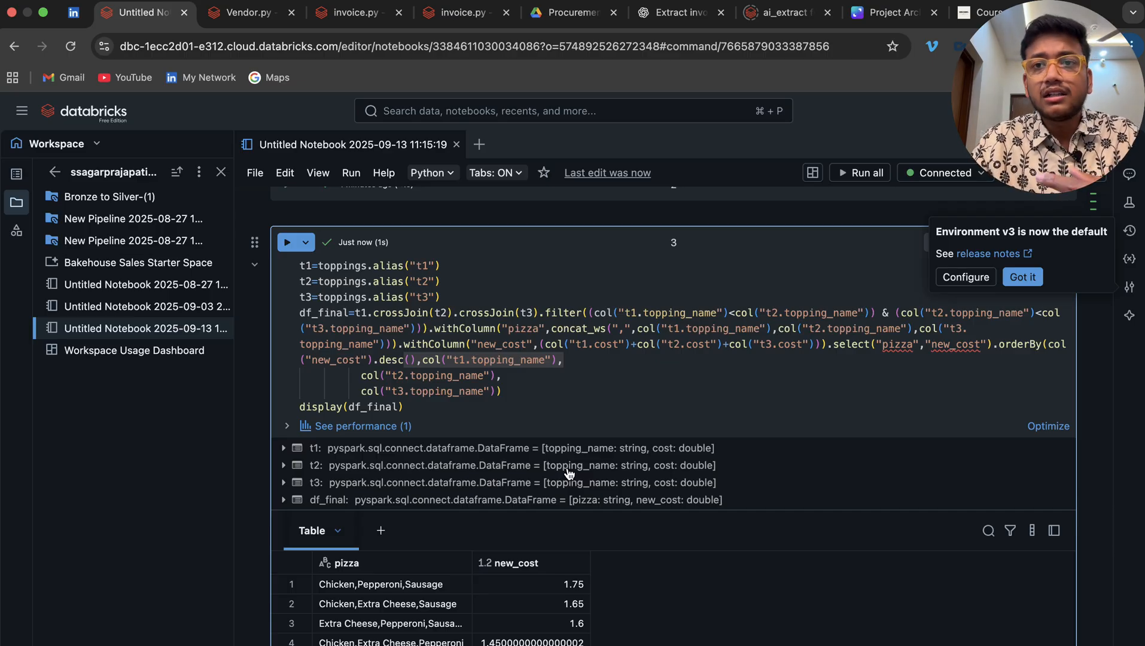
mouse_move(619, 553)
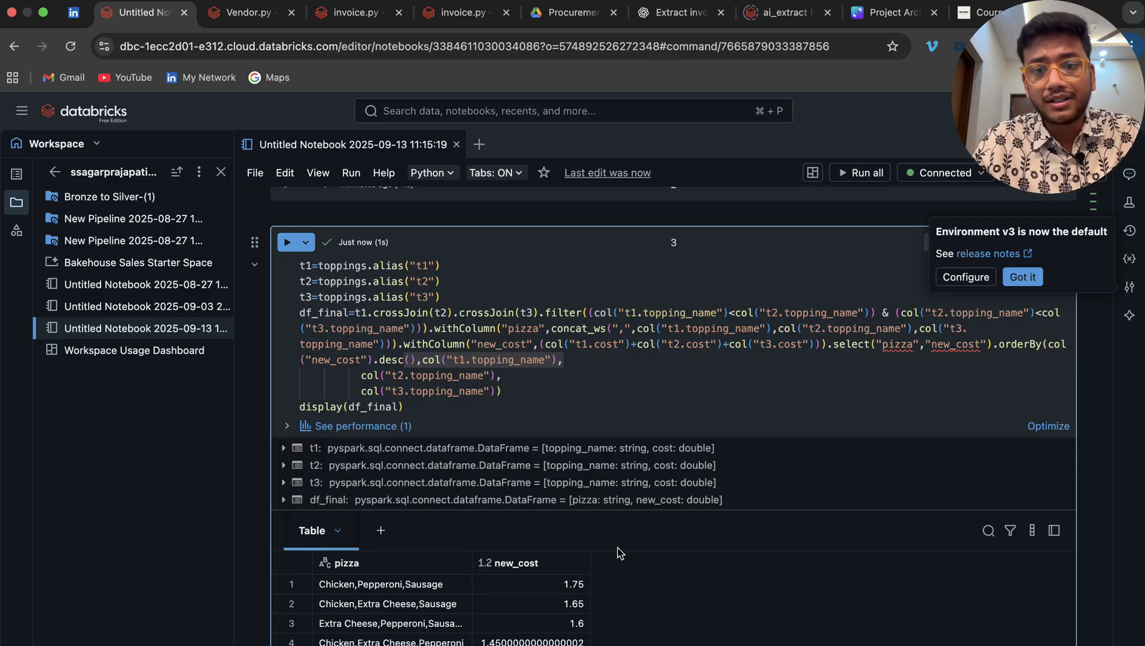